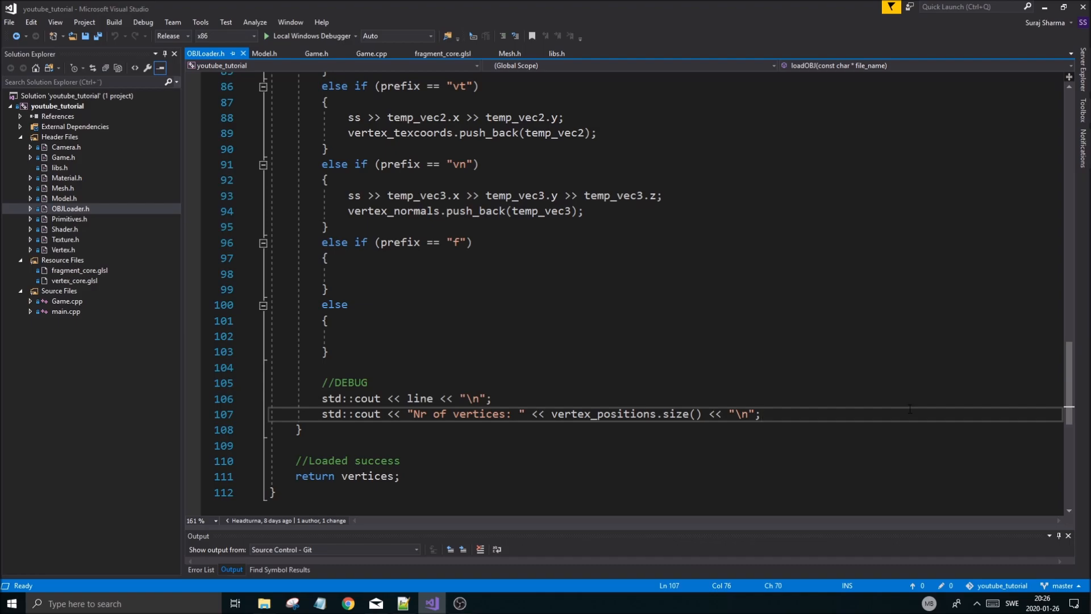
Bring up the Notepad++ window showing ddh.obj beside the loadOBJ code.
click(759, 414)
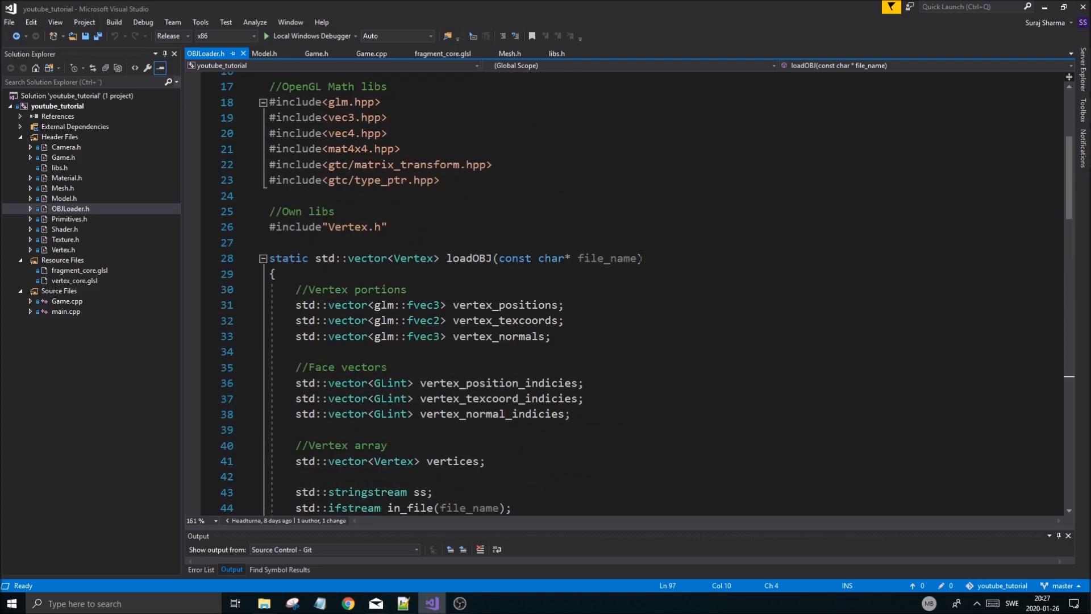
click(402, 603)
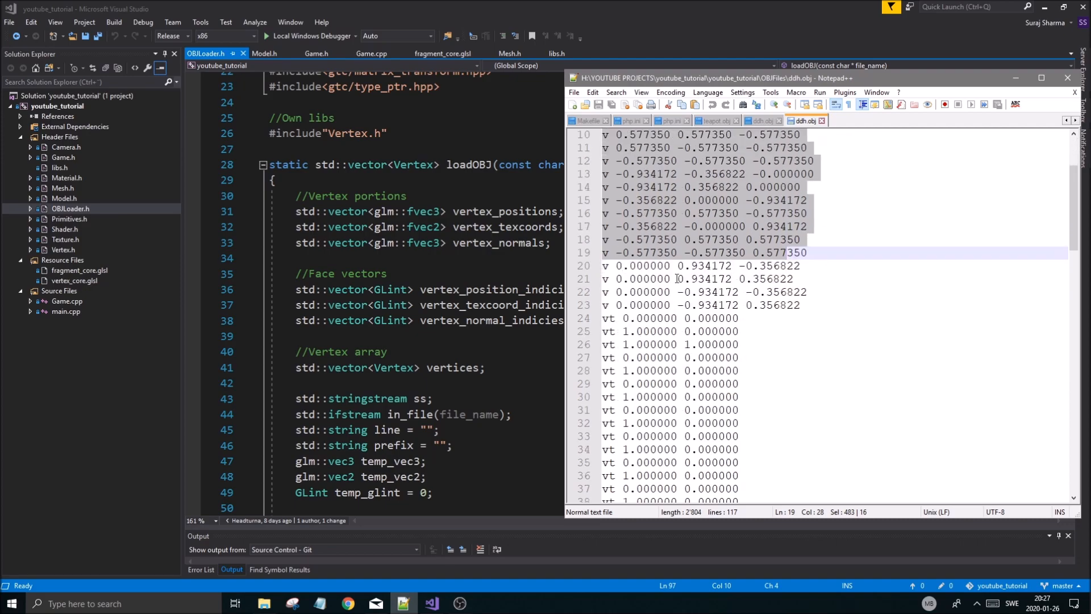
scroll(down, 3)
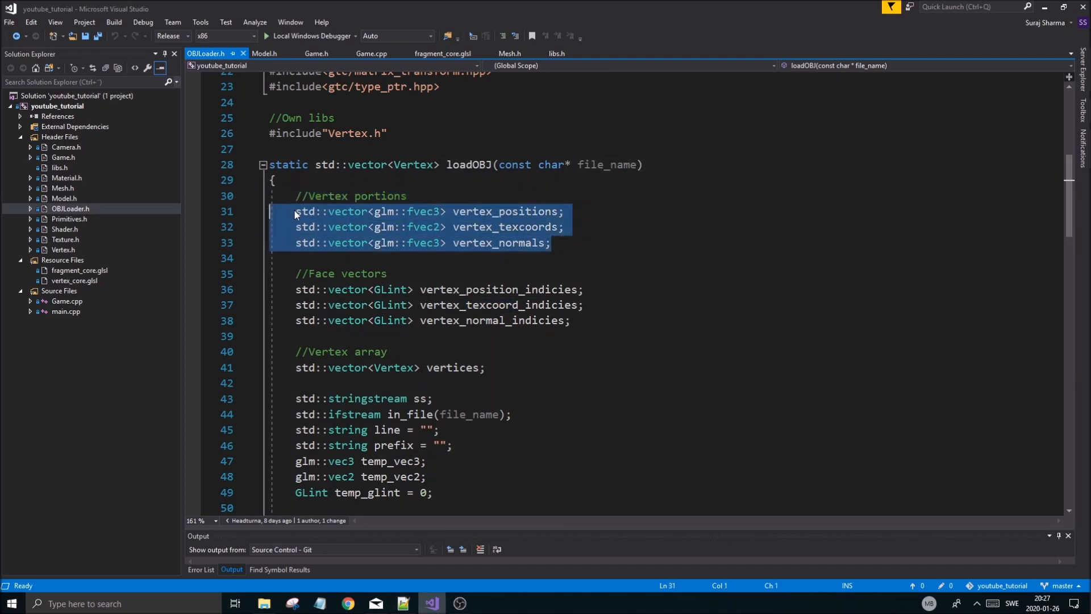
double_click(498, 290)
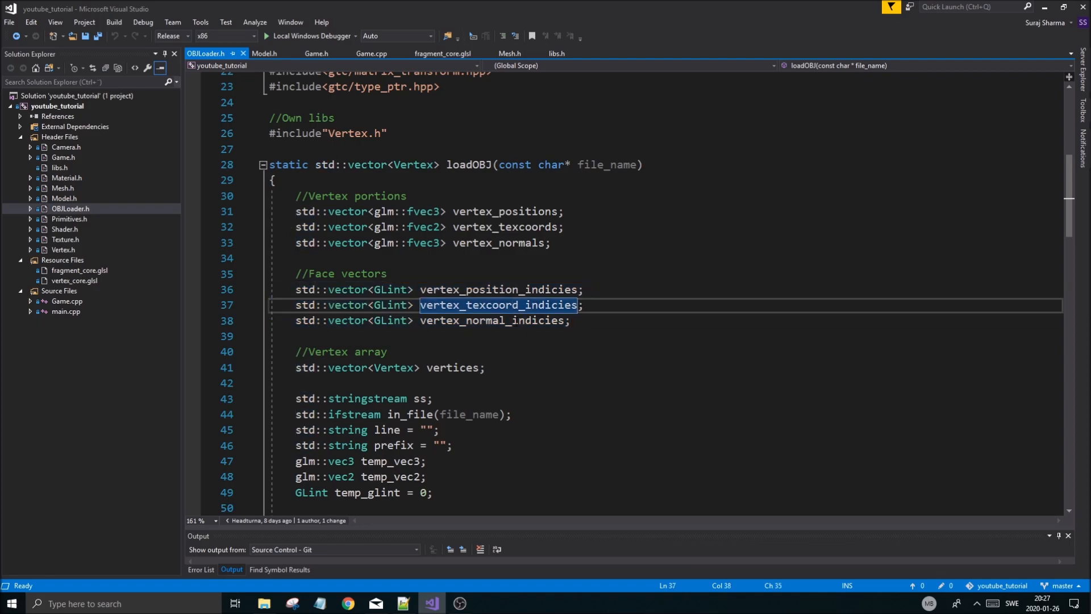
double_click(497, 290)
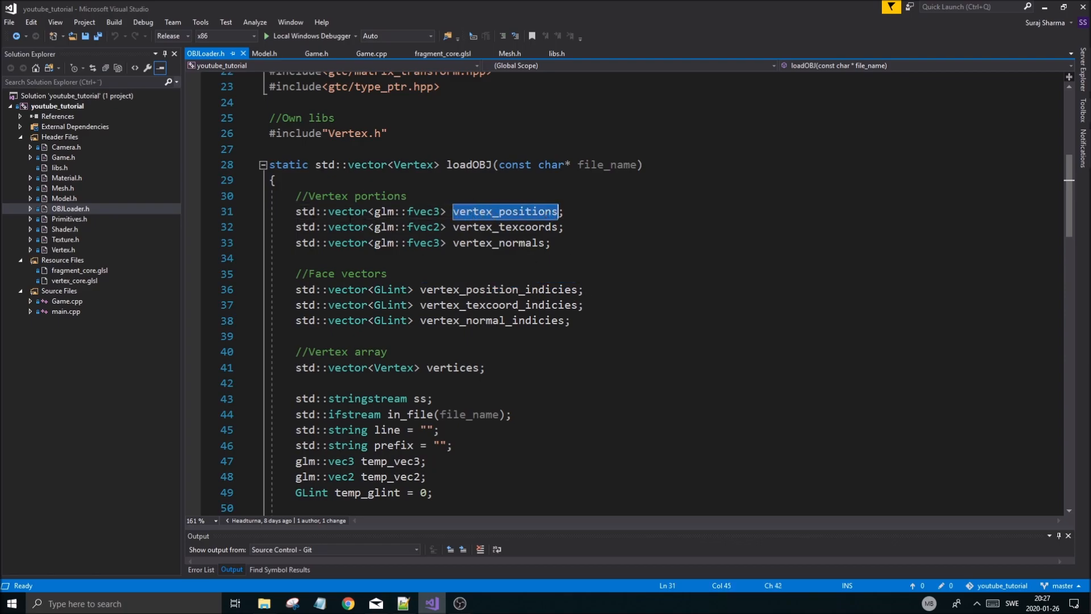
double_click(496, 304)
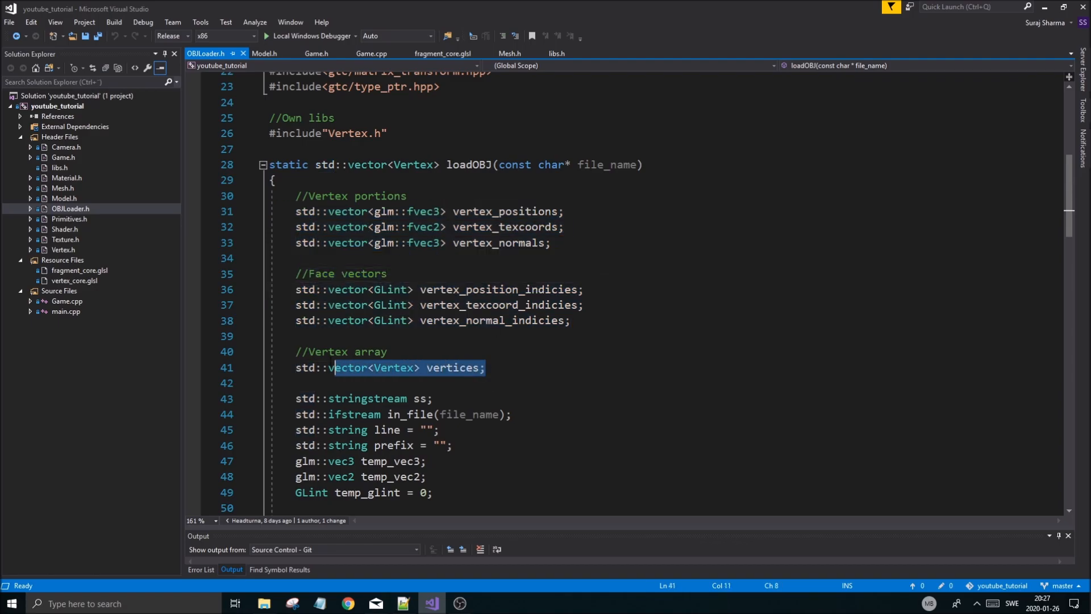
double_click(453, 367)
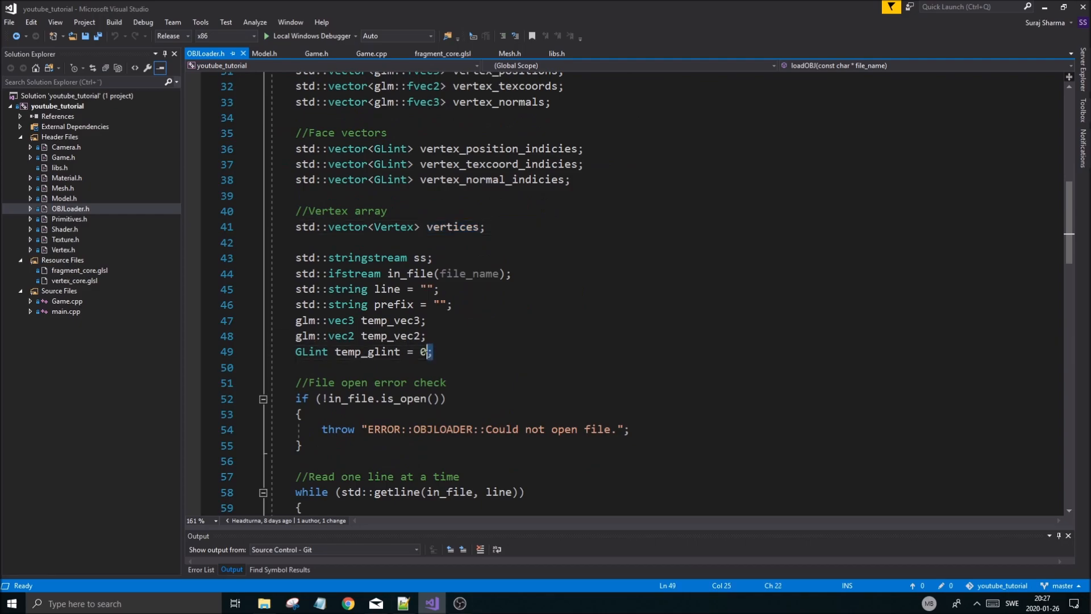
double_click(367, 351)
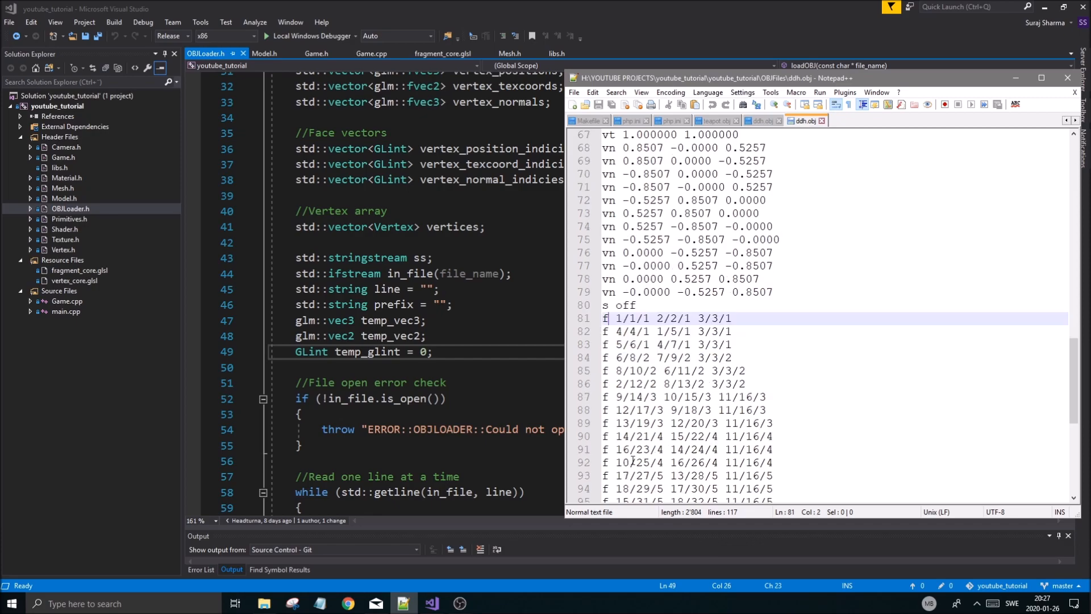
Scroll ddh.obj to its f lines and highlight the matching index 1 values across them.
scroll(down, 3)
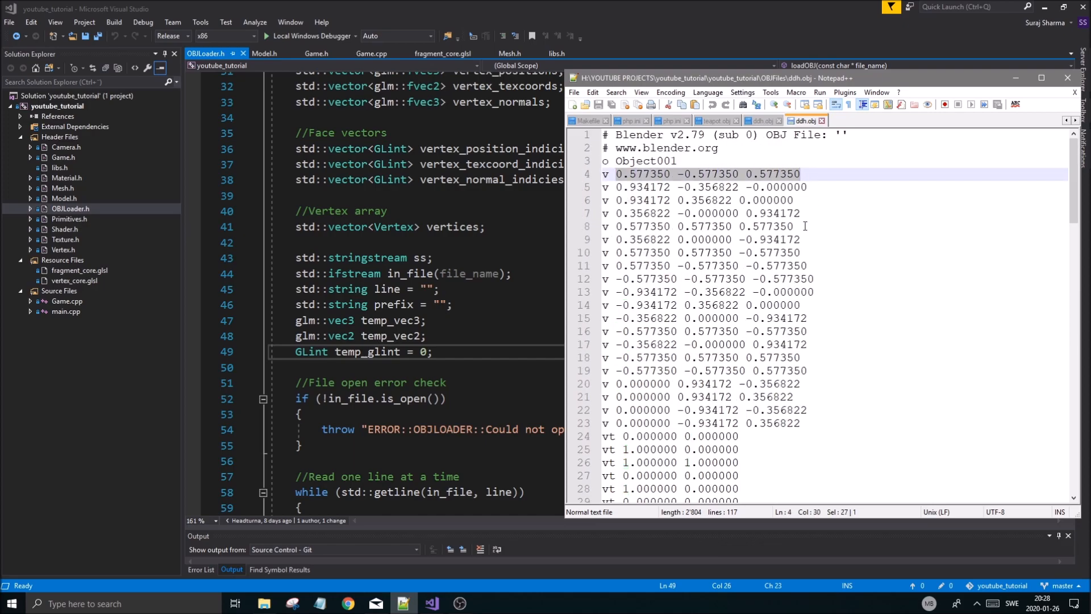
scroll(down, 3)
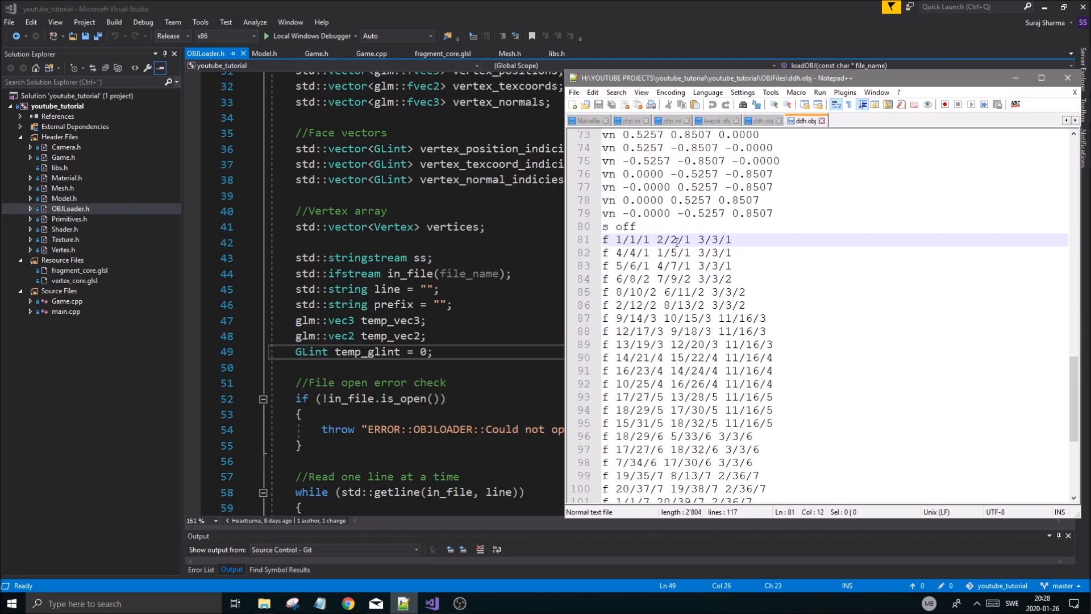
double_click(617, 240)
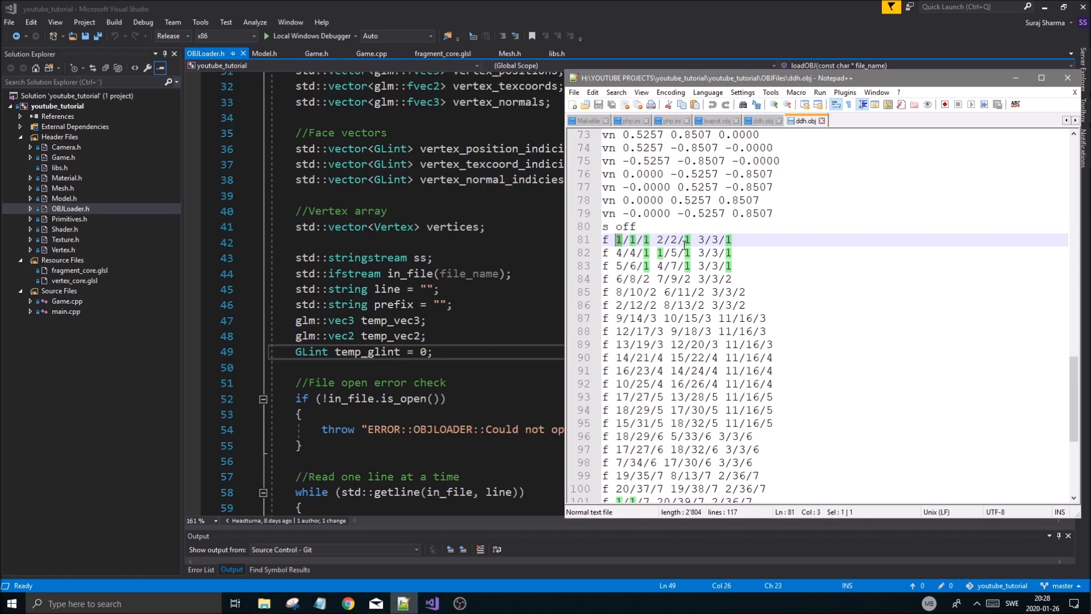
mouse_move(682, 290)
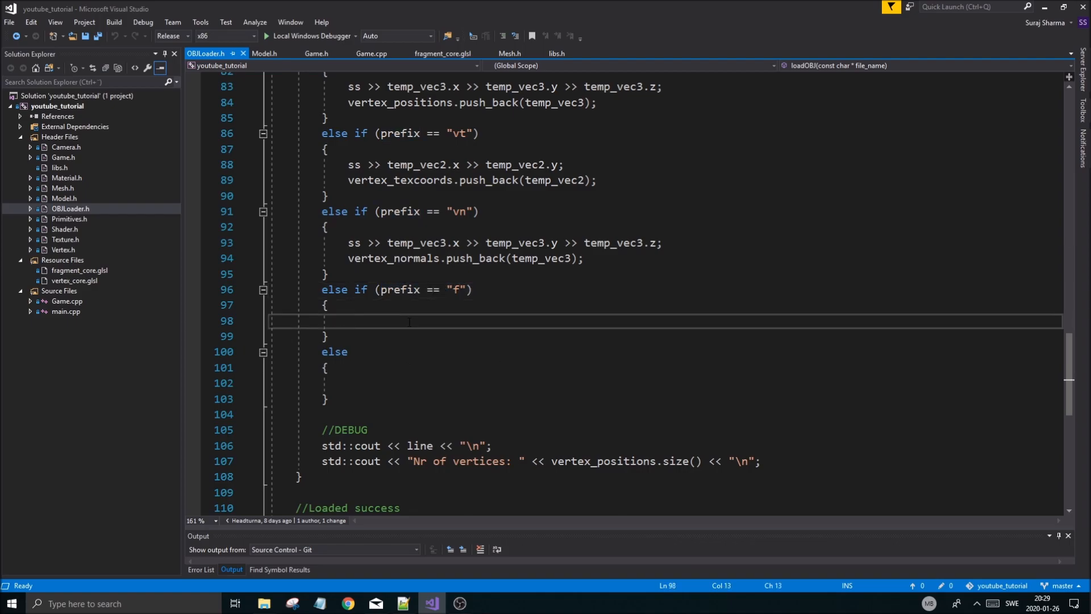
Add int counter = 0; and a while (ss >> temp_glint) loop with an if (counter == 0) check, saved.
text(wh)
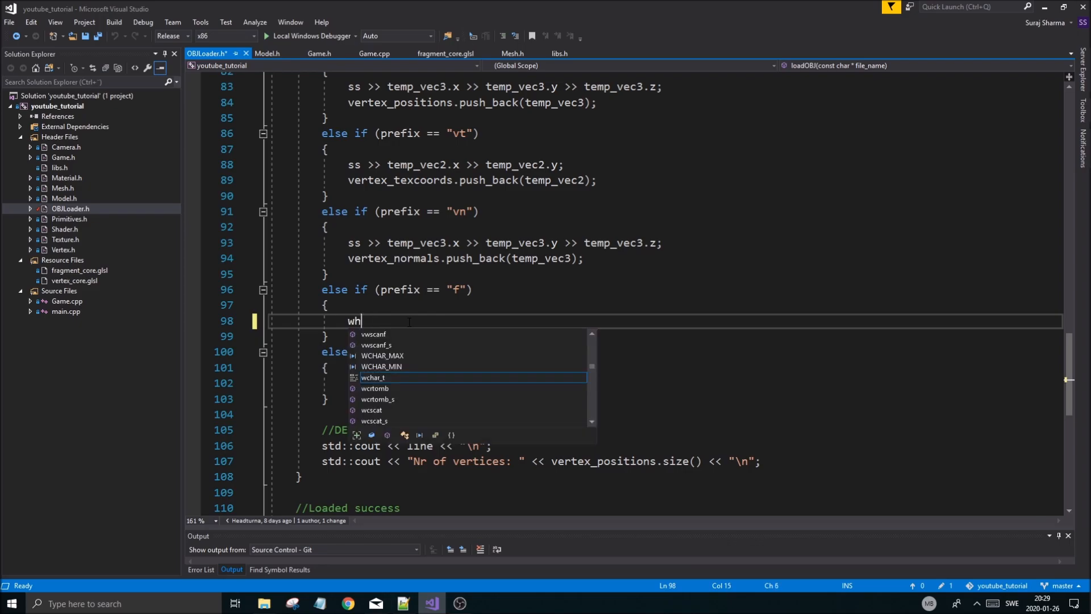
text(ile())
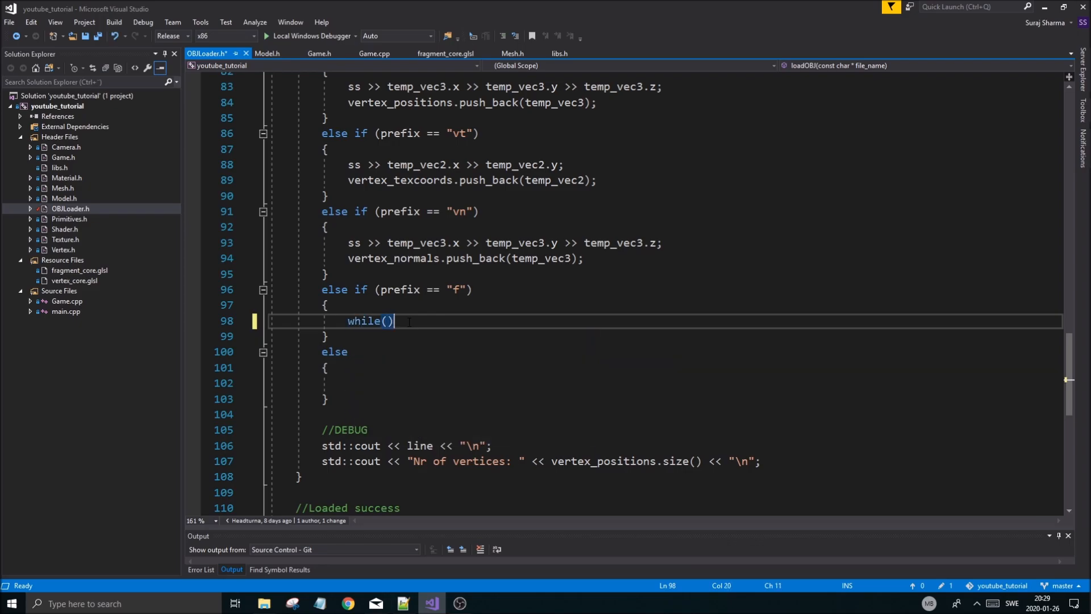
text(ss >>)
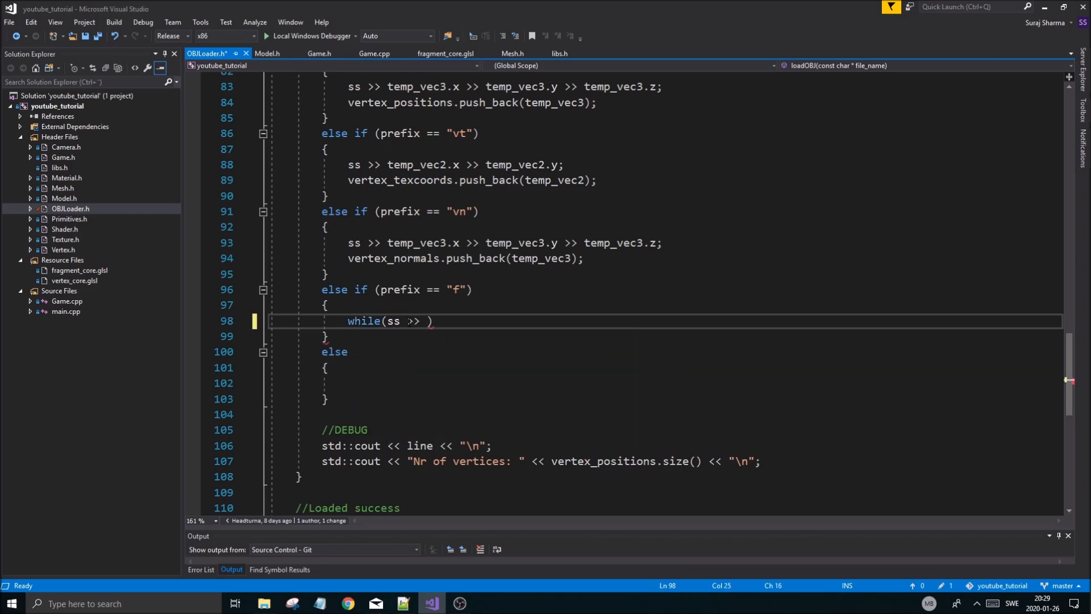
text(temp_gl)
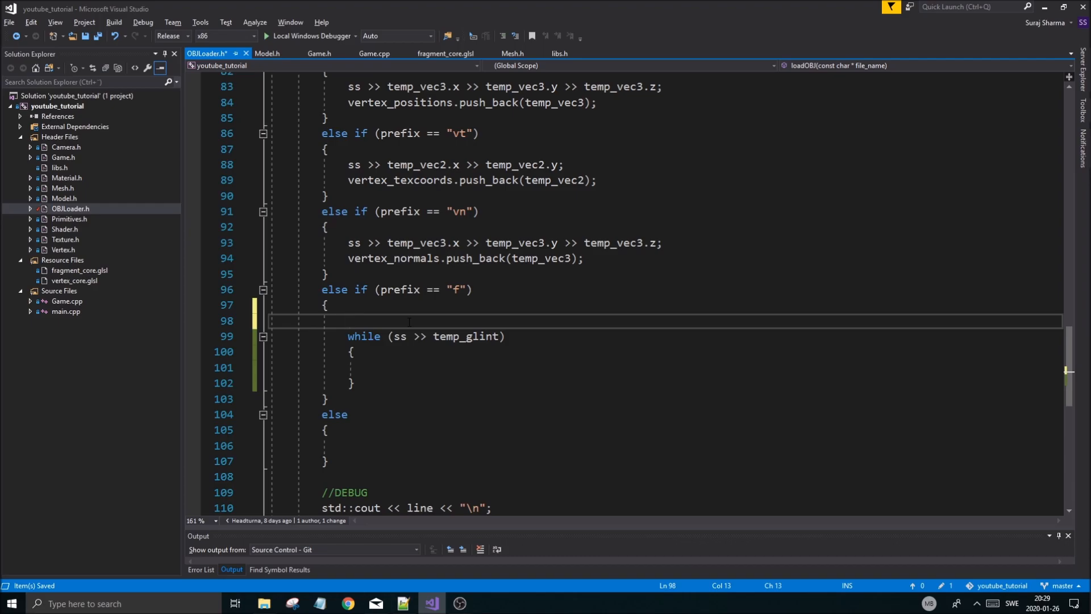
text(int coun)
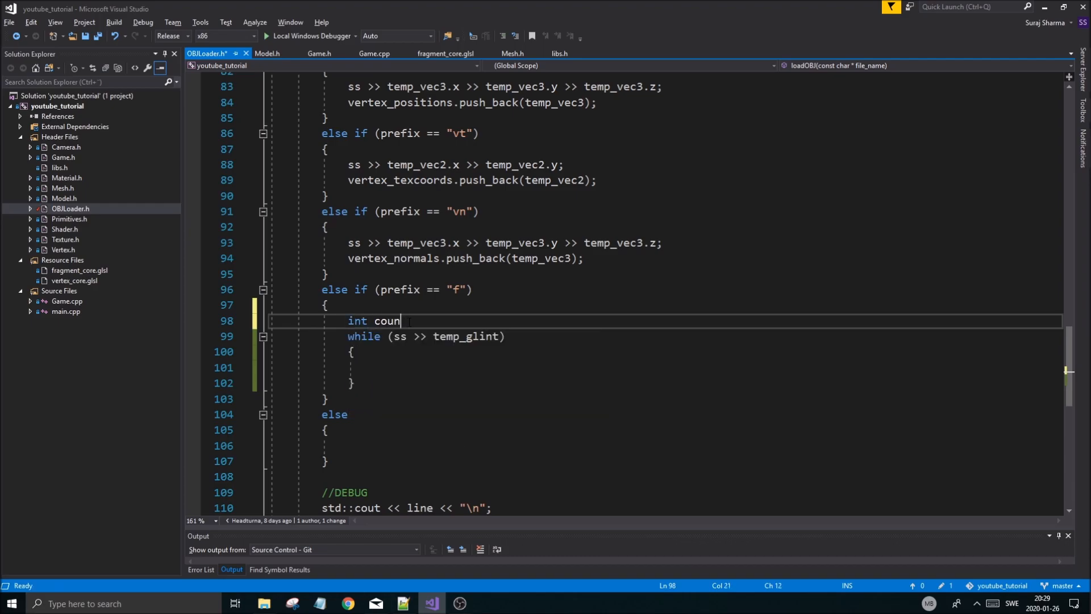
text(ter = 0;)
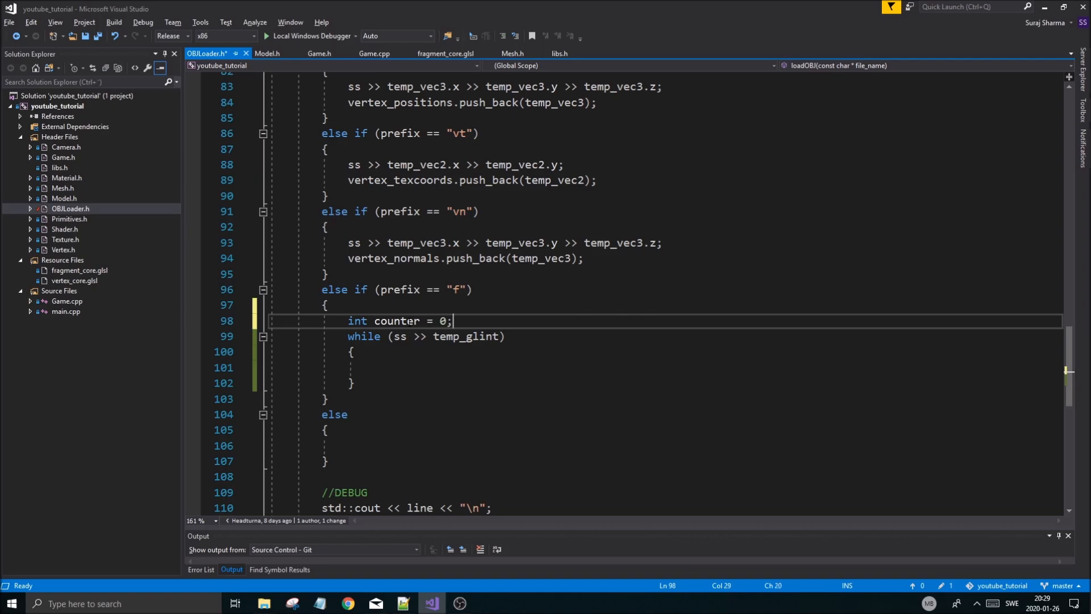
key(ctrl+s)
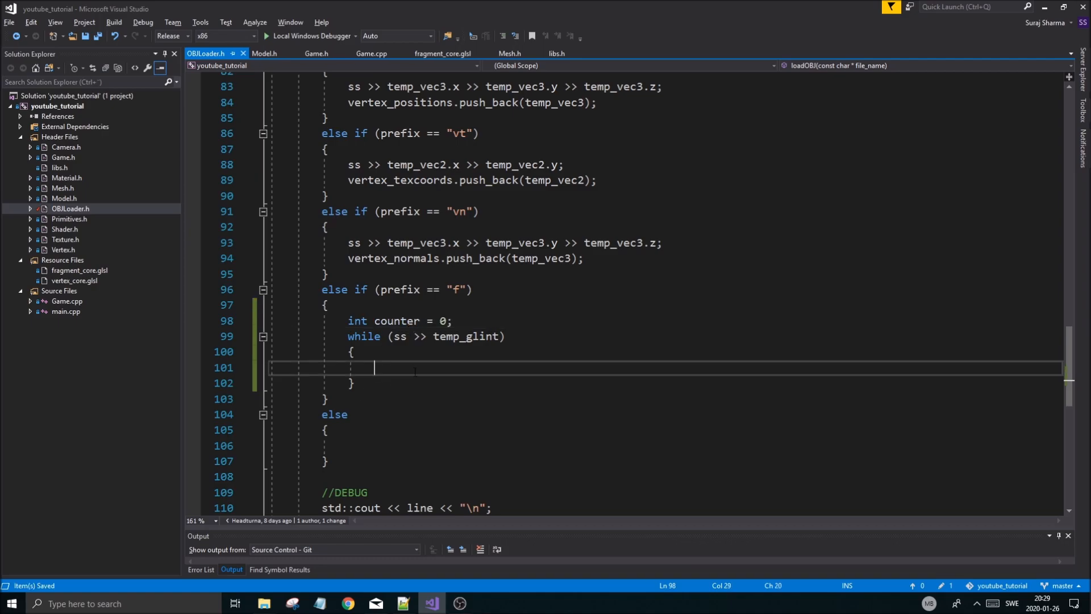
text(if(cou))
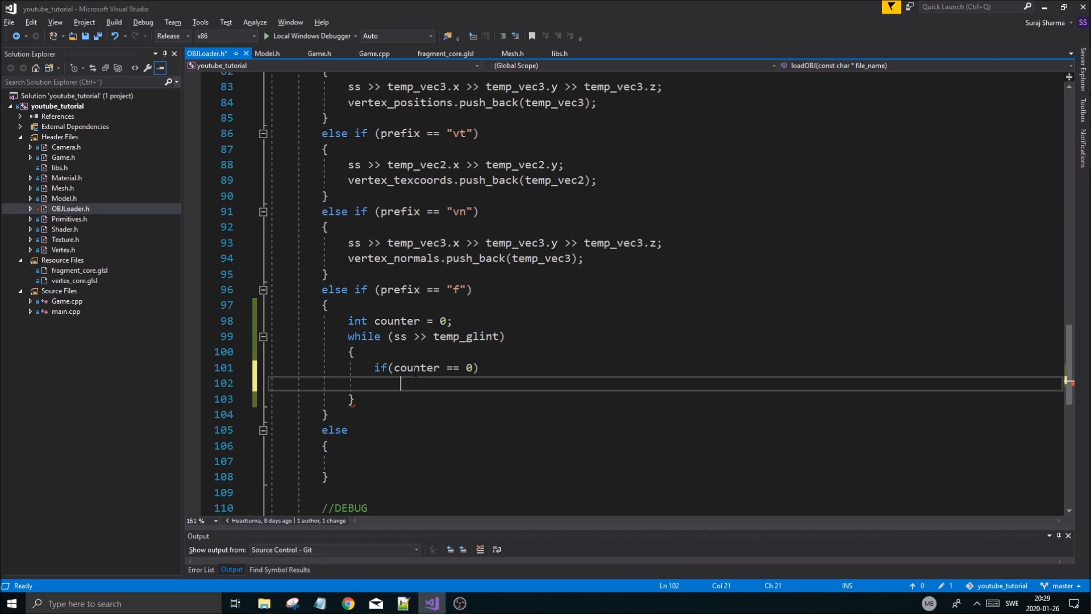
Push temp_glint into vertex_position_indicies when counter is 0.
text(vertex)
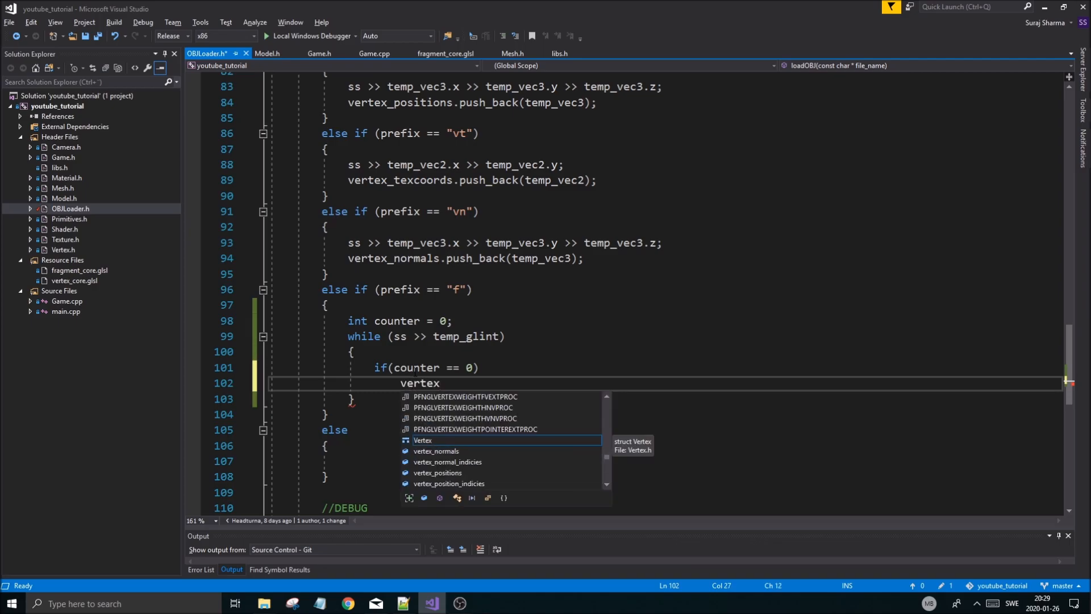
text(_position)
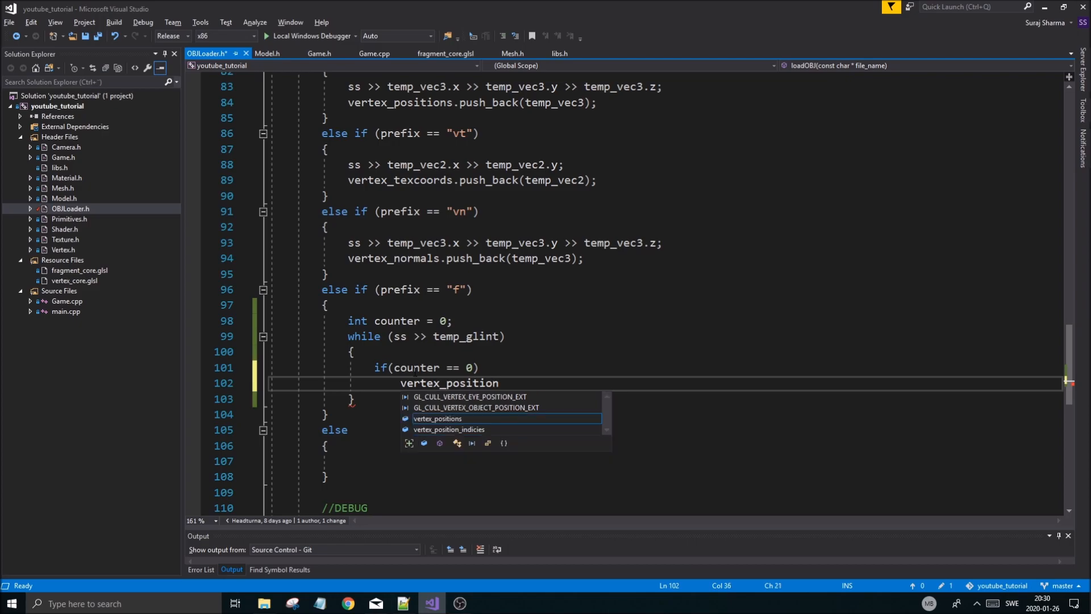
text(_indicies)
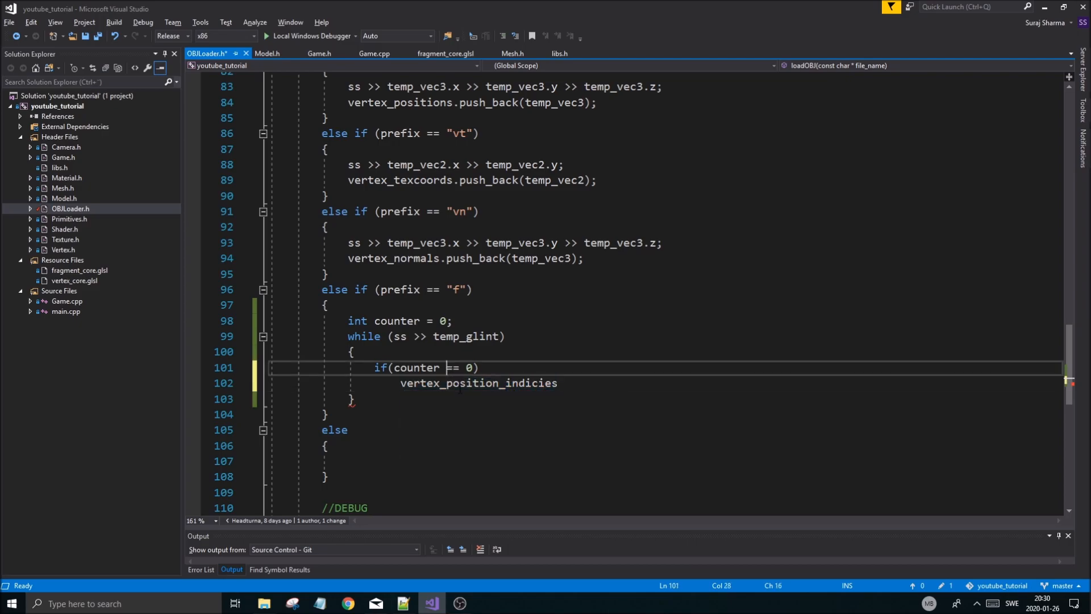
text(.)
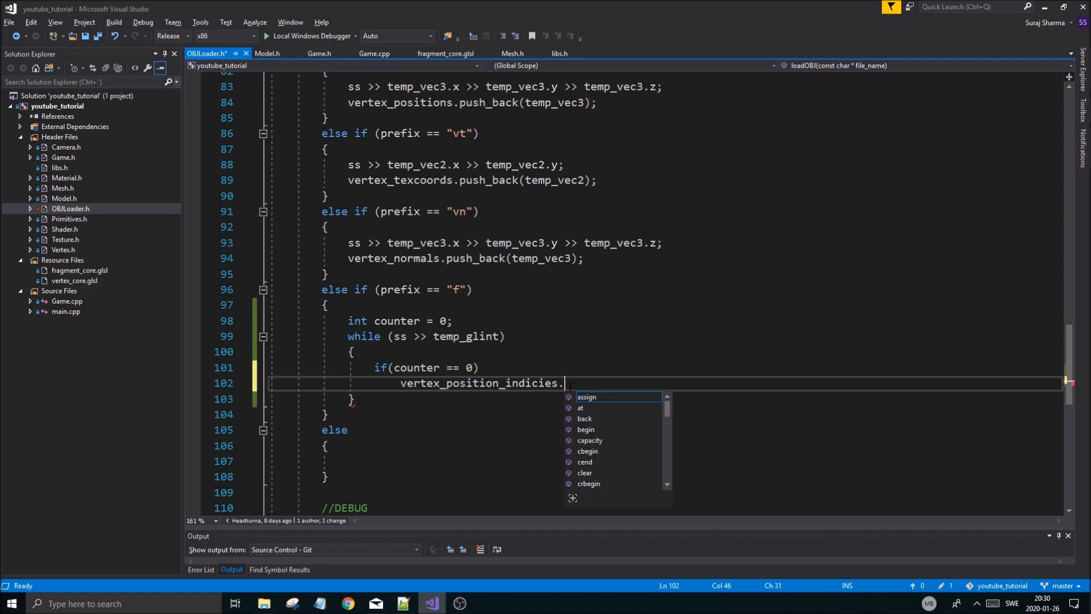
text(push_back()
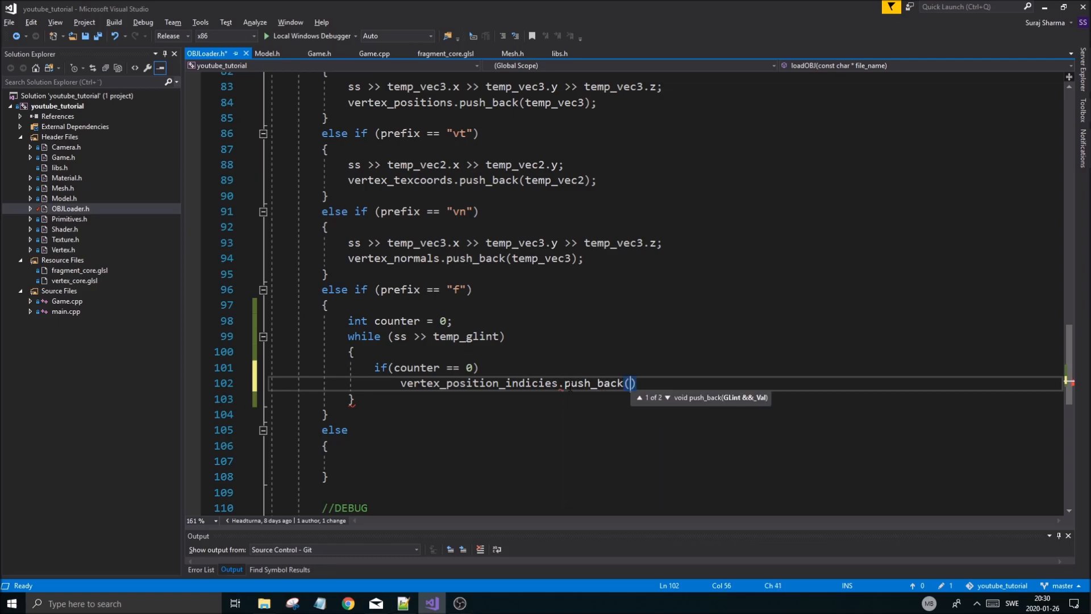
text(temp_hgl)
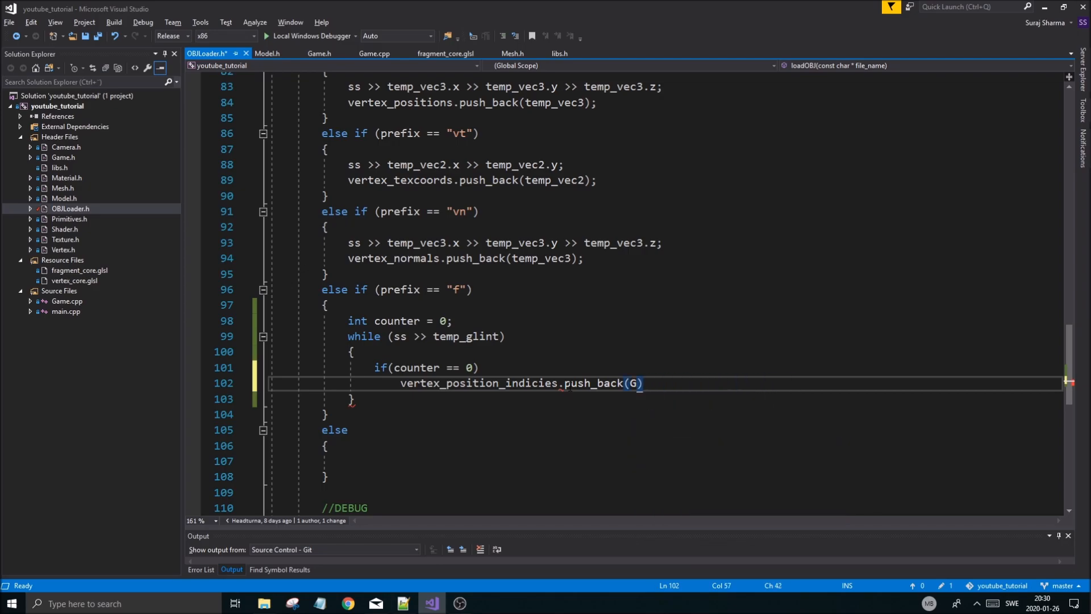
text(temp_hl)
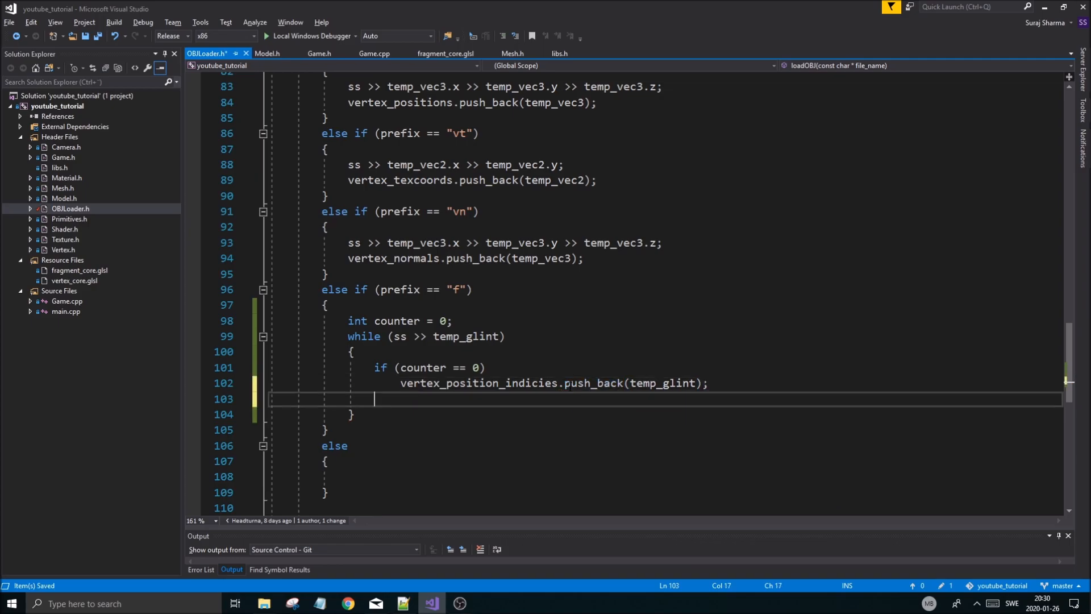
Add else-if branches for counter 1 and 2 pushing temp_glint into the texcoord and normal index lists, then save.
text(if (counter == 1)
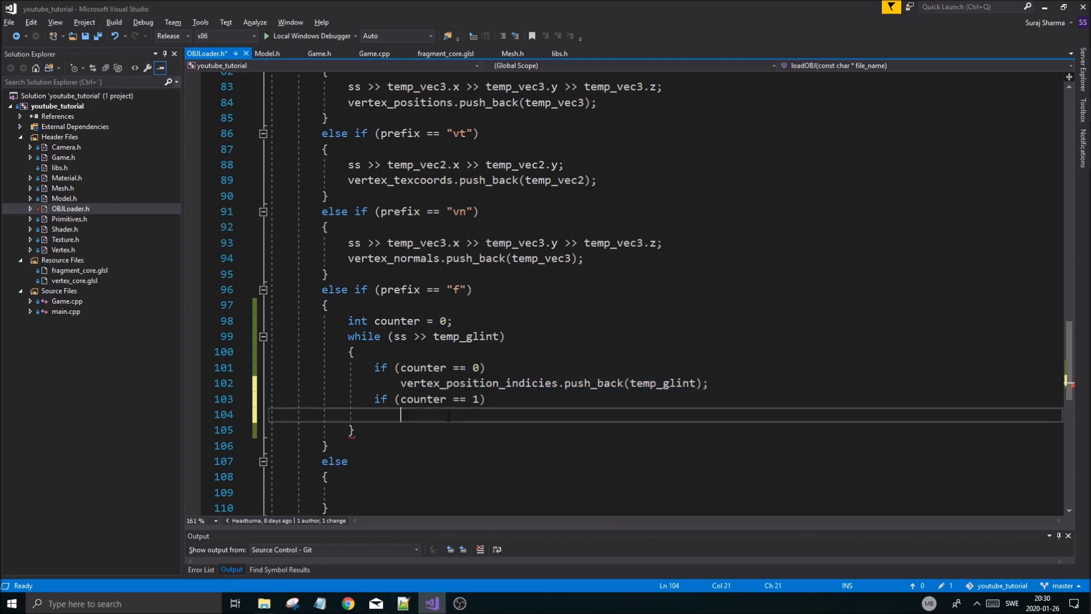
text(vertex_position_indicies.push_back(temp_glint);)
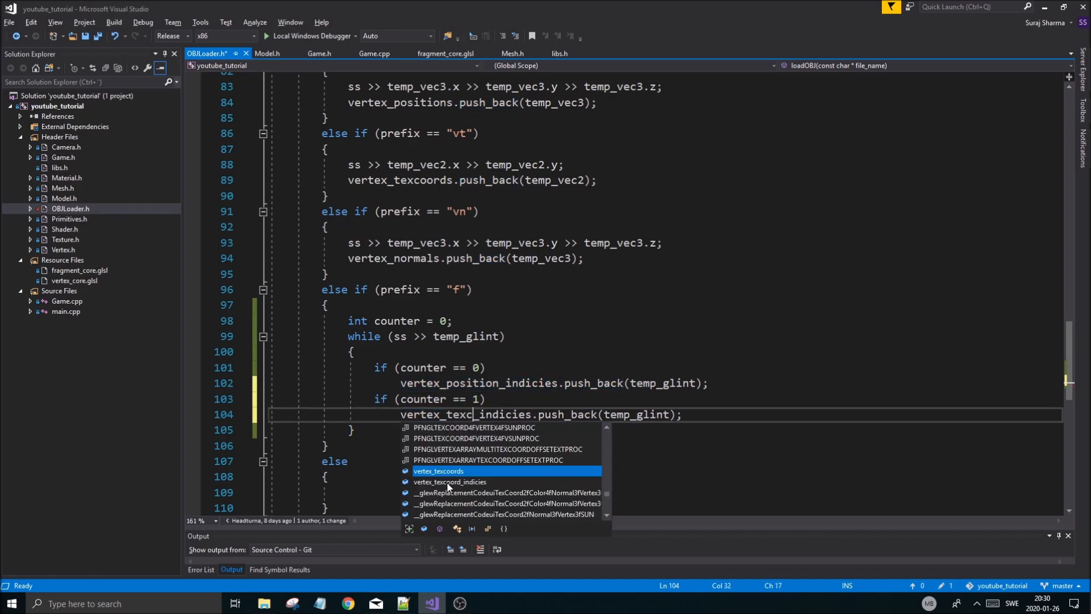
key(Tab)
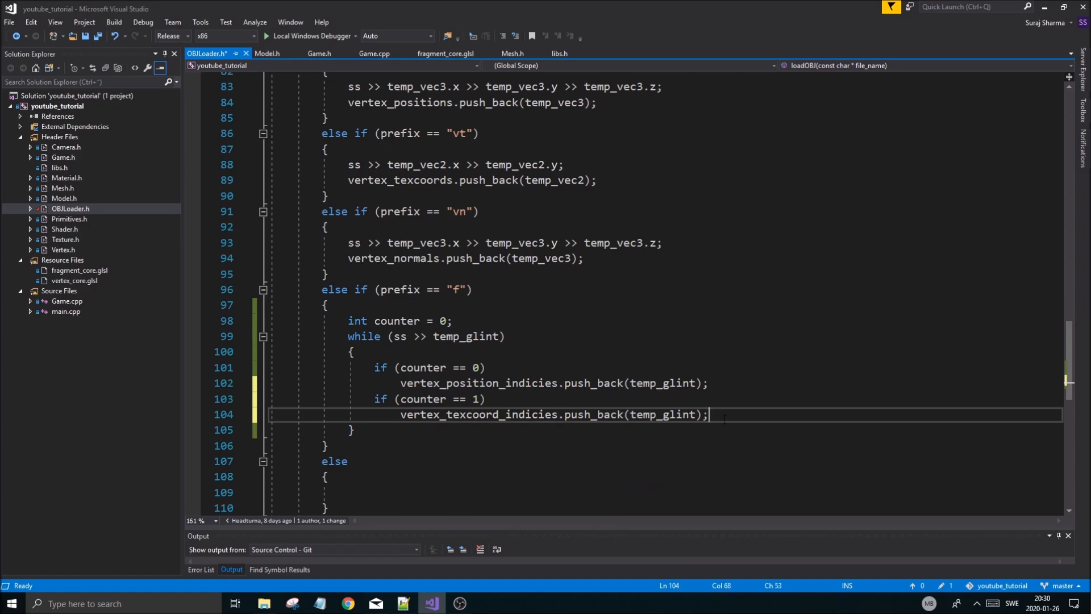
key(enter)
text(if(counter == )
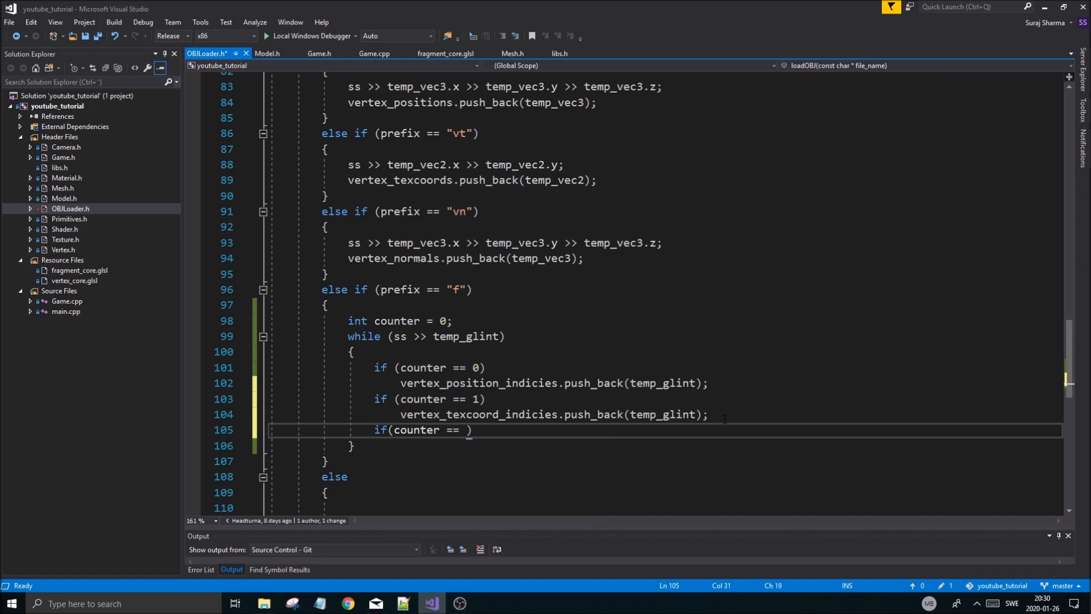
text(2)
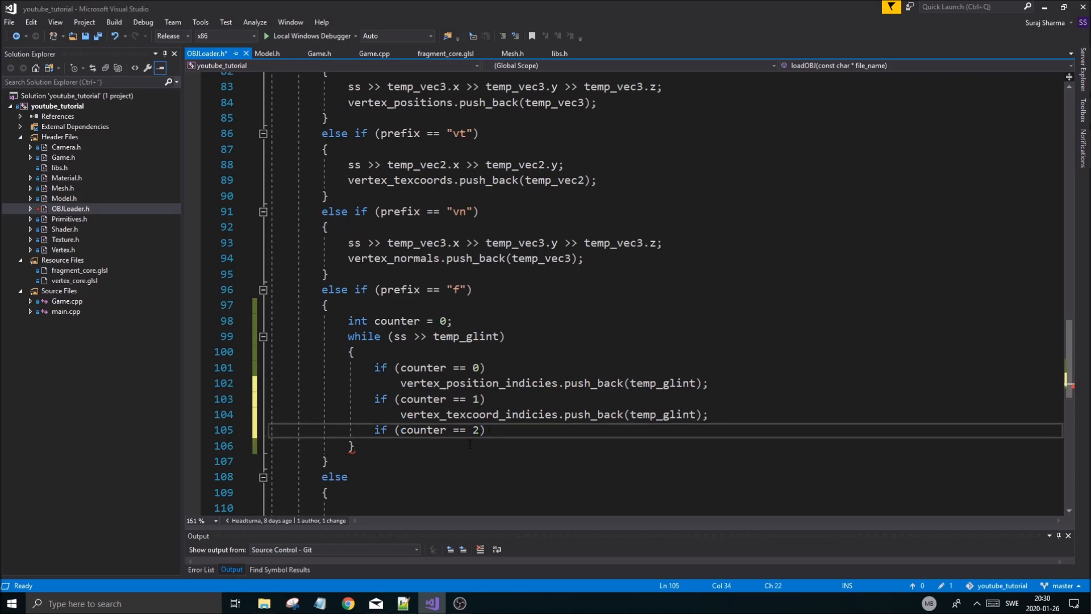
text(vertex_position_indicies.push_back(temp_glint);)
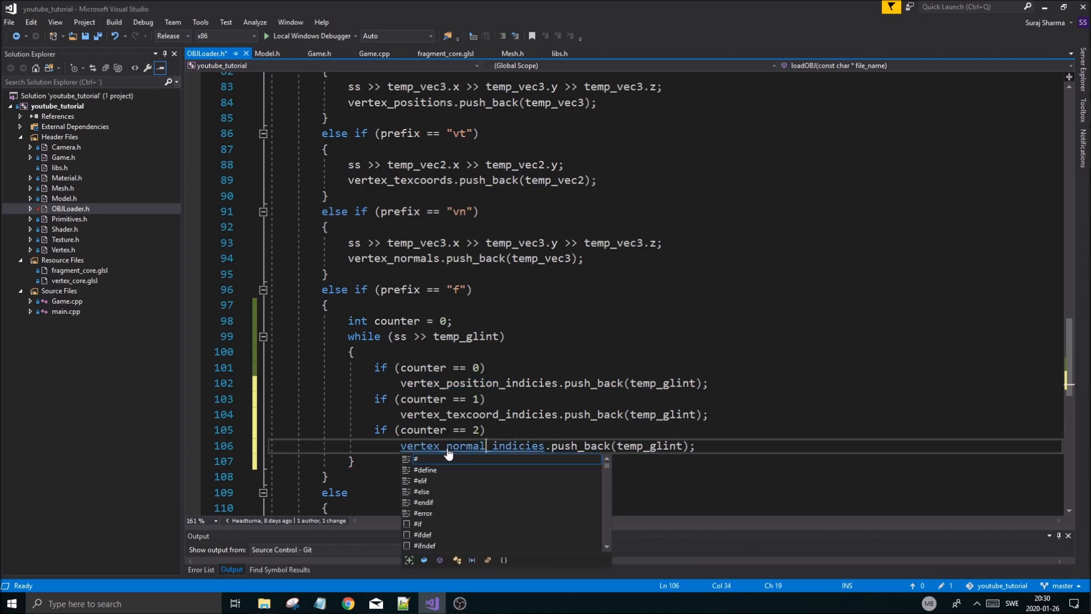
key(ctrl+s)
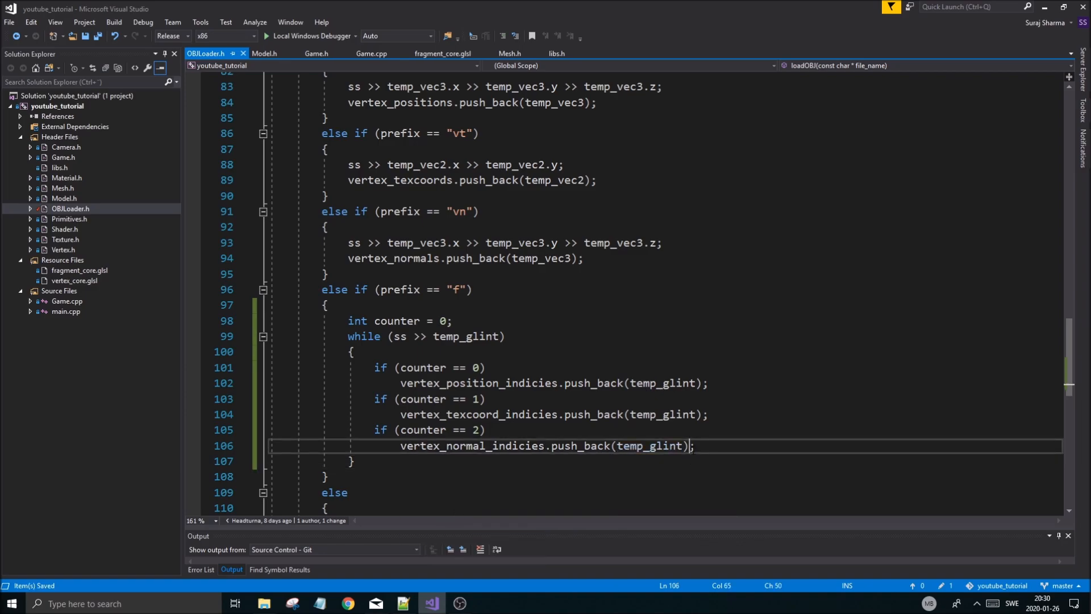
key(enter)
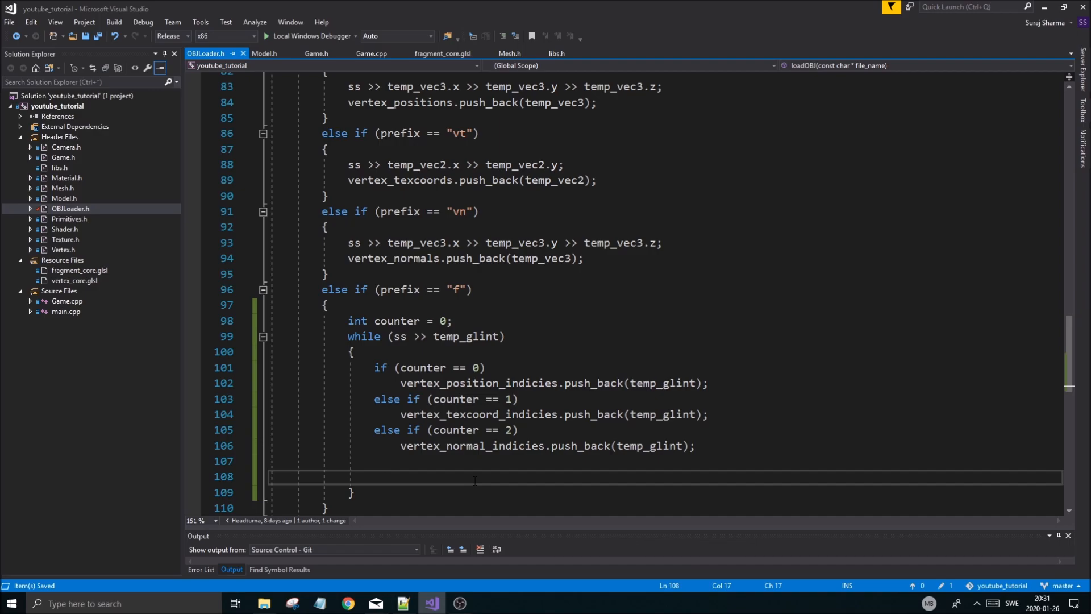
When ss.peek() is '/', increment counter and skip it with ss.ignore(1, '/').
text(if())
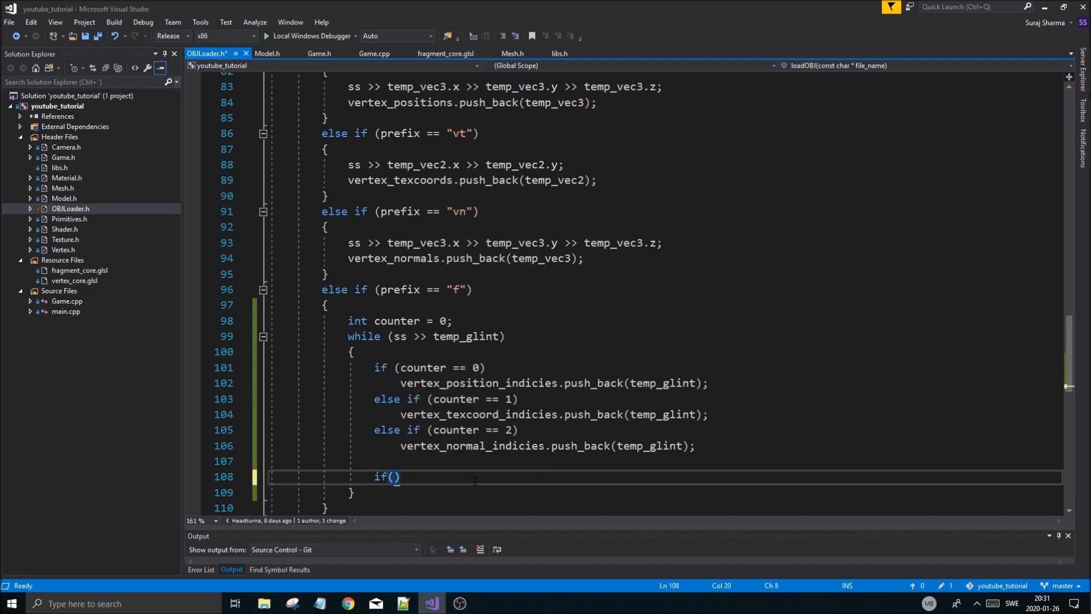
text(ss.peek())
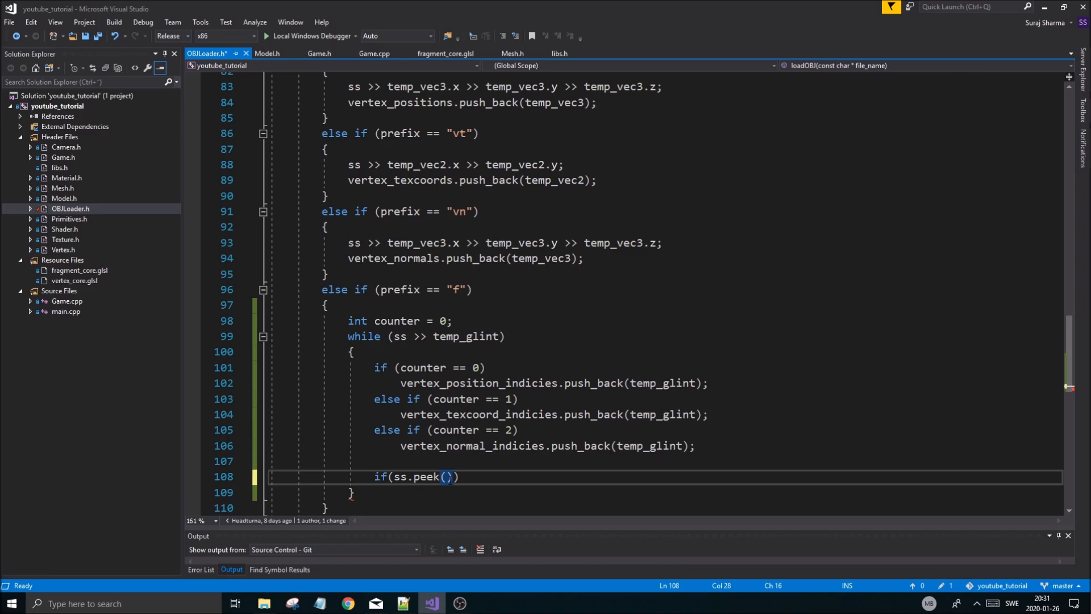
text(')
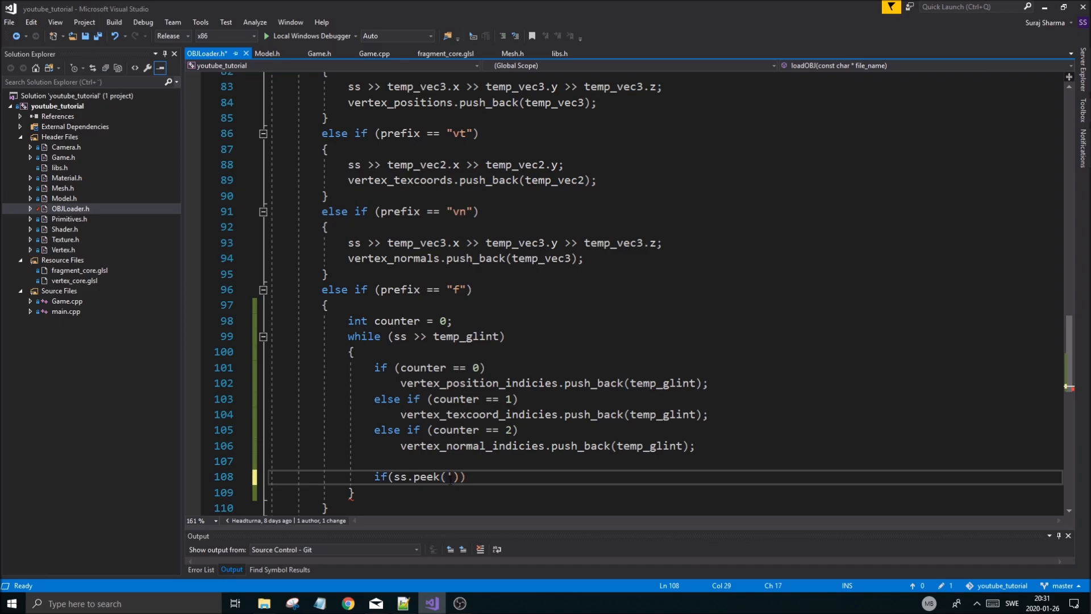
text(/)
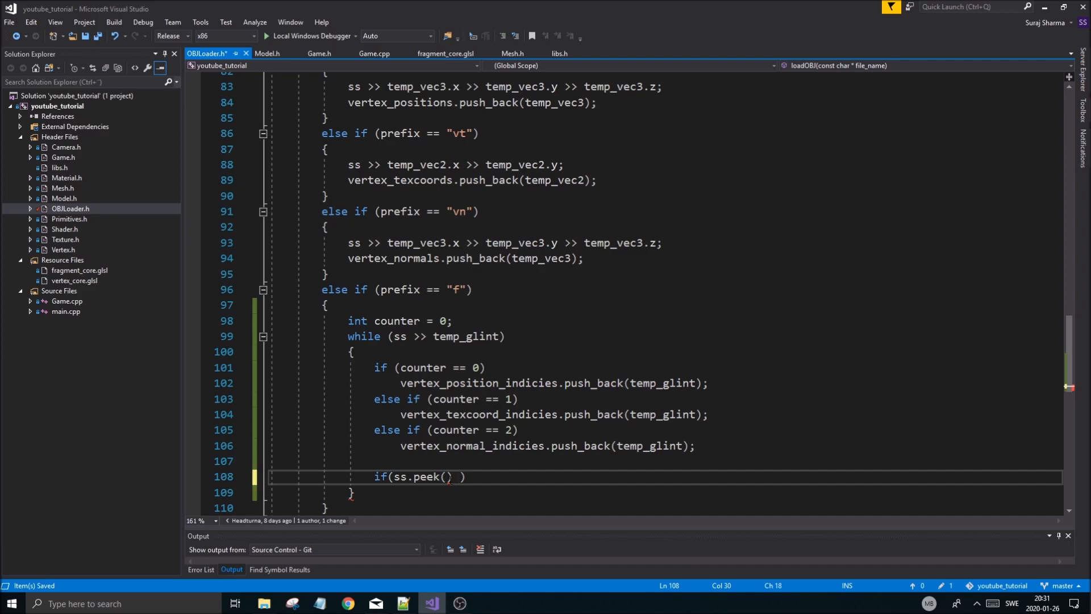
text(== '/')
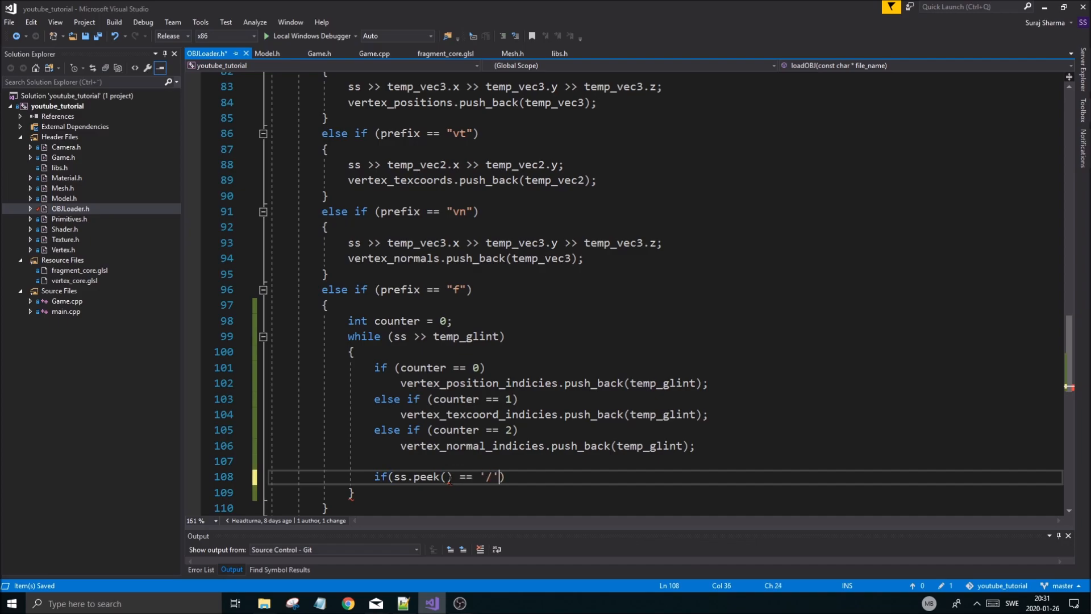
key(enter)
text({)
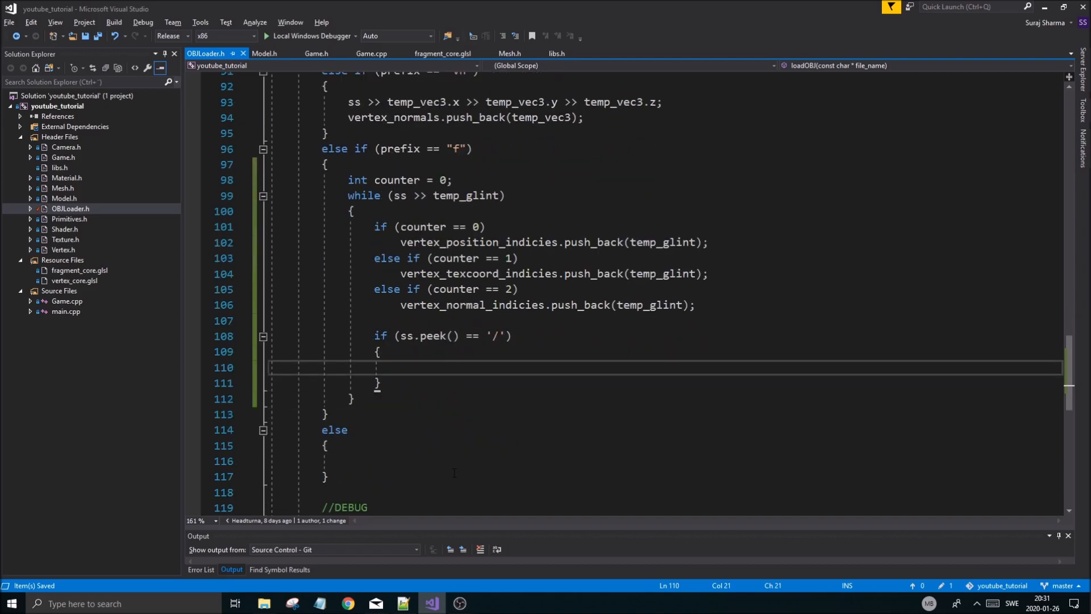
text(++counter;)
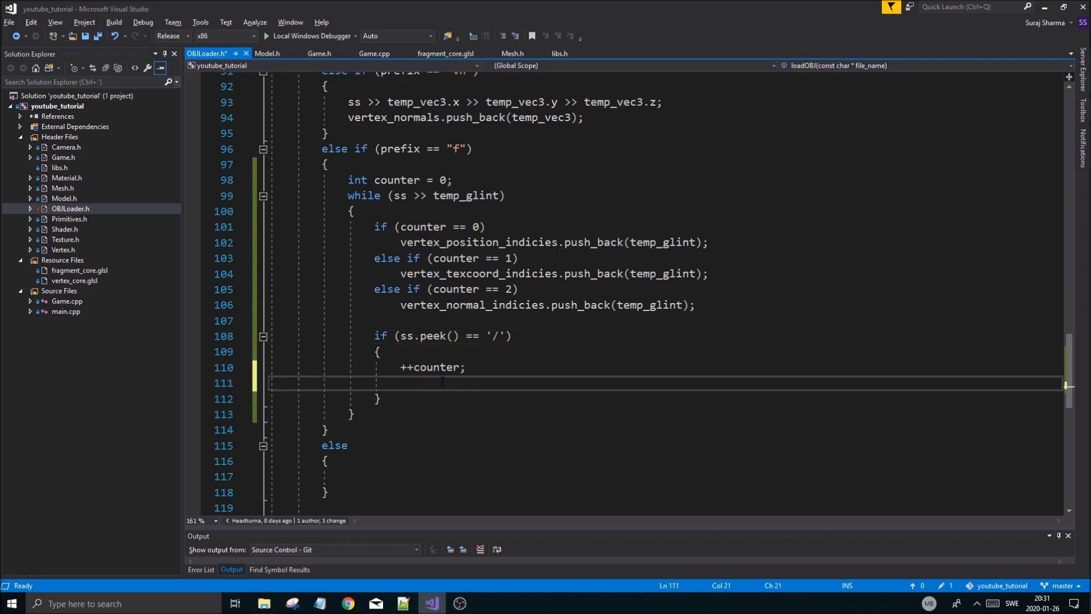
text(ss.)
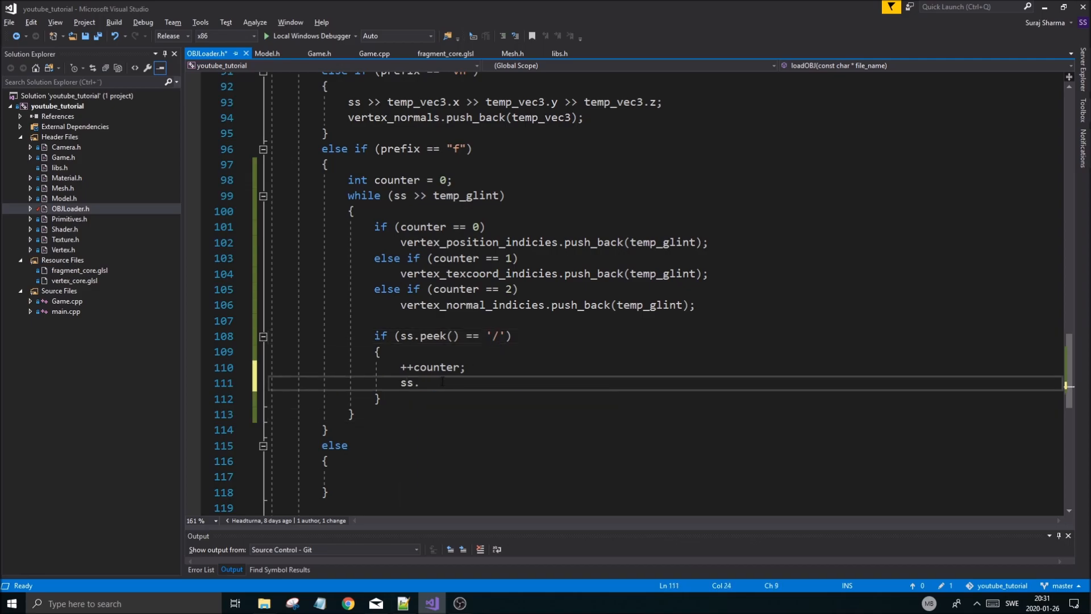
text(ignore(1,)
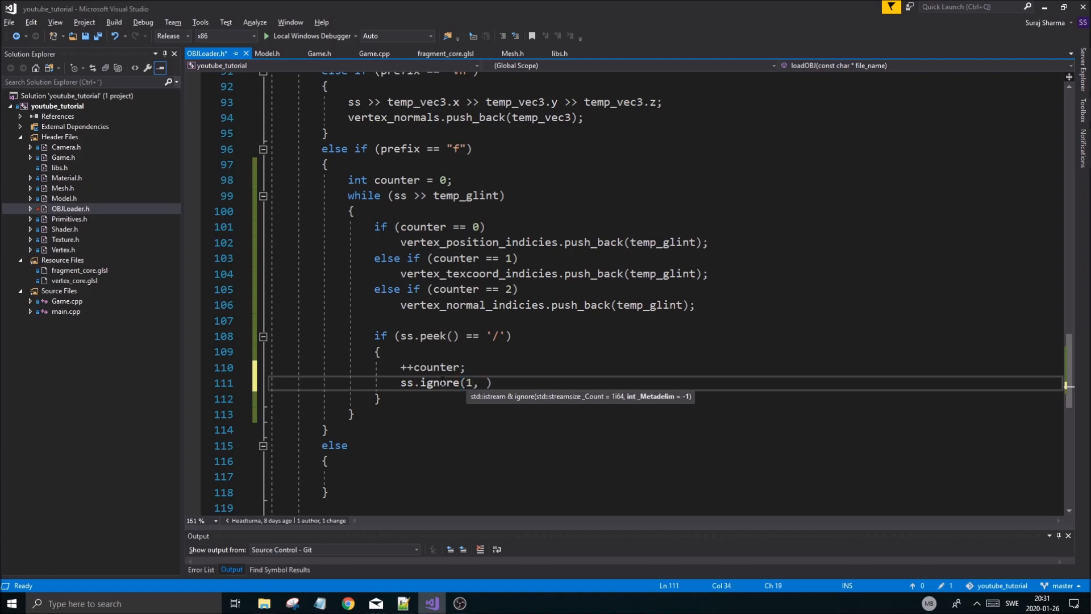
text('/'))
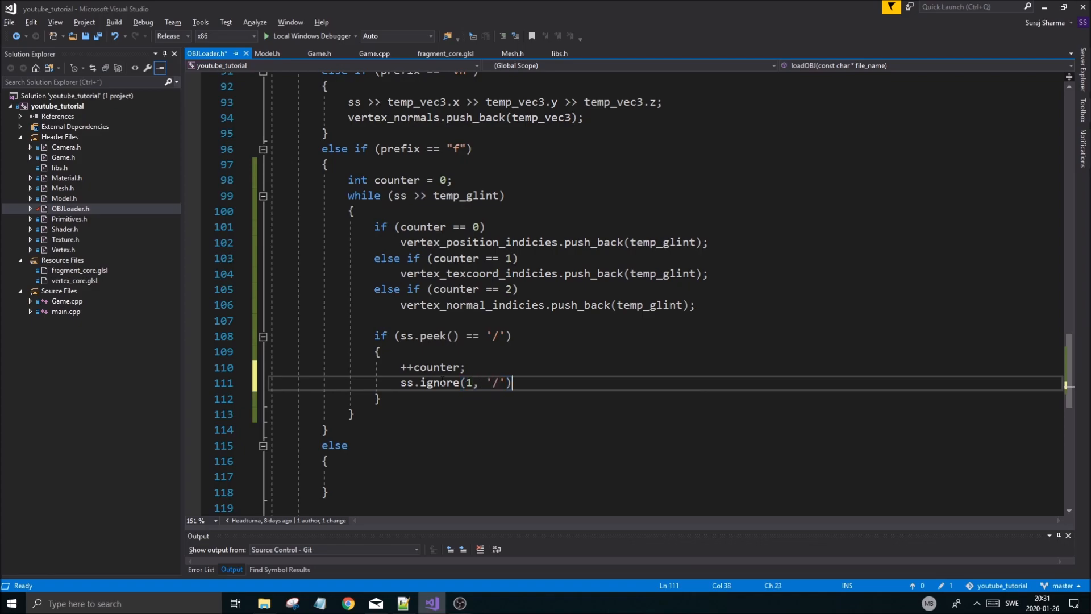
text(;)
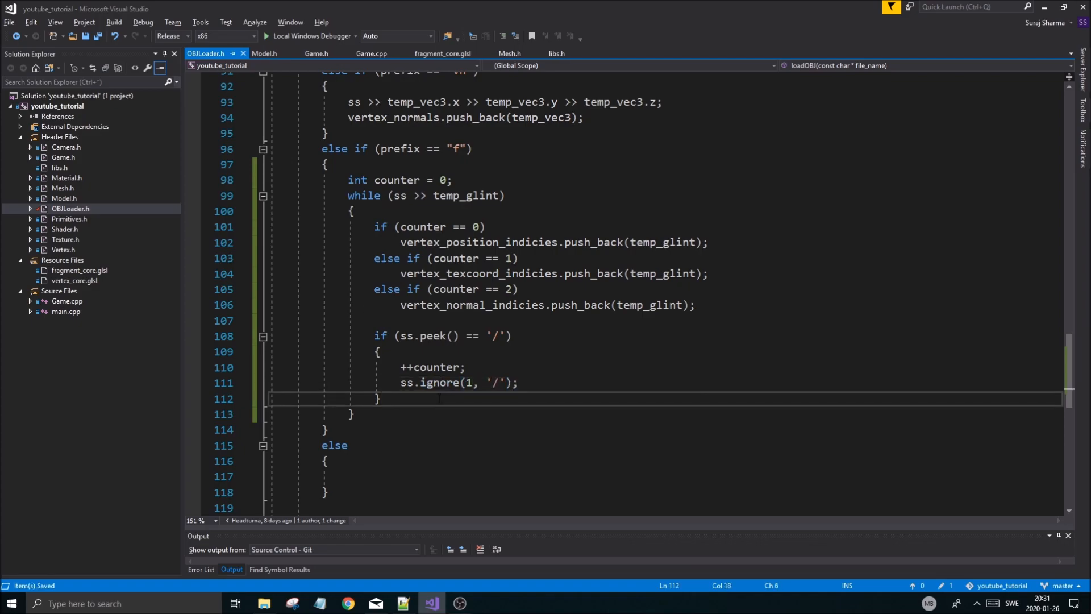
Add an else-if for ss.peek() == ' ' that increments counter and skips it with ss.ignore(1, ' ').
text(else if()
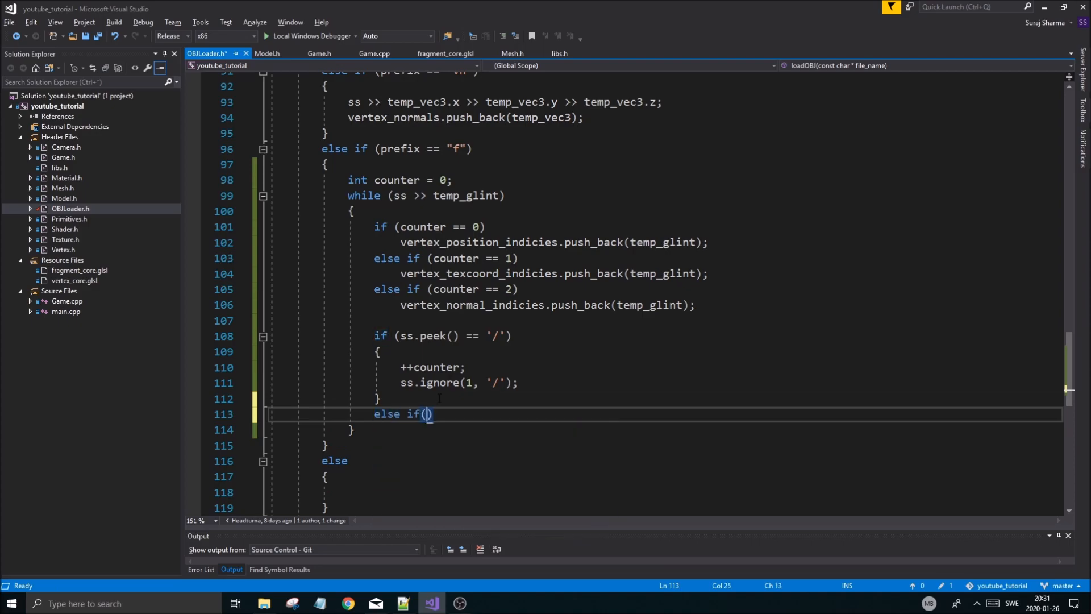
text(ss.peek()
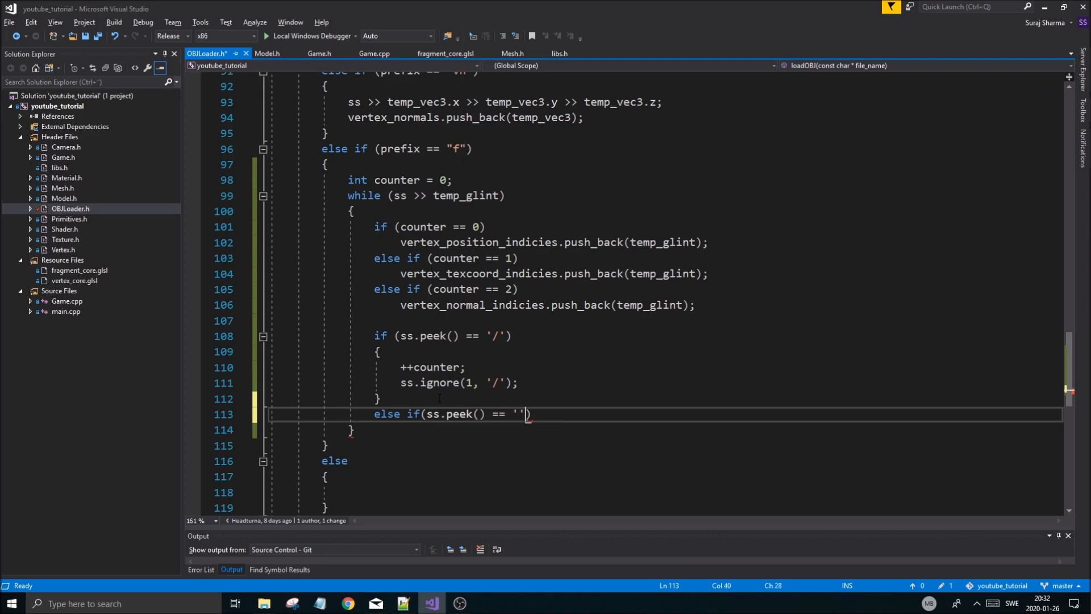
text(" ")
text(++)
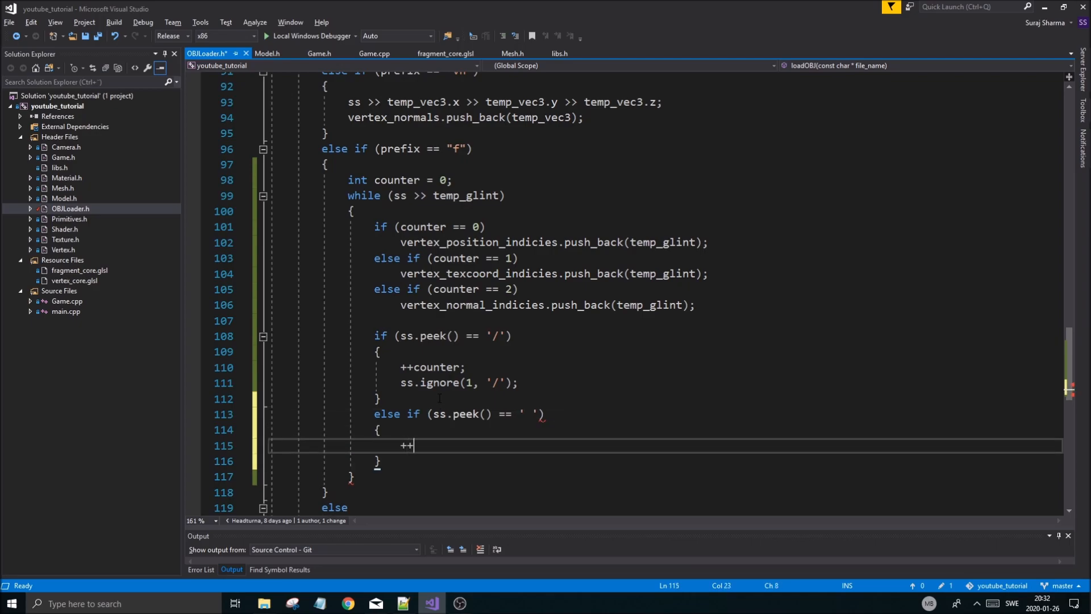
text(counte)
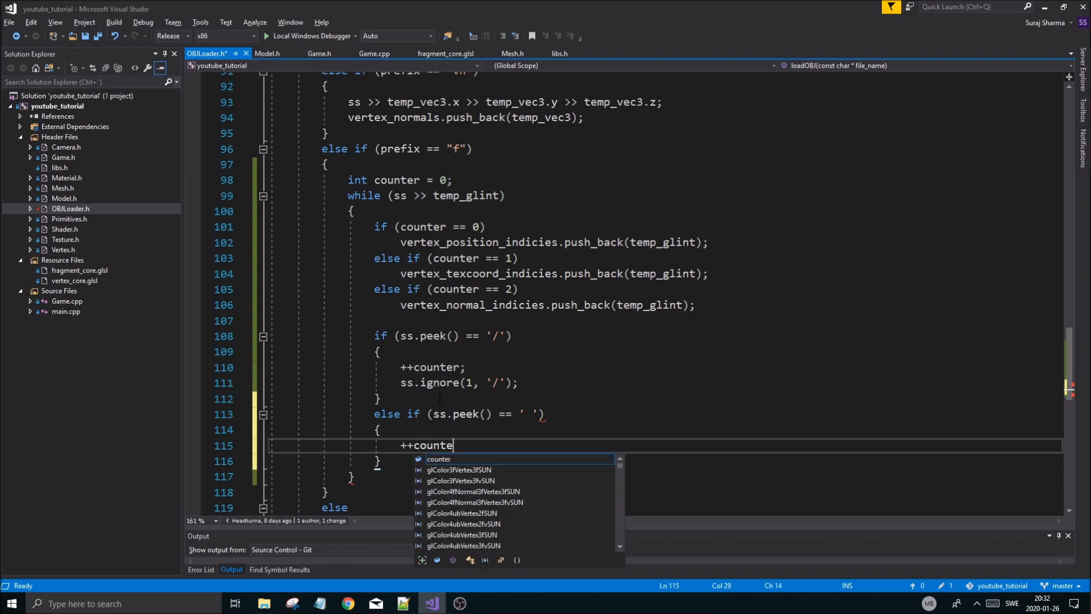
key(enter)
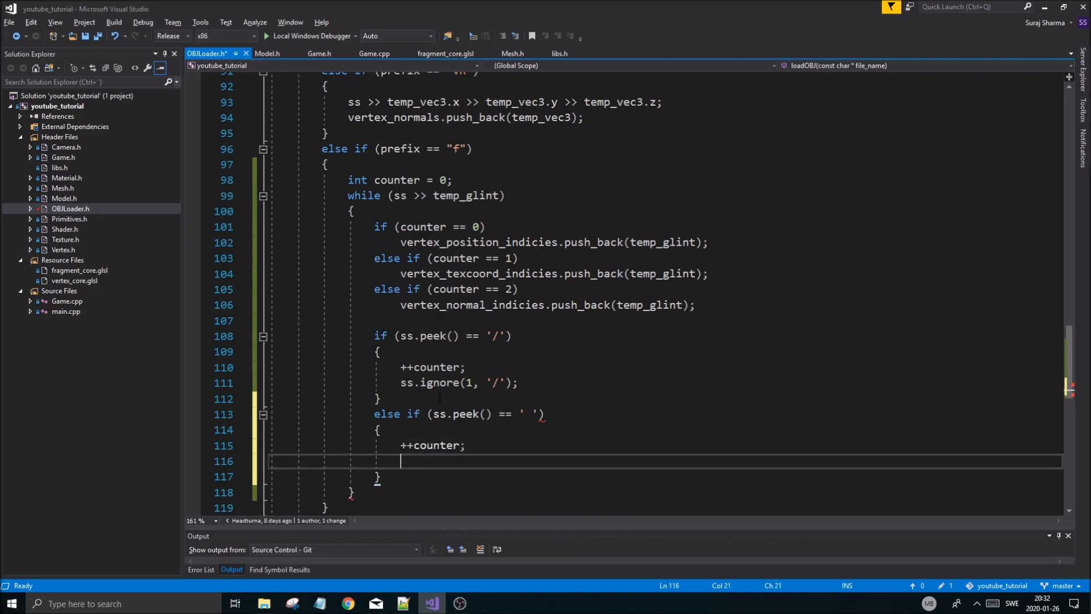
text(ss.ignore(1))
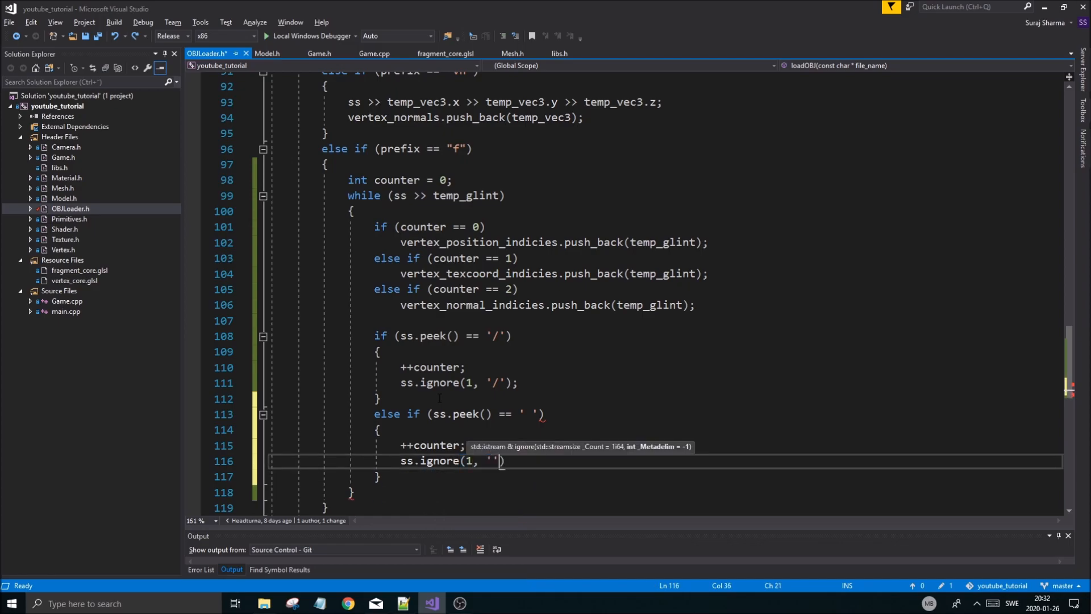
text(');)
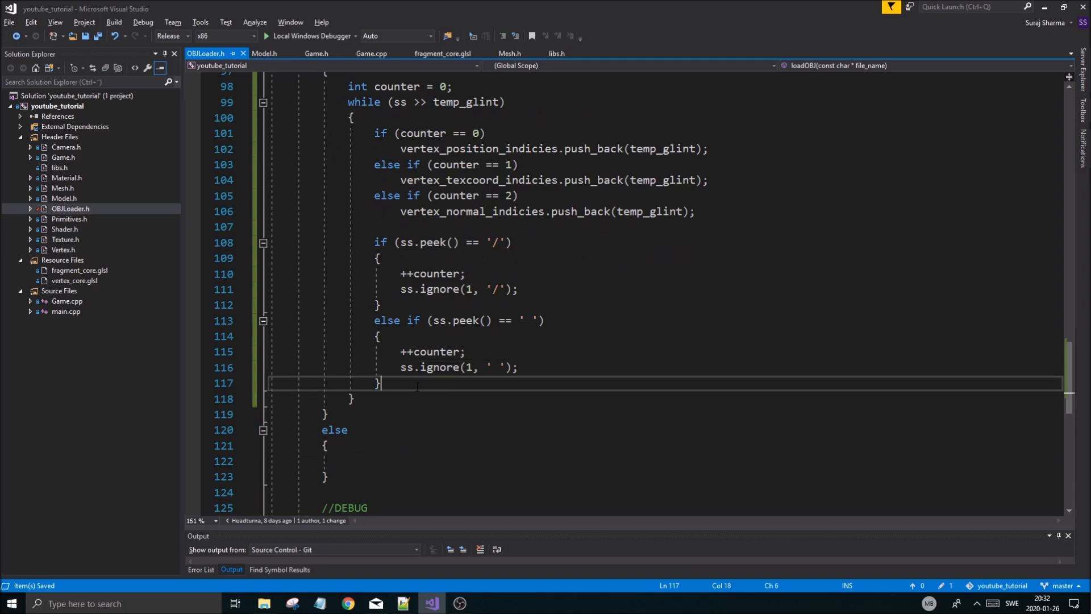
Add if (counter > 2) counter = 0; after the character handling and start a //Reset the counter comment.
key(enter)
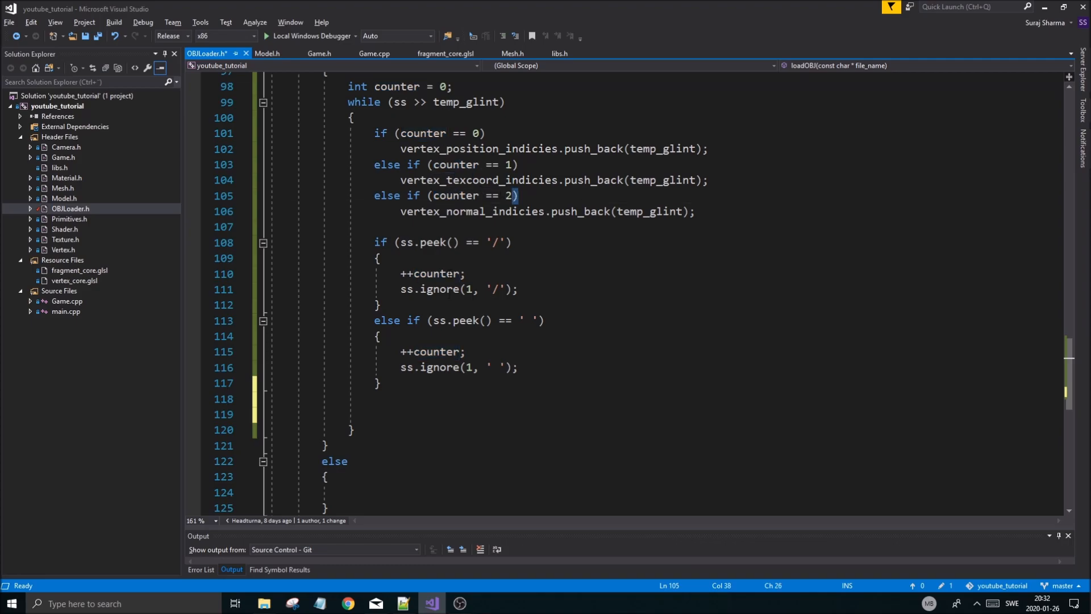
double_click(479, 147)
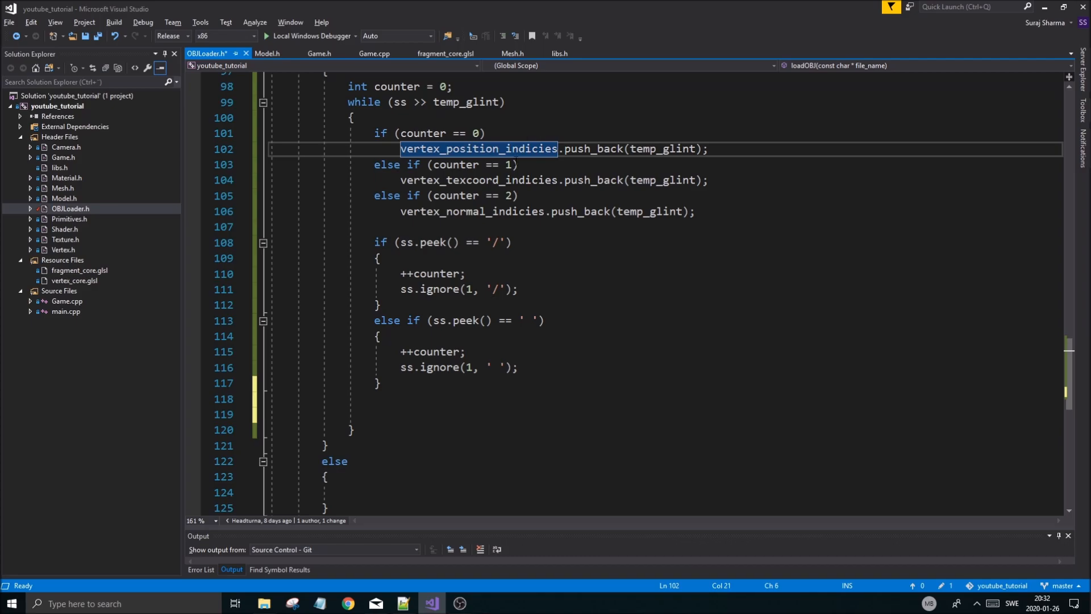
click(374, 399)
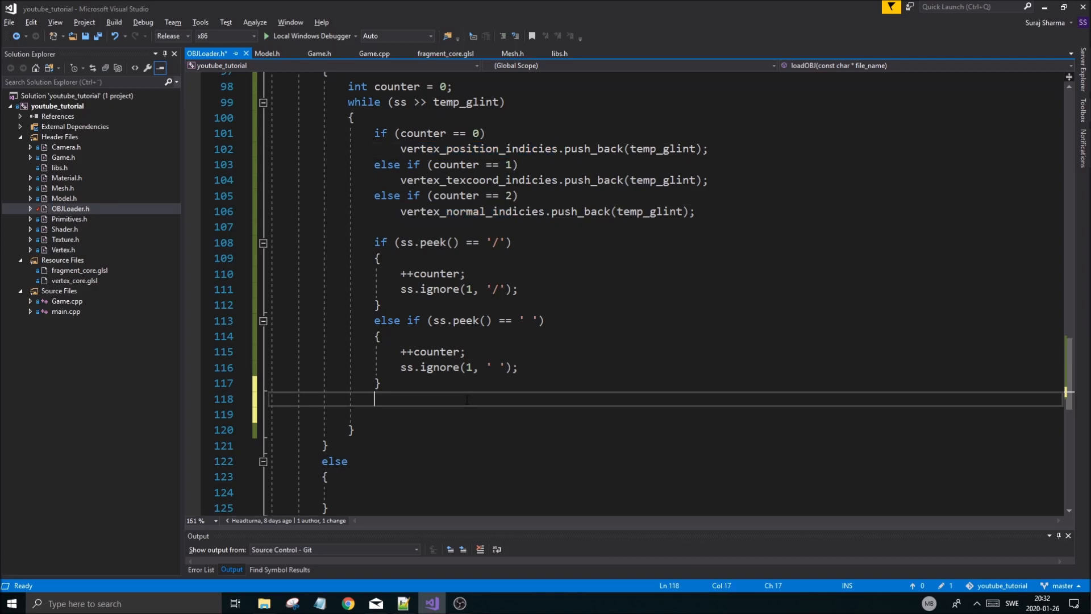
text(if())
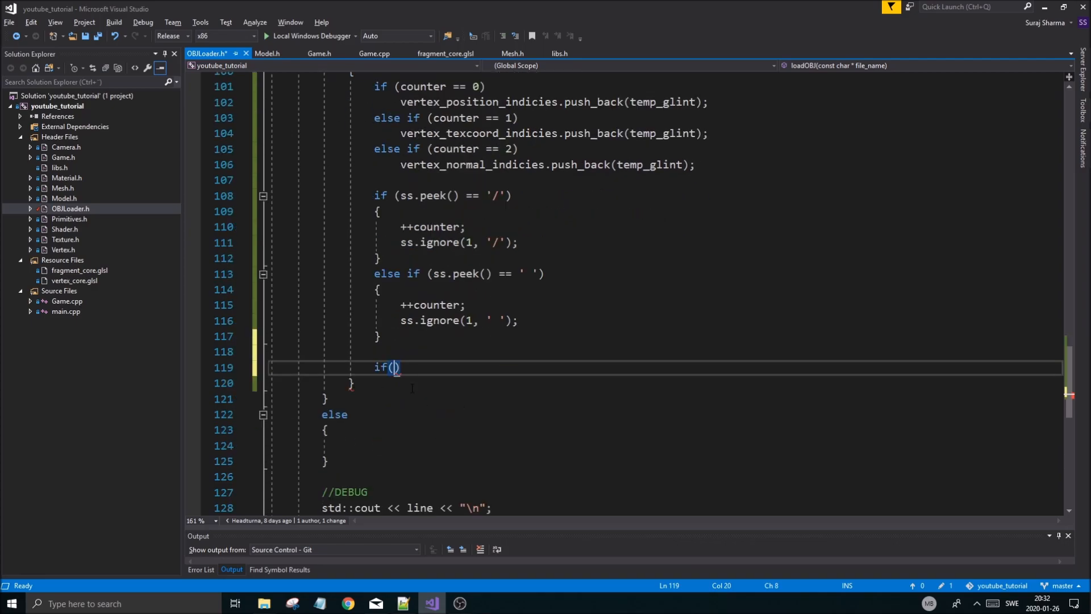
mouse_move(526, 403)
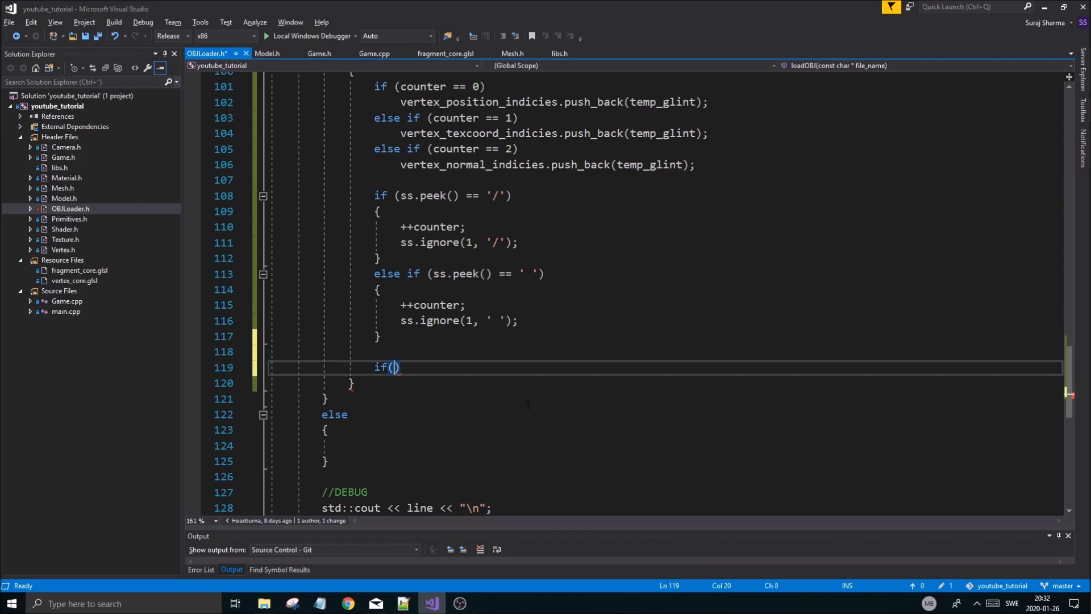
text(counter)
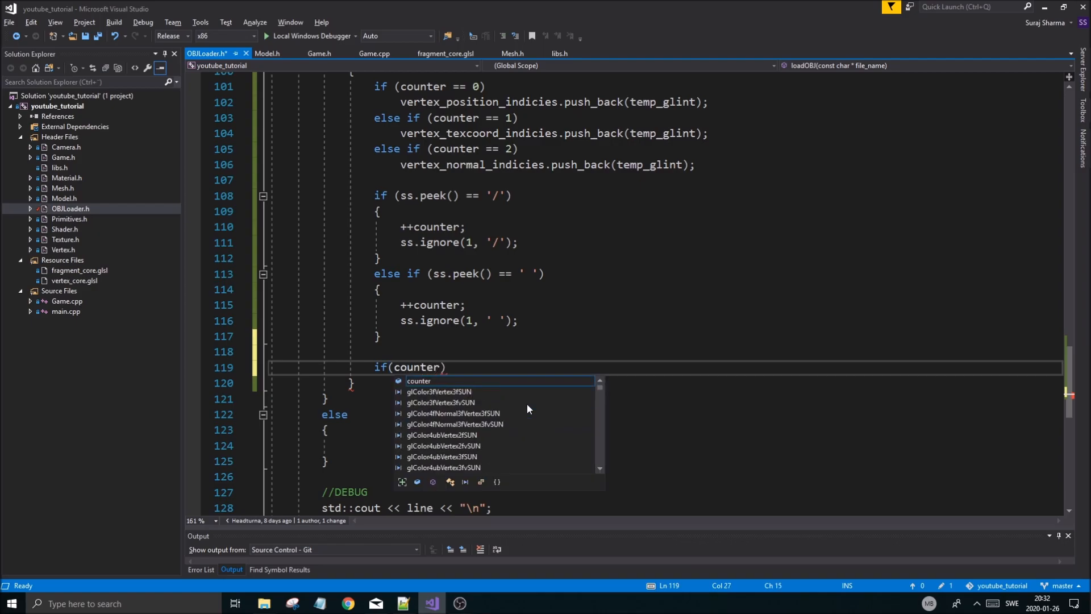
text(> 2)
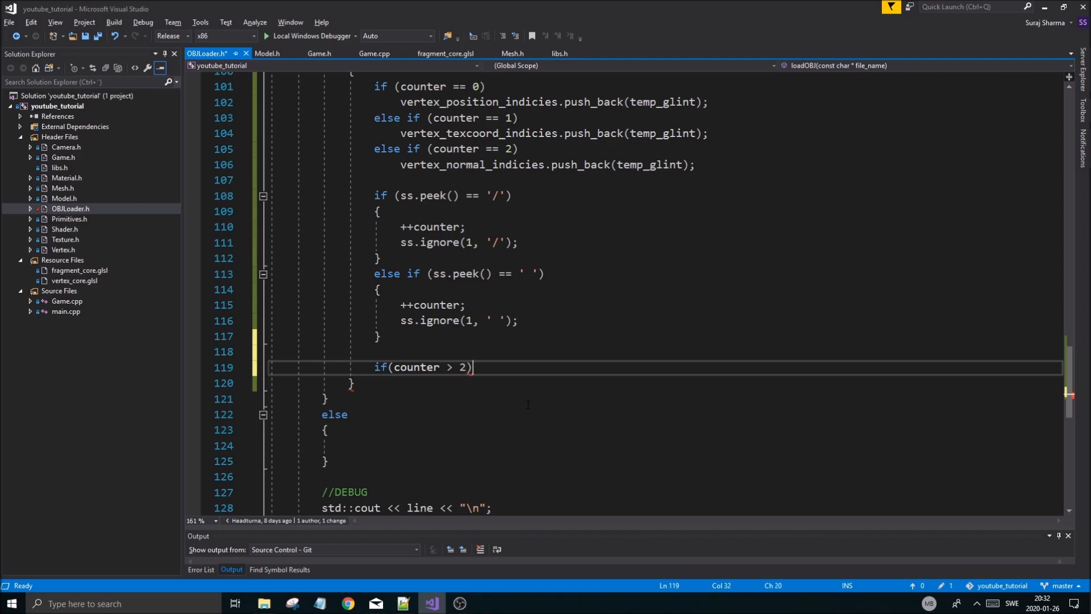
text(counter =)
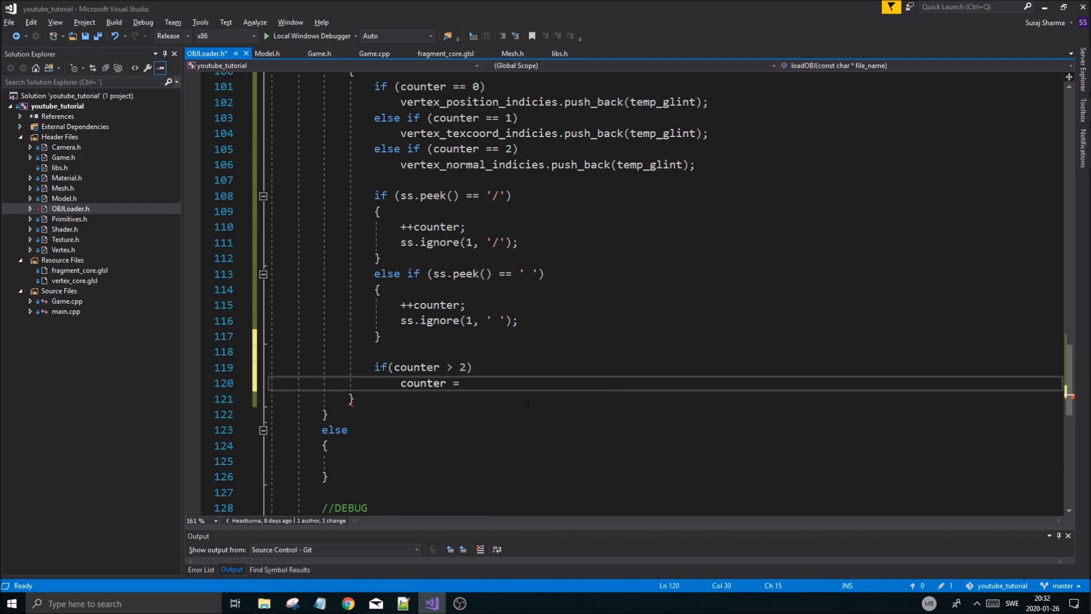
text(0;)
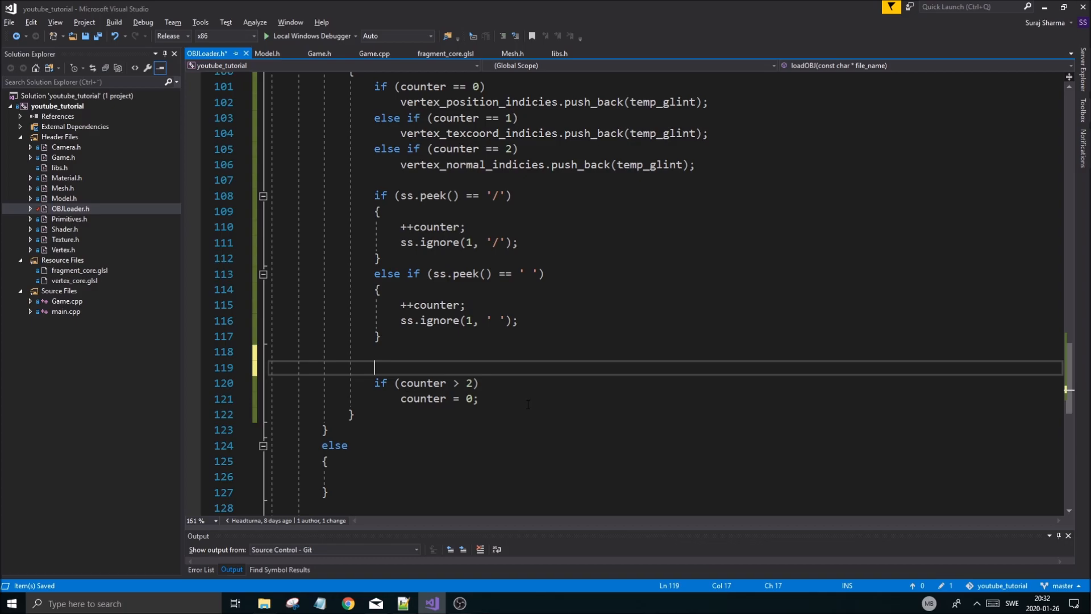
text(//Reset the c)
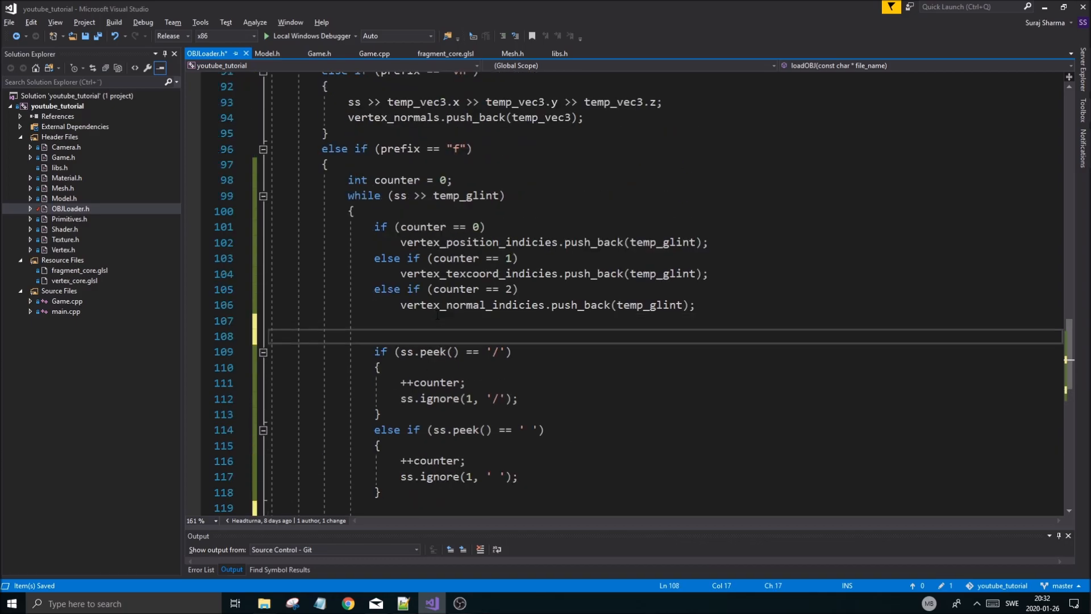
Write the //Handling characters and //Pushing indices into correct arrays comments above their blocks.
text(//Handling cha)
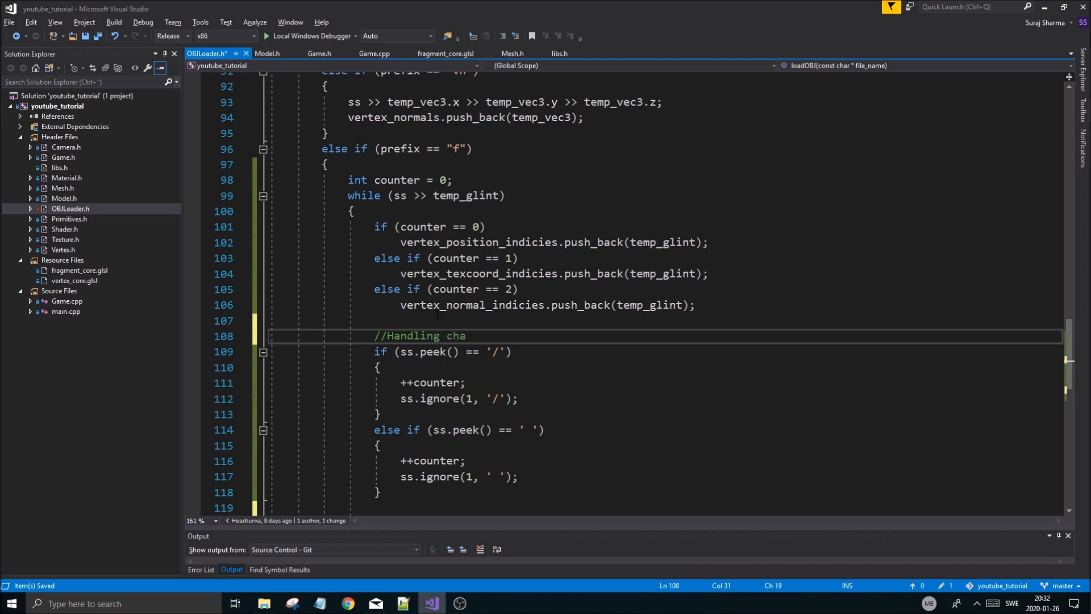
text(racters)
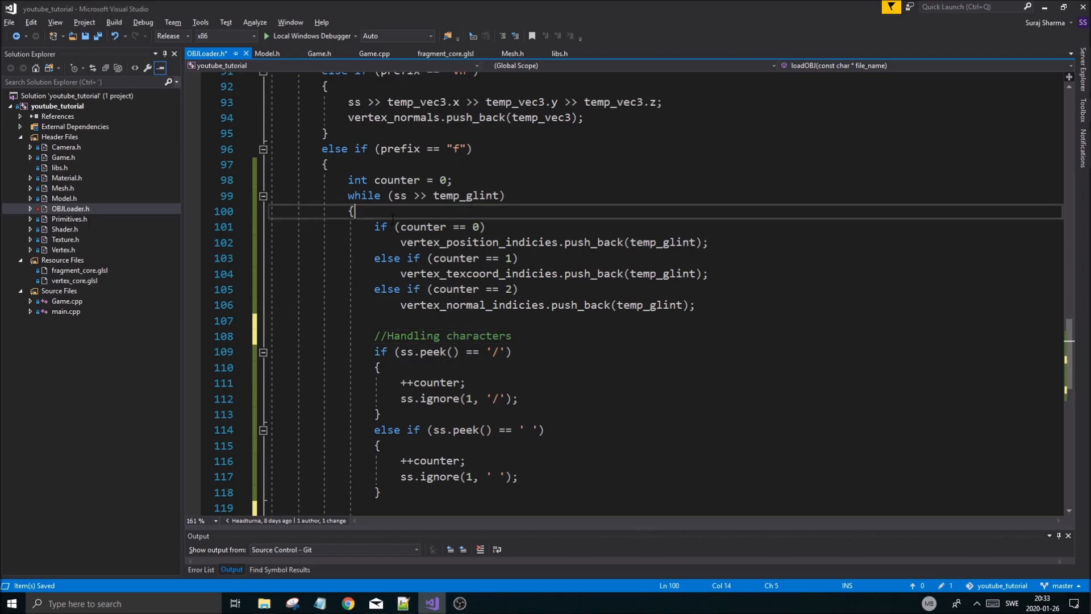
text(//Pushing indic)
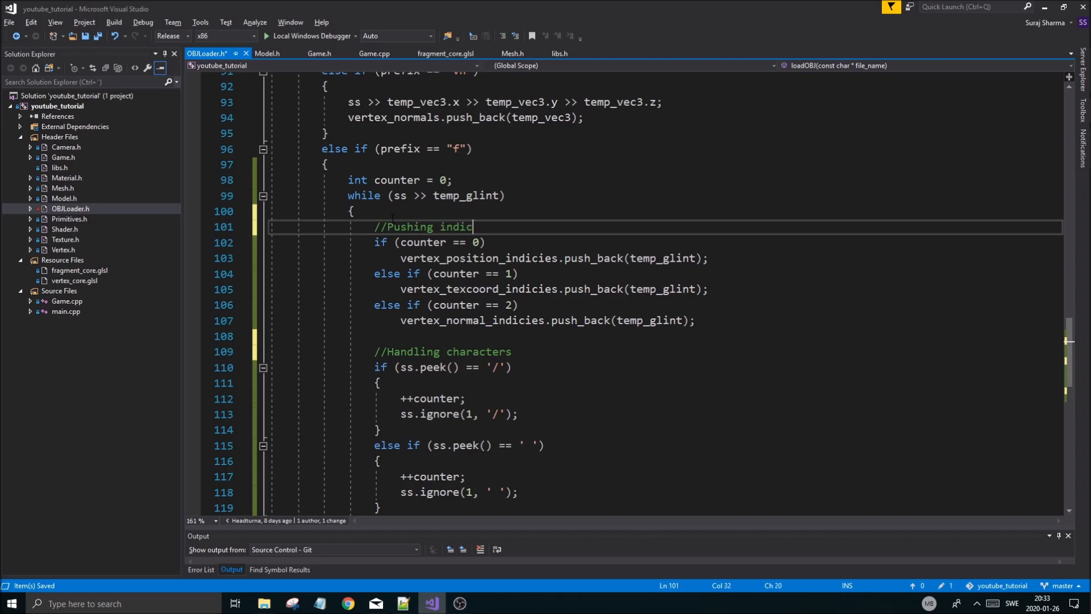
text(es into corre)
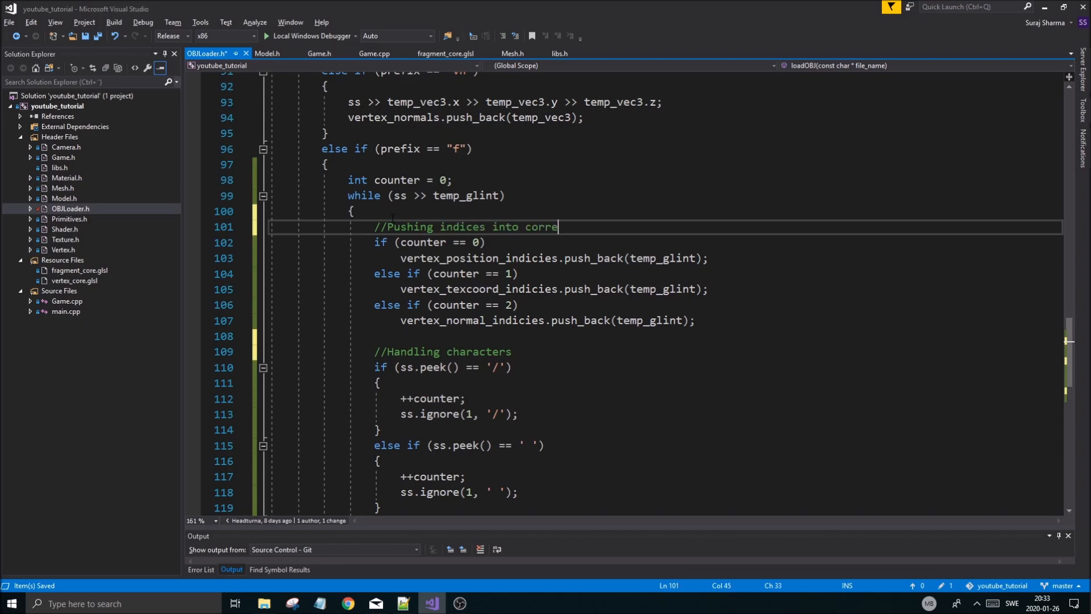
text(ct arrays)
text(//Reset the counter)
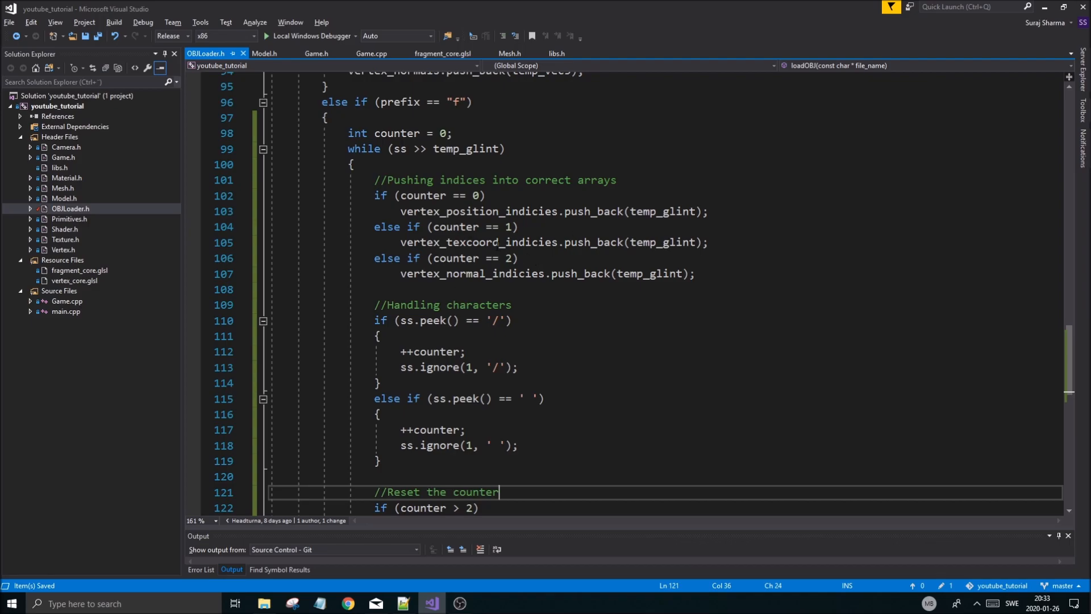
Start a //Build final vertex array comment after the line-parsing else block.
scroll(down, 3)
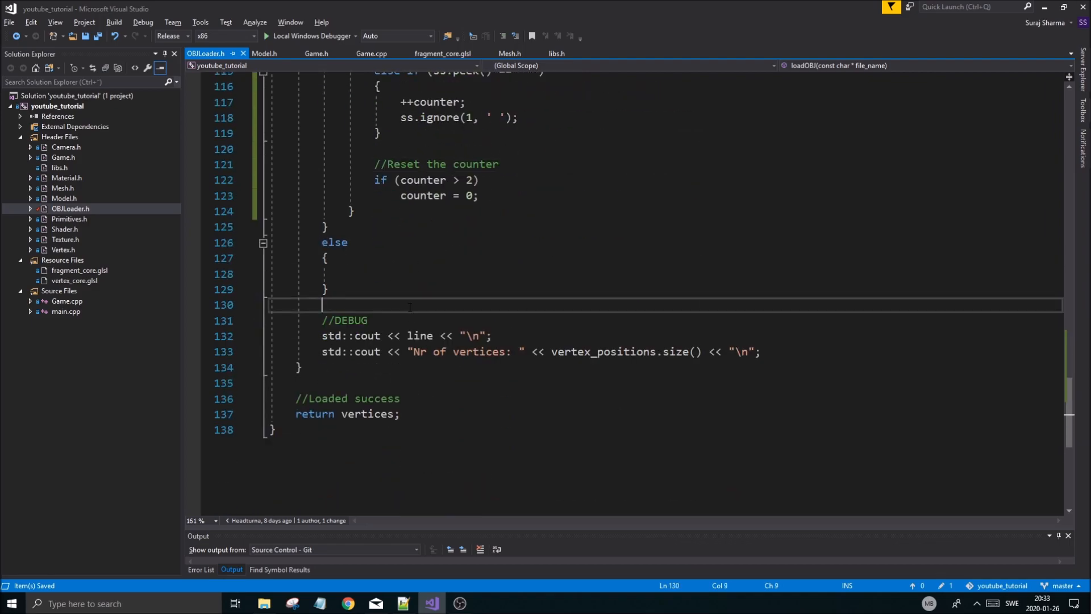
text(//B)
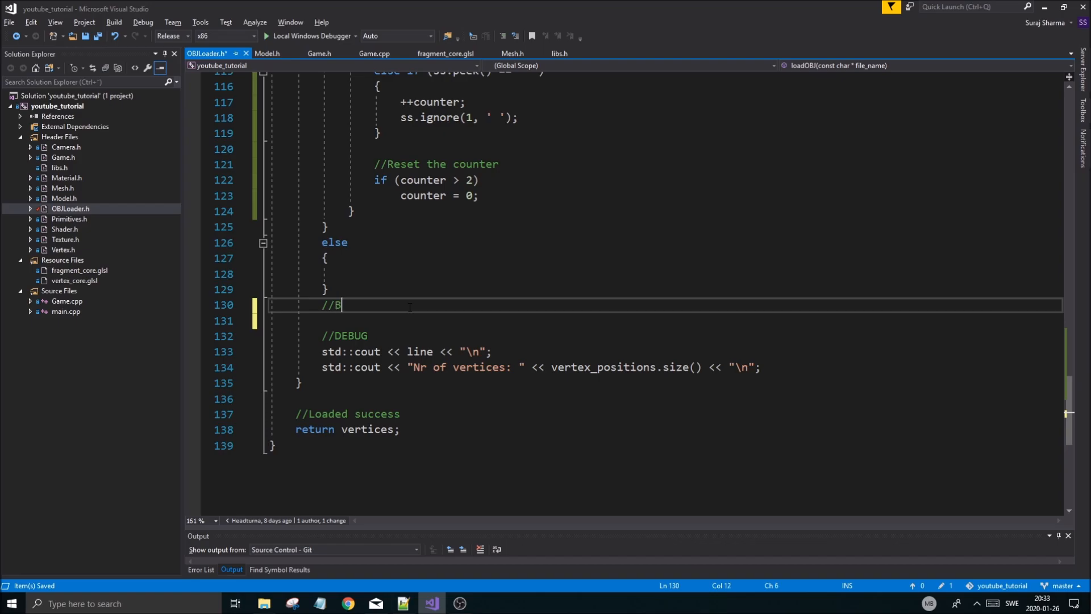
text(uild final ver)
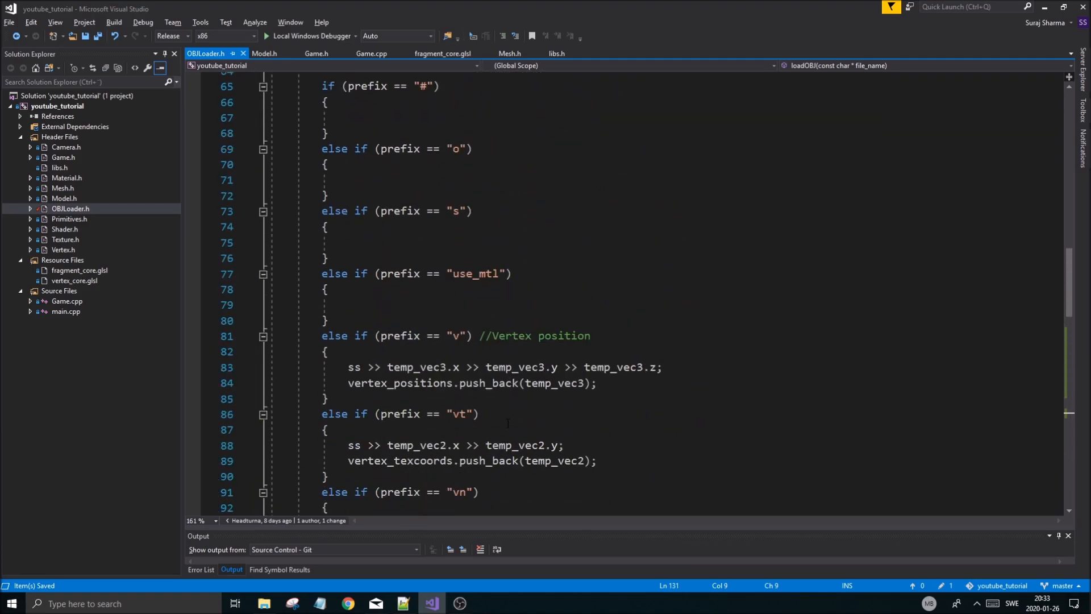
scroll(down, 3)
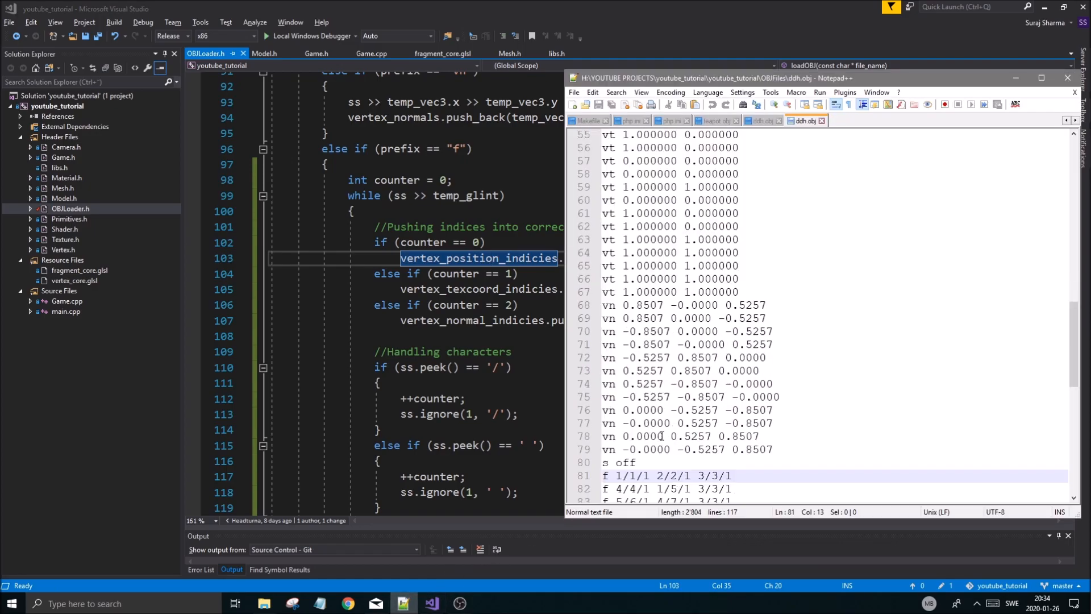
Scroll ddh.obj to its face lines, check the third one, and return to the loader code.
scroll(down, 3)
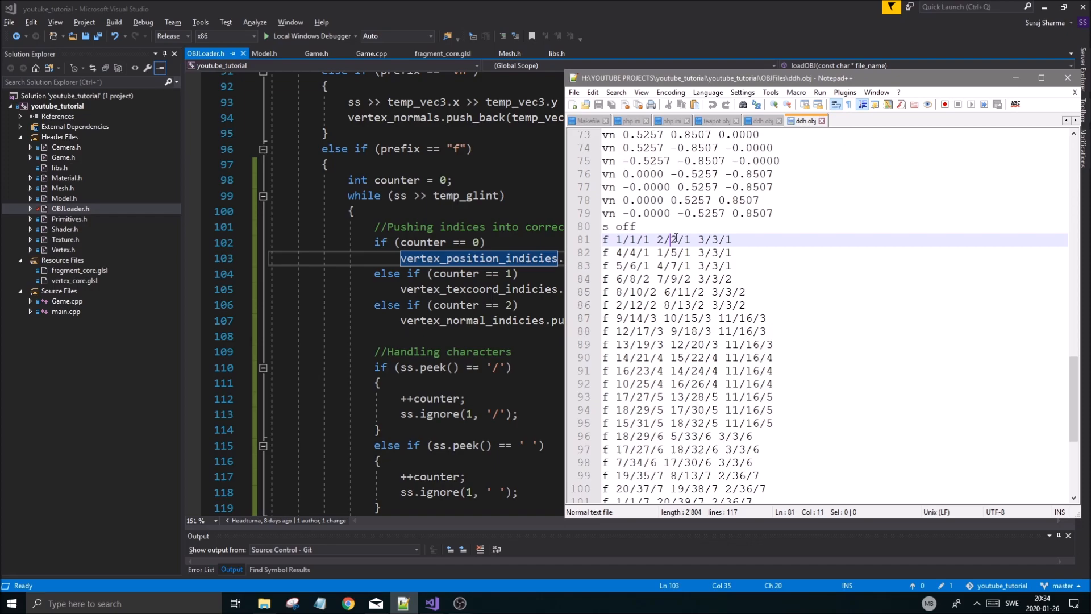
scroll(down, 3)
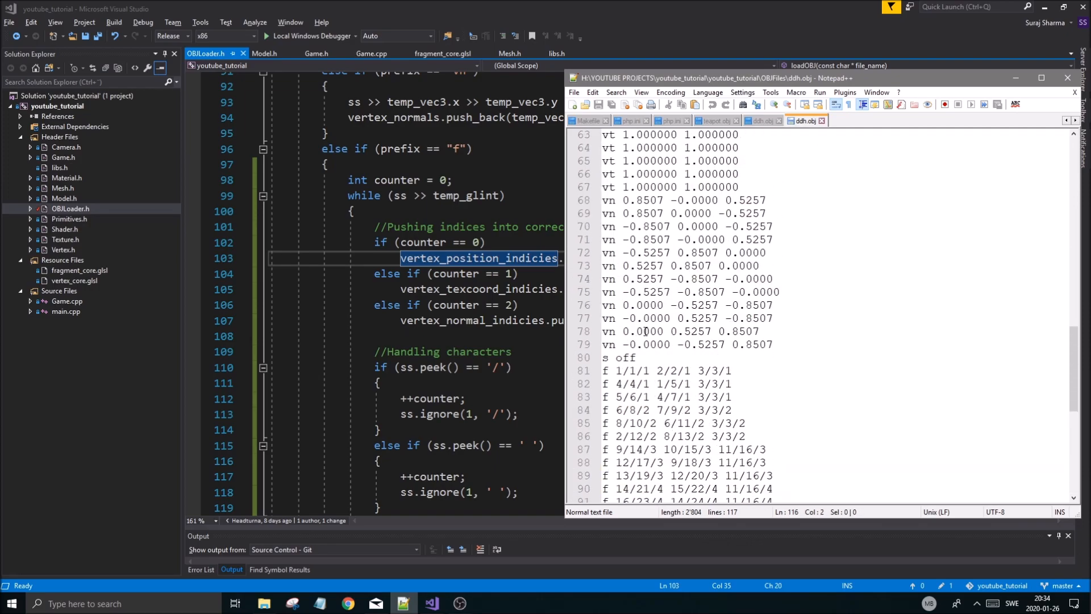
click(728, 396)
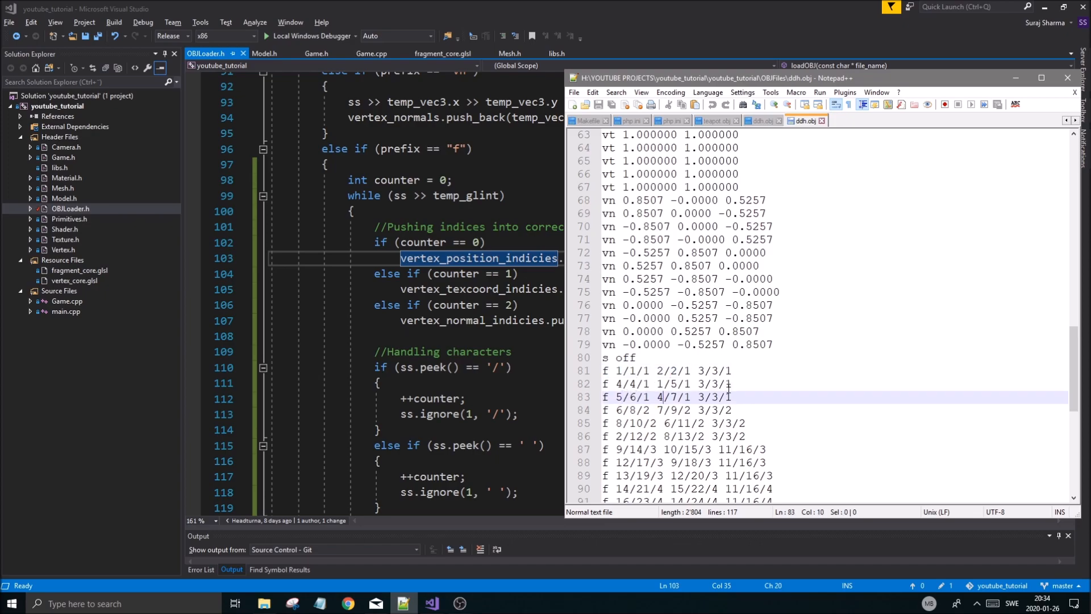
scroll(down, 3)
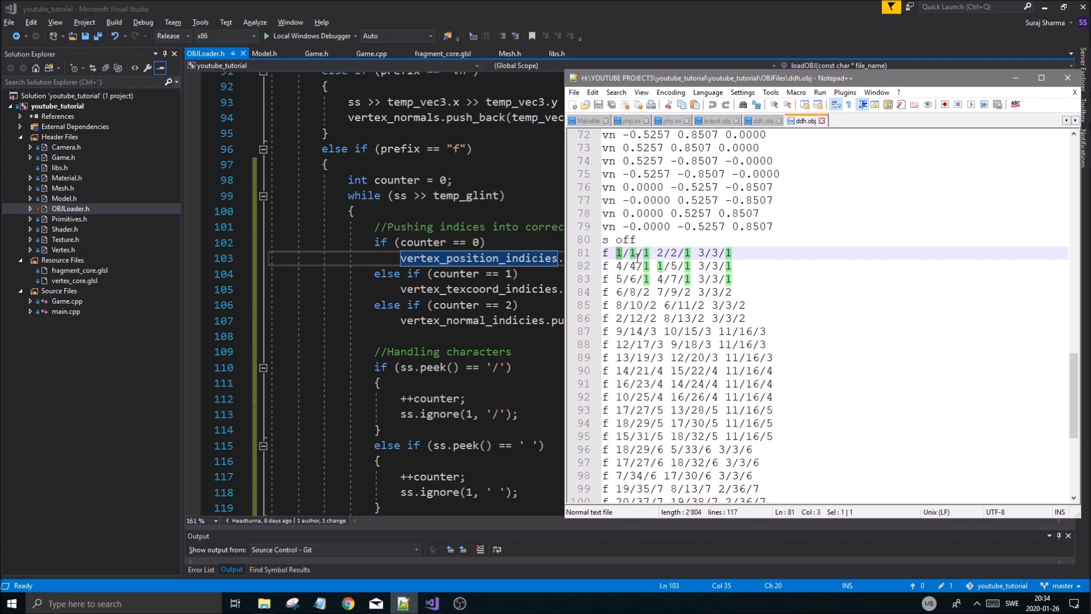
click(700, 266)
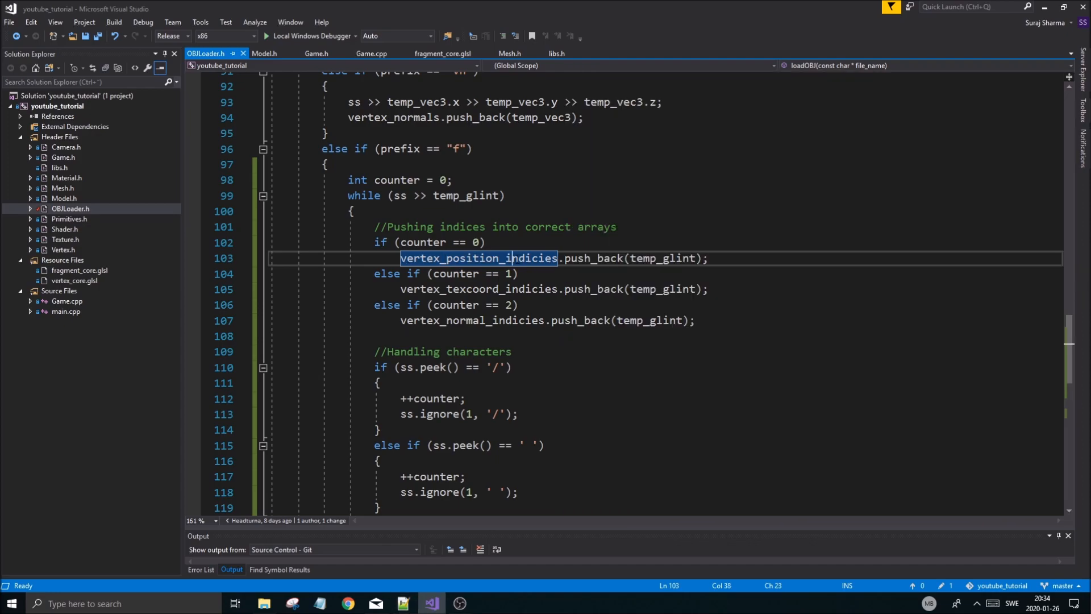
Write vertices.resize(vertex_position_indicies.size(), Vertex()); under the build-final-vertex-array comment.
scroll(down, 3)
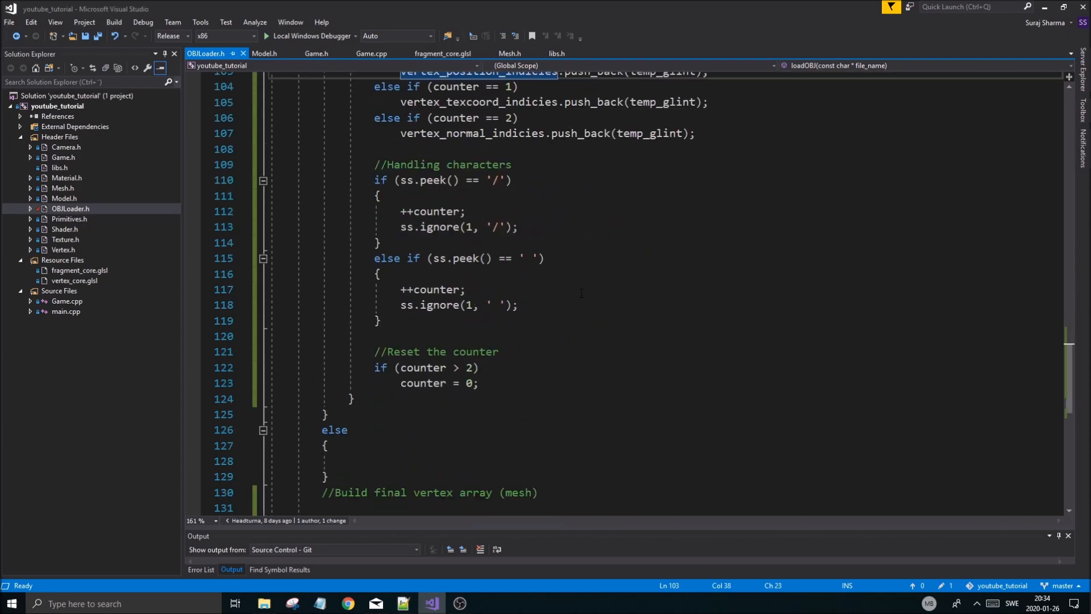
scroll(down, 3)
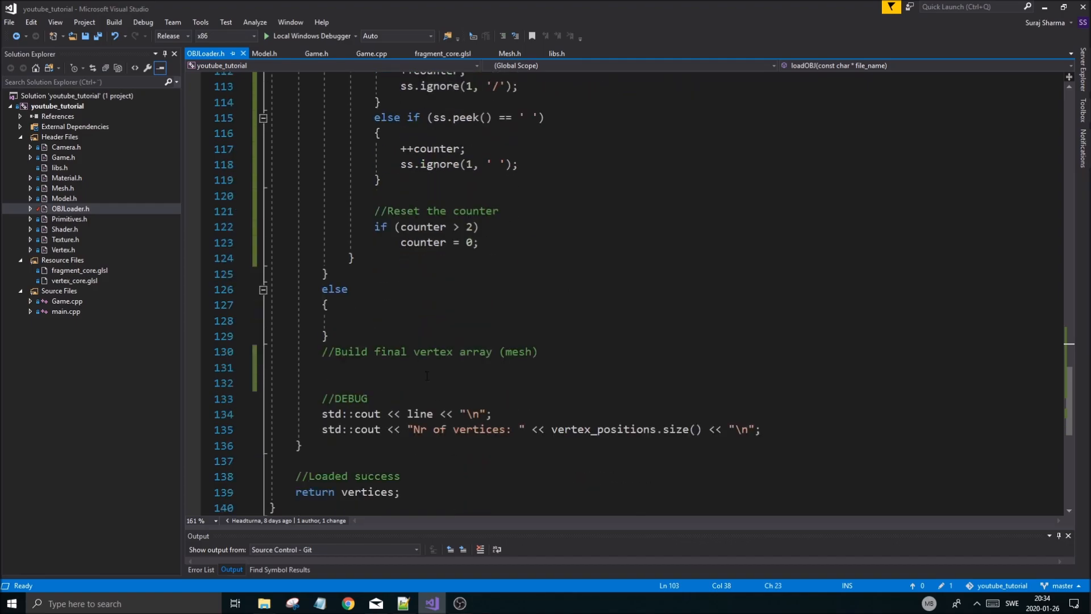
text(t)
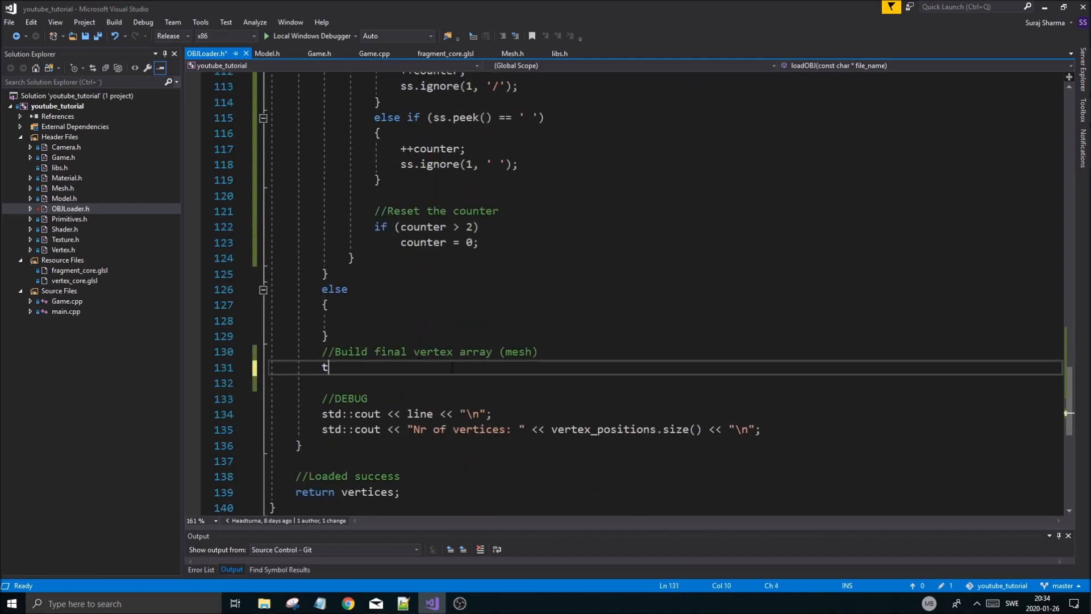
text(ertices)
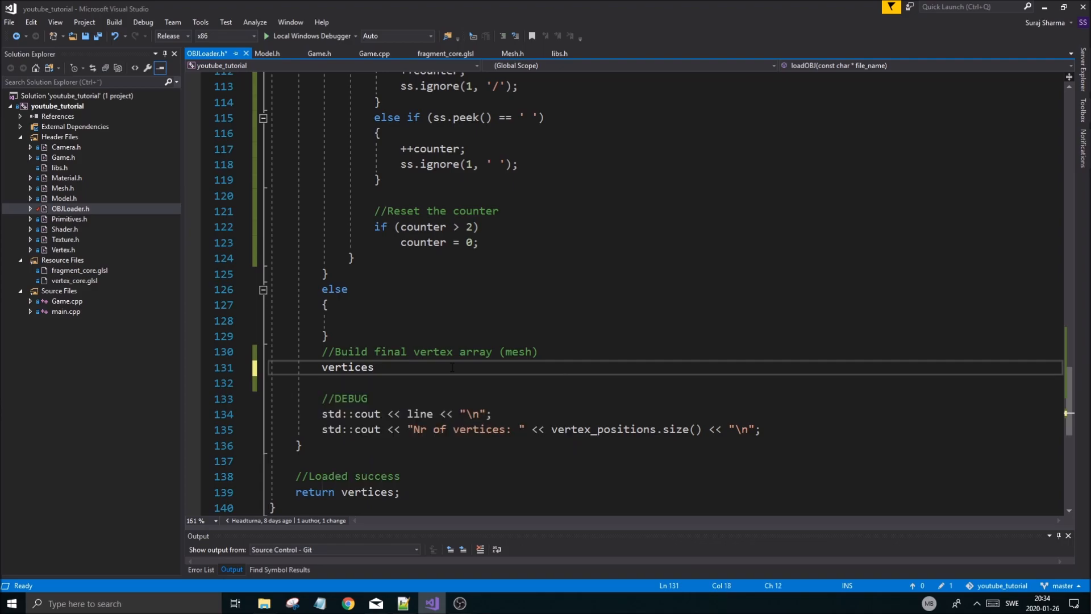
text(.rese)
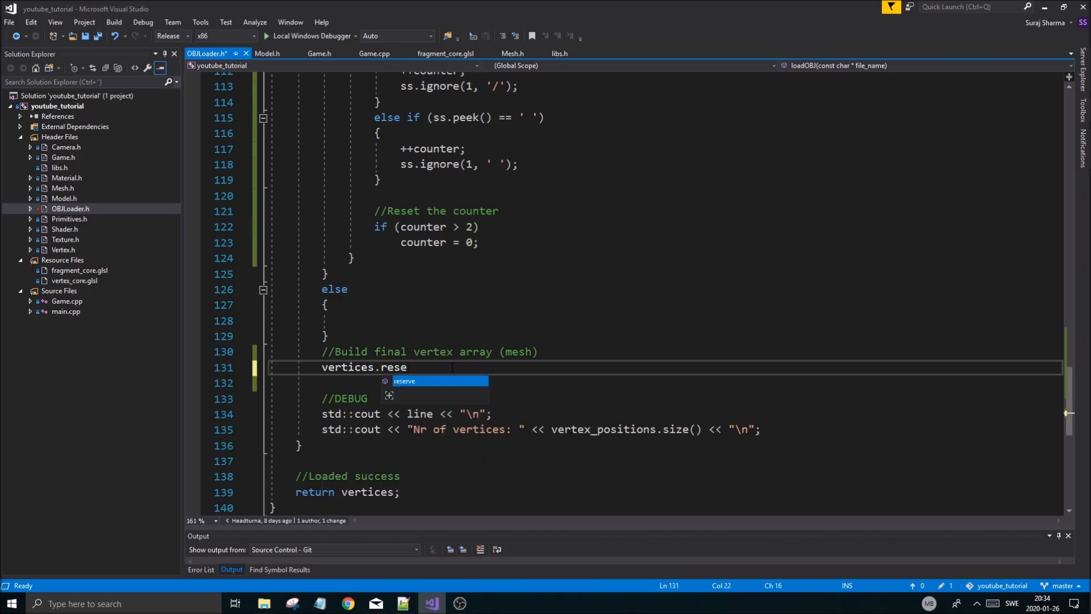
key(BackSpace)
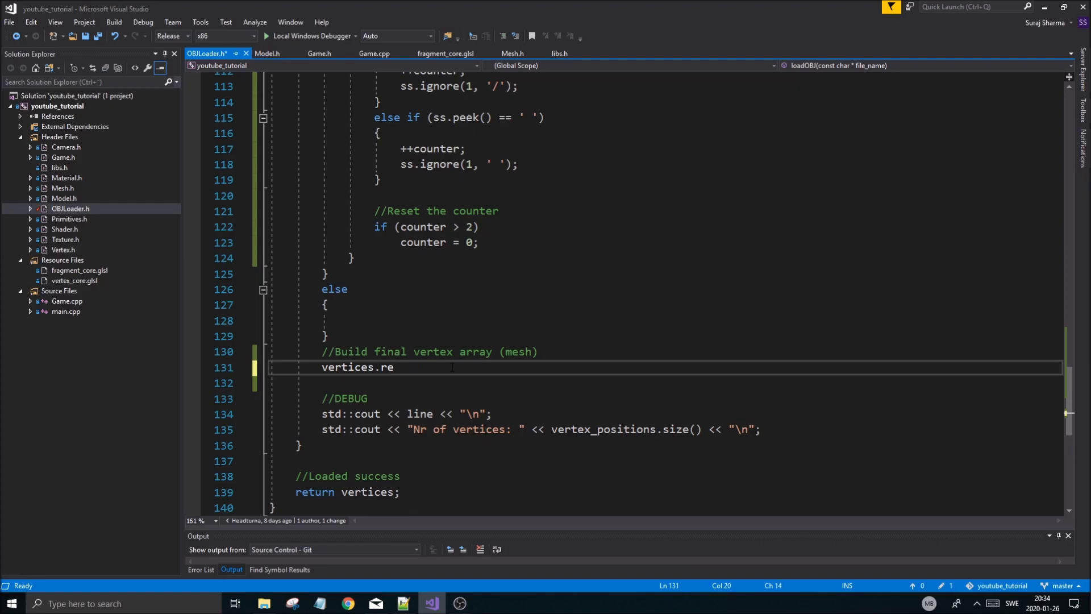
text(size())
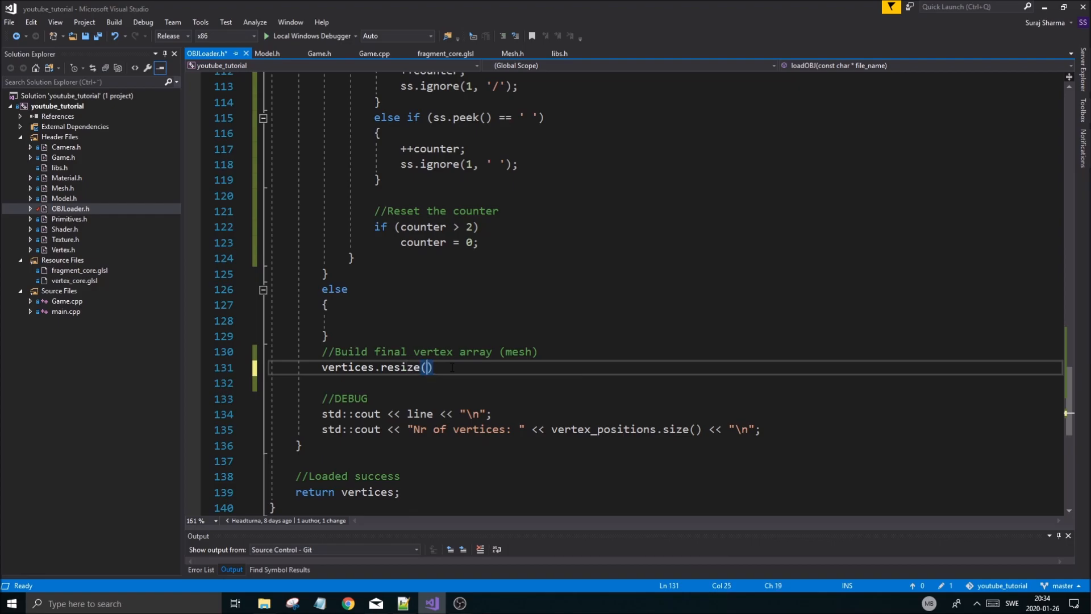
text(thi)
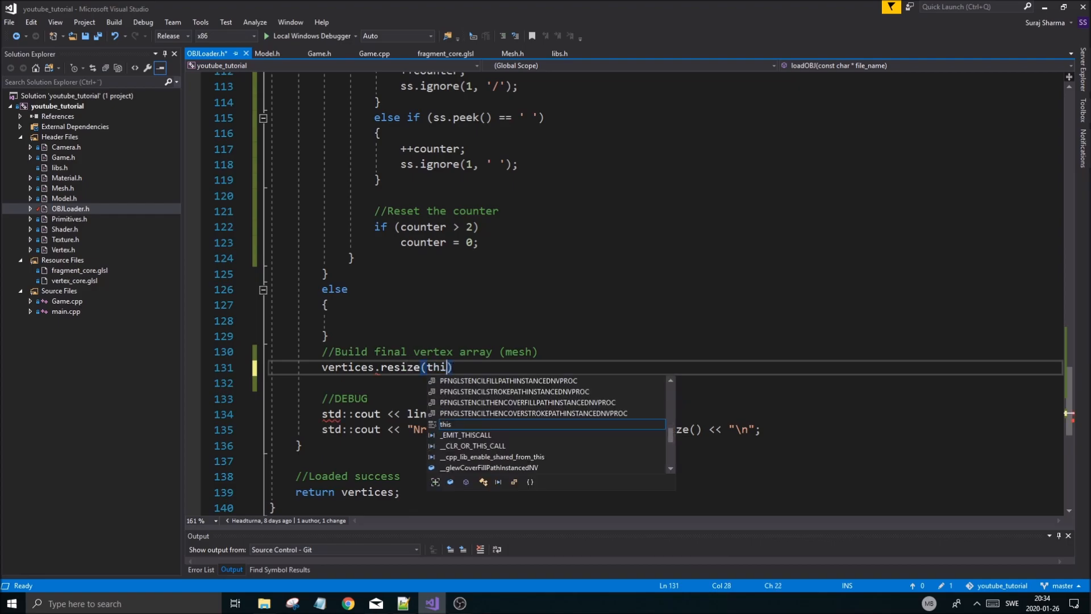
text(vertex_position_indicies.size()
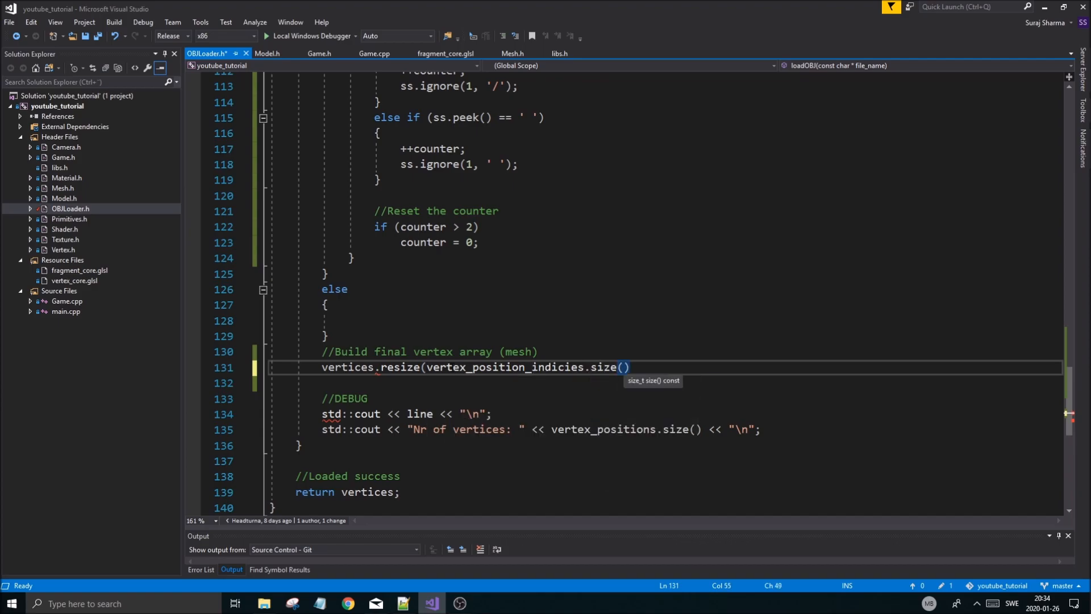
text(, Vere)
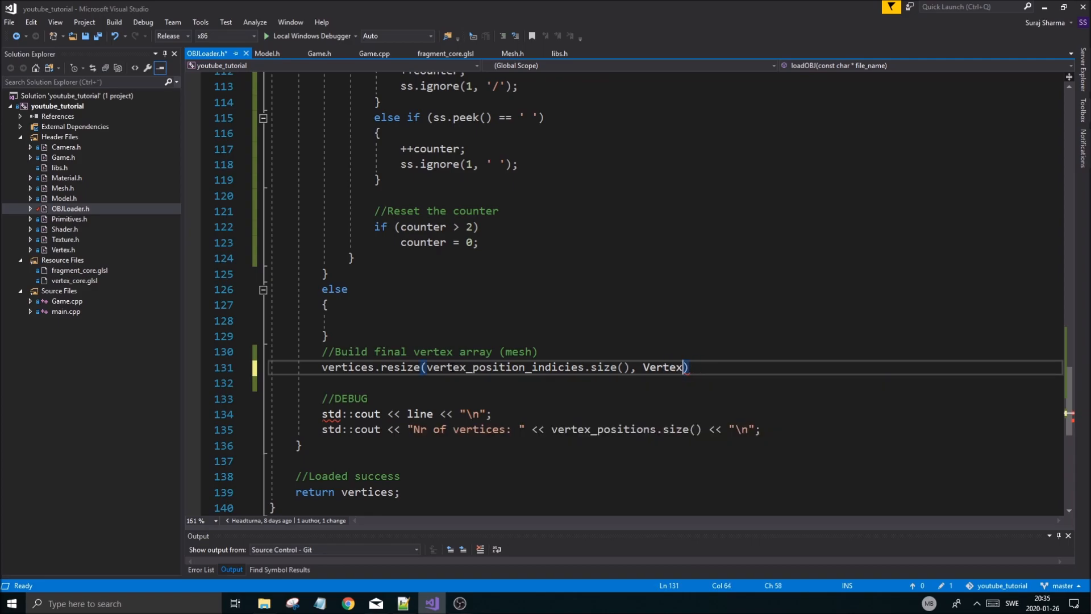
text(();)
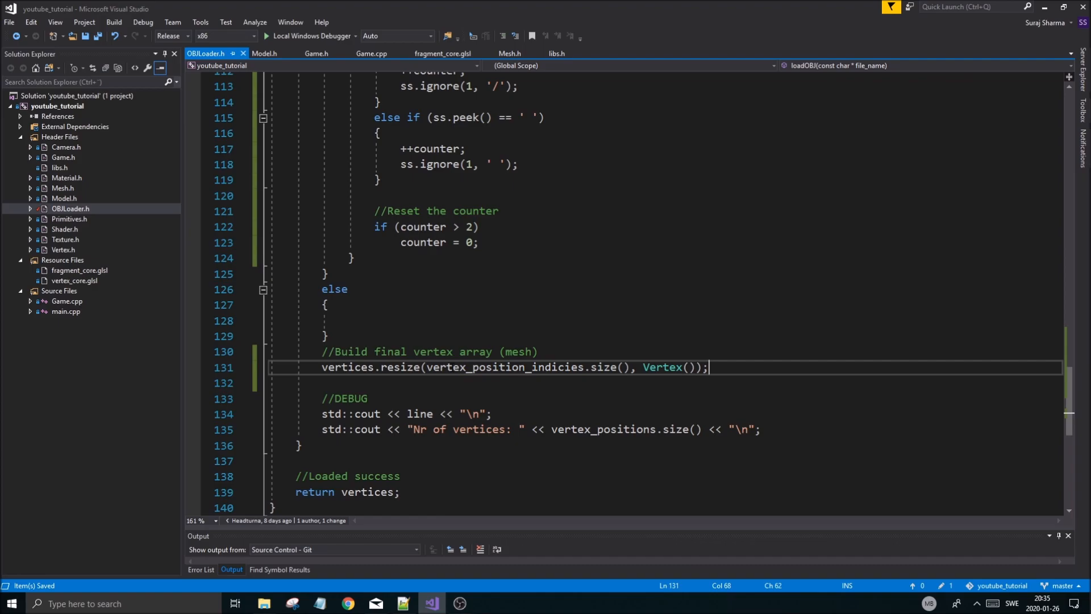
double_click(346, 367)
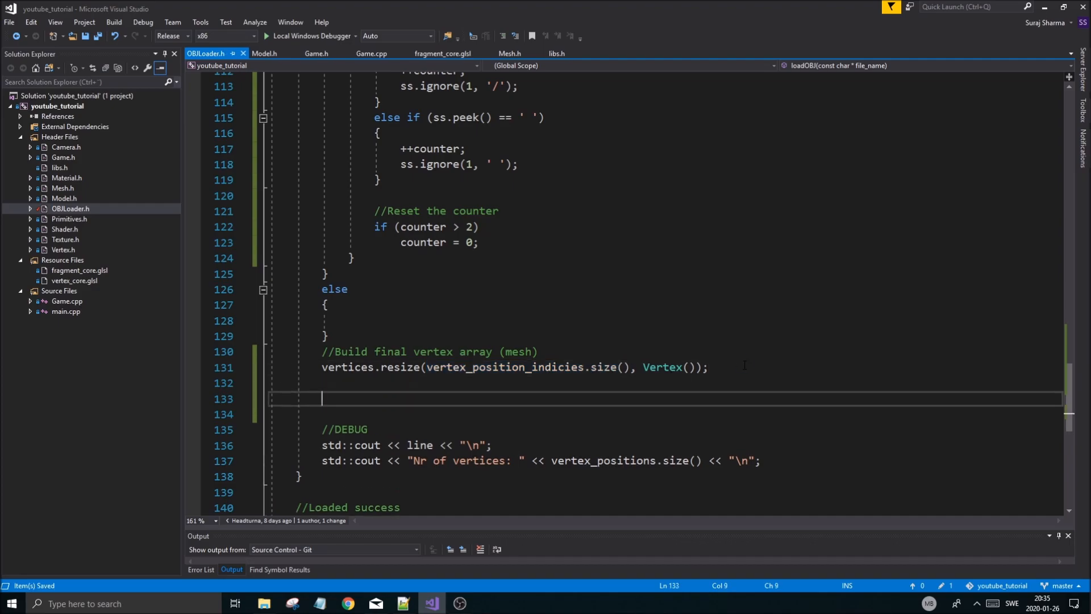
Write for (size_t i = 0; i < vertices.size(); ++i) with an empty body under a //Load in comment.
text(for (size_t i = 0; i < length; i++))
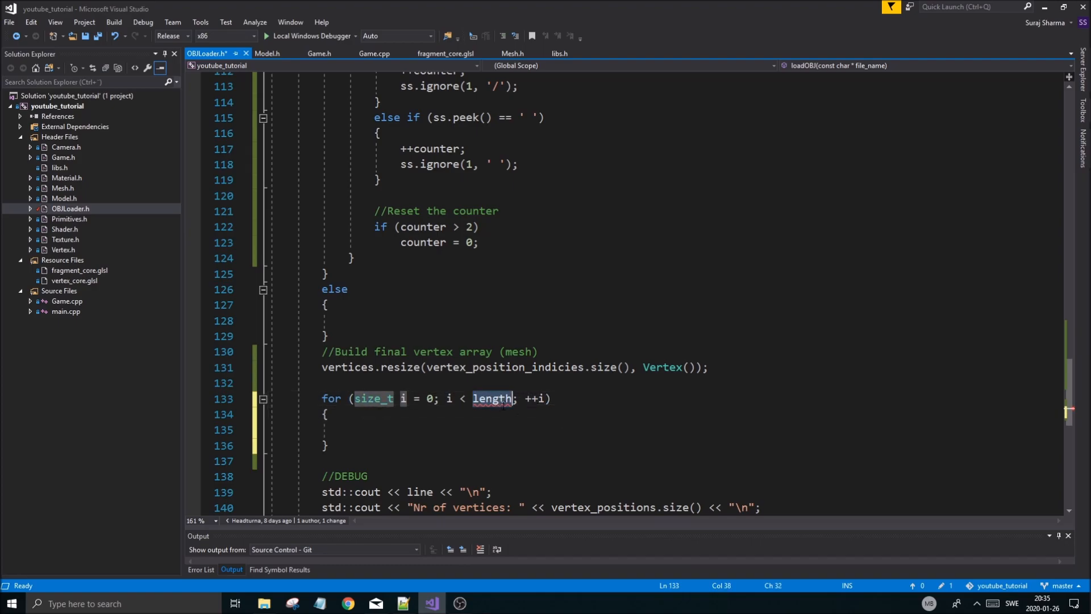
text(vertex_position_indicies.size()
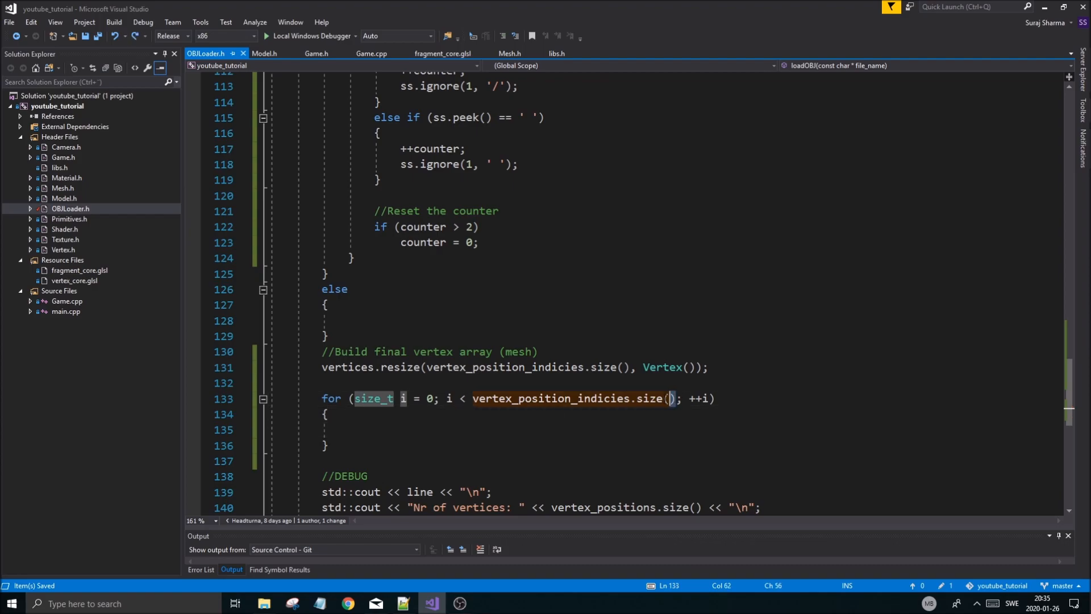
text(ve)
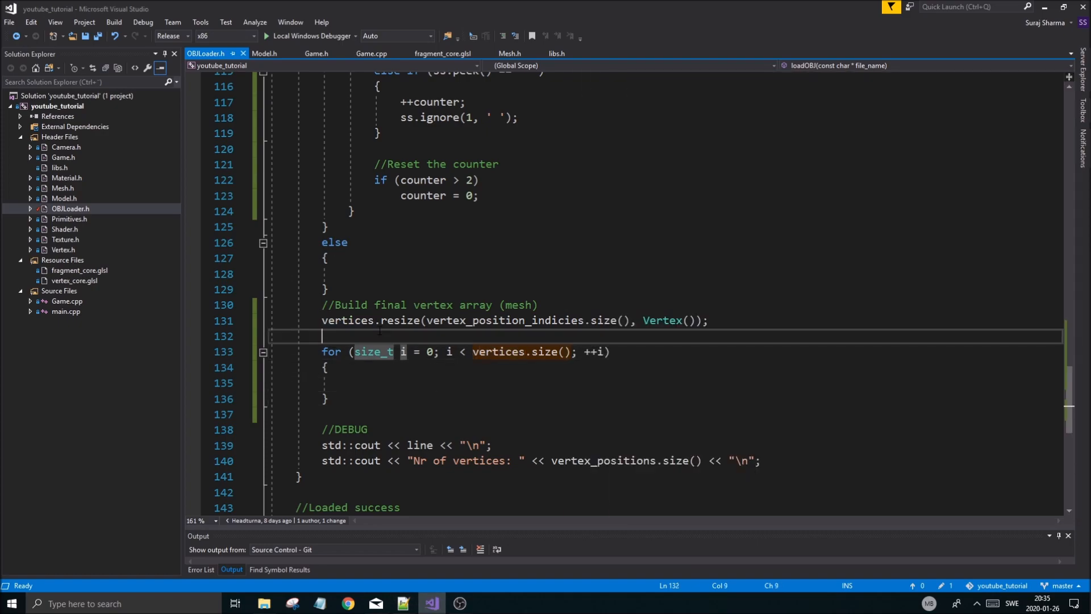
text(//Load in)
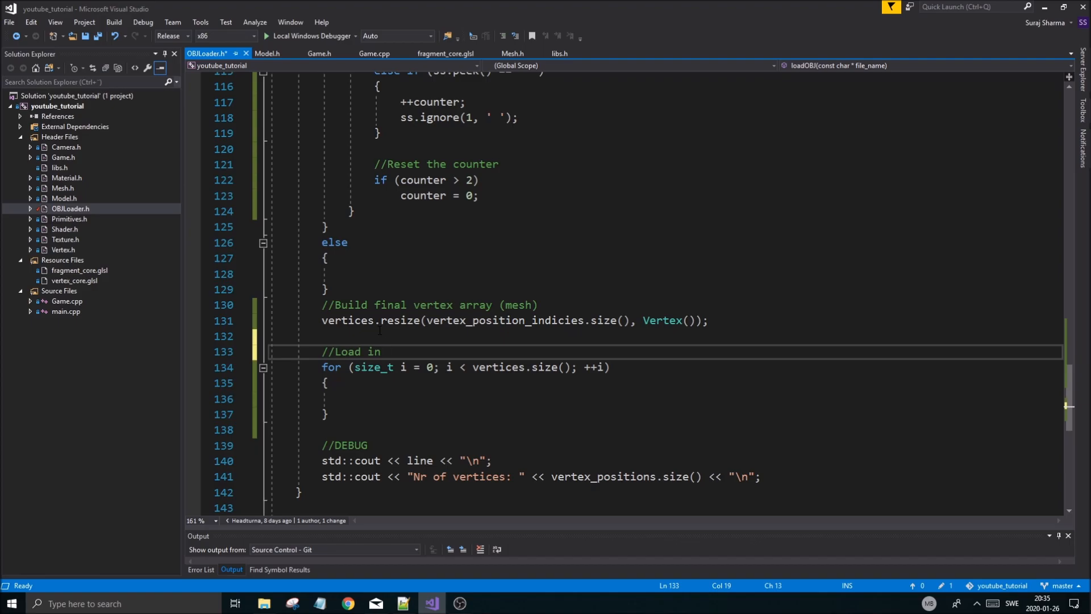
Start the loop body with vertices[i].position = as the left-hand side of the assignment.
text(all ver)
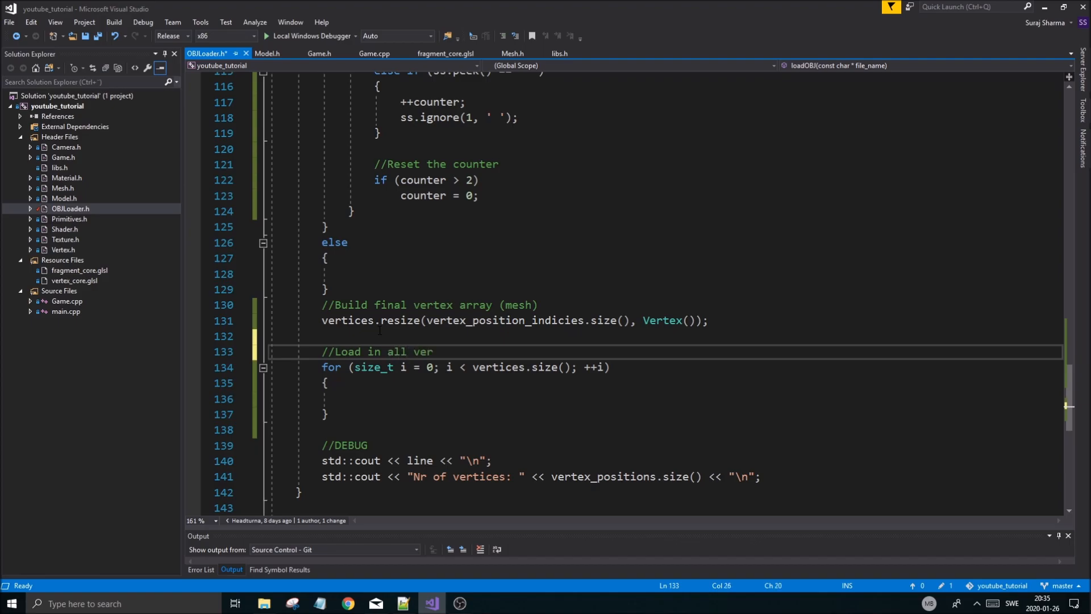
key(BackSpace)
text(indices)
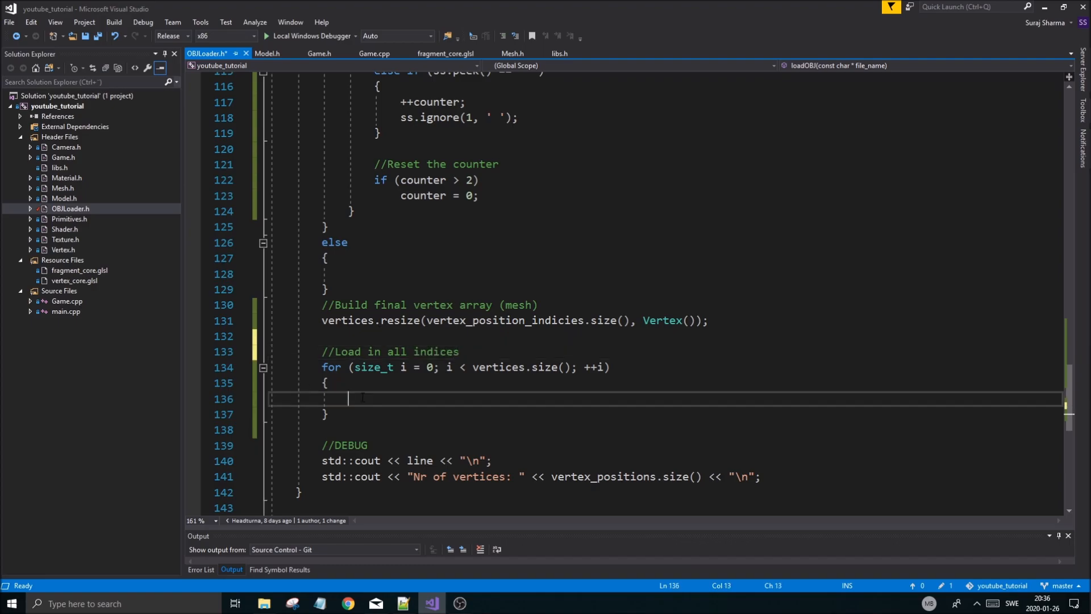
text(ver)
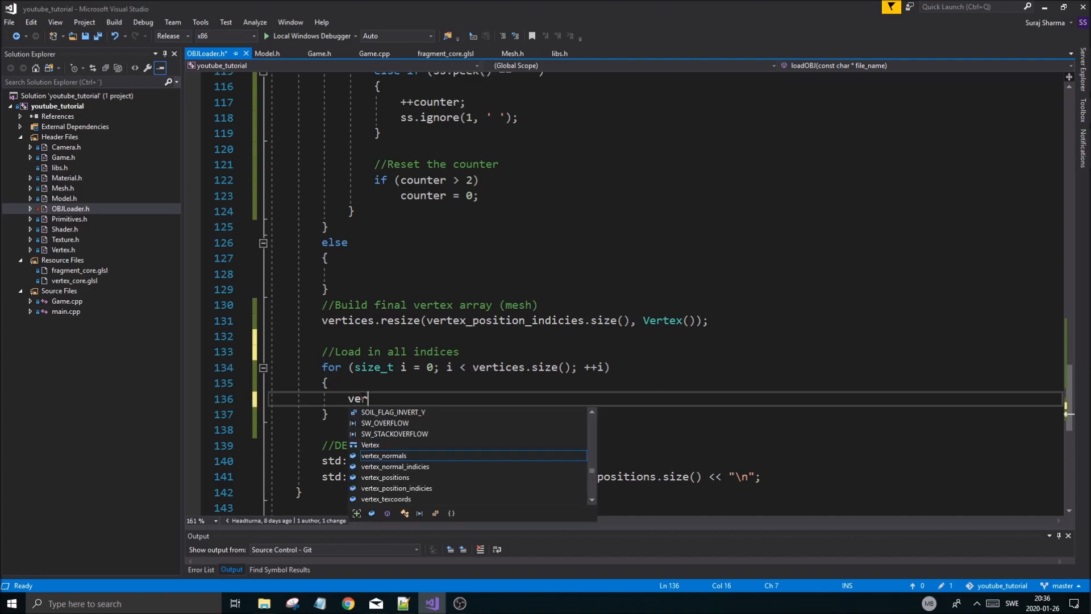
text(t)
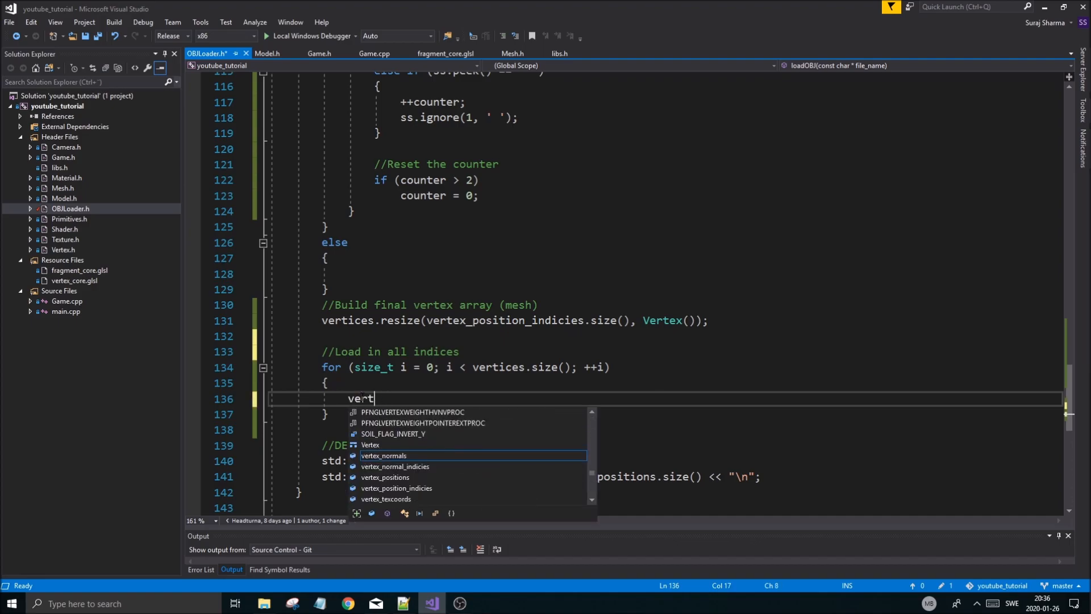
text(ices.ao)
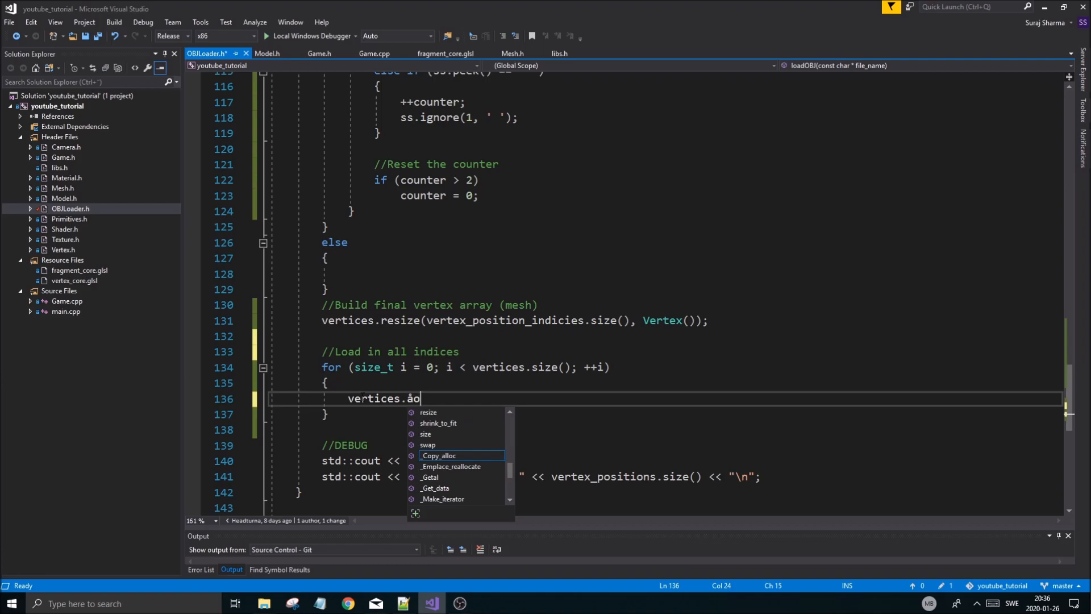
text(po)
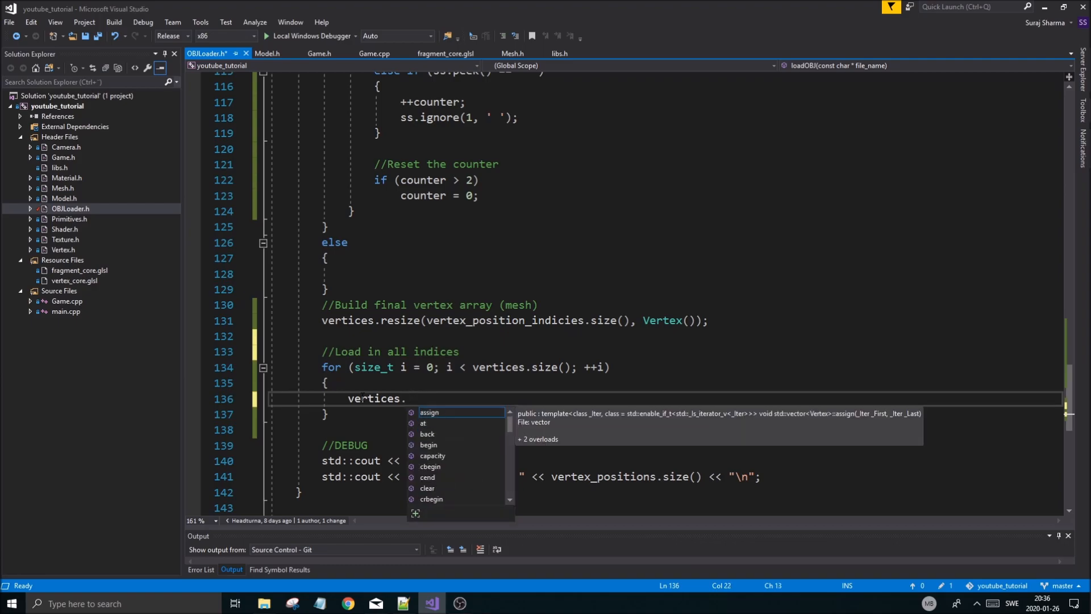
text([i])
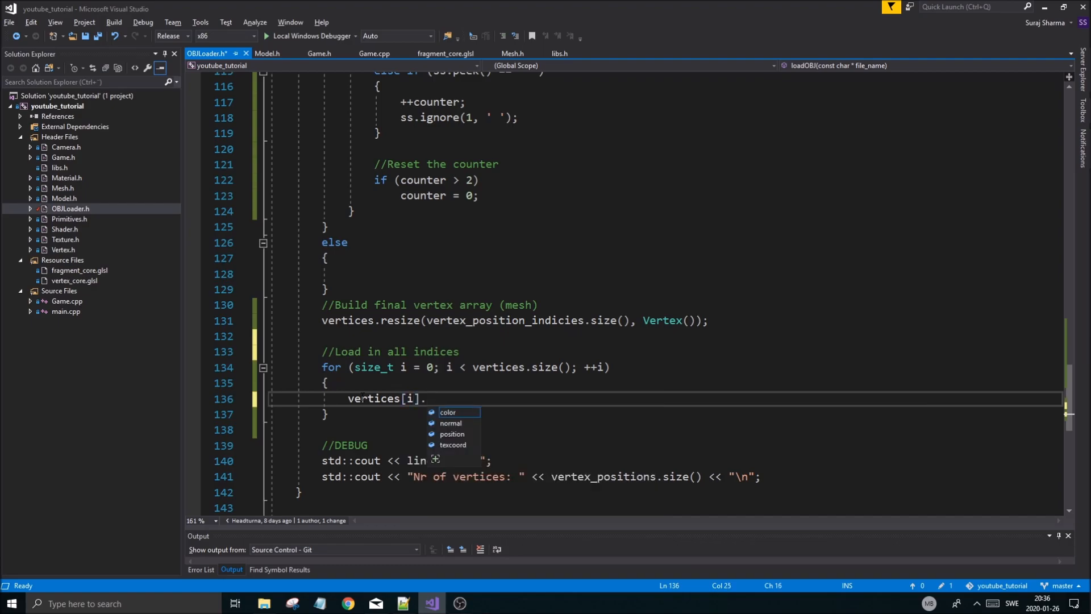
text(position =)
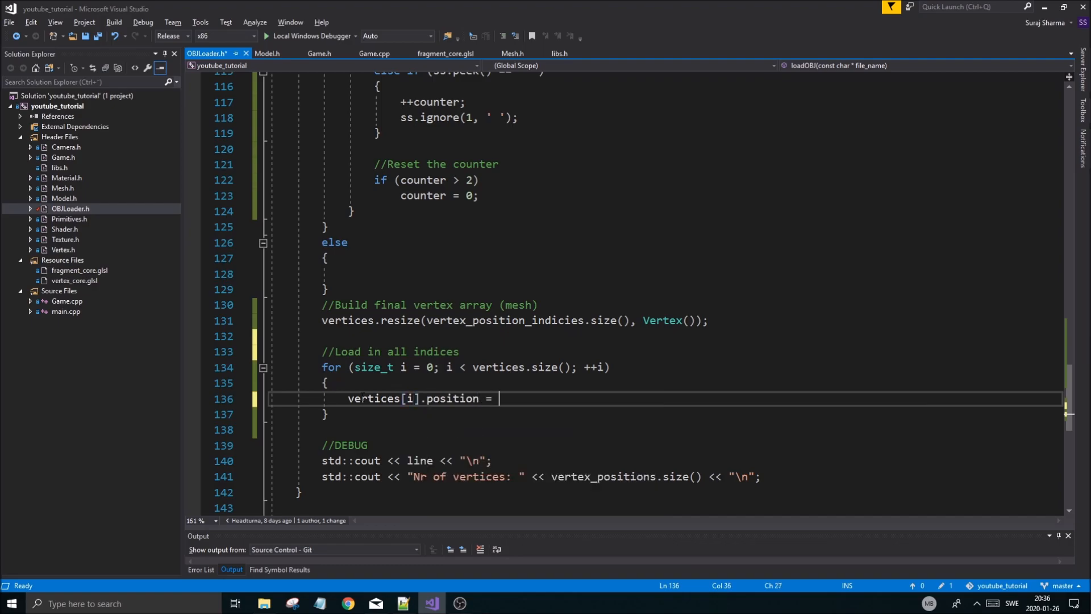
Complete the right-hand side as vertex_positions[vertex_position_indicies[i]]; and save the file.
text(ver)
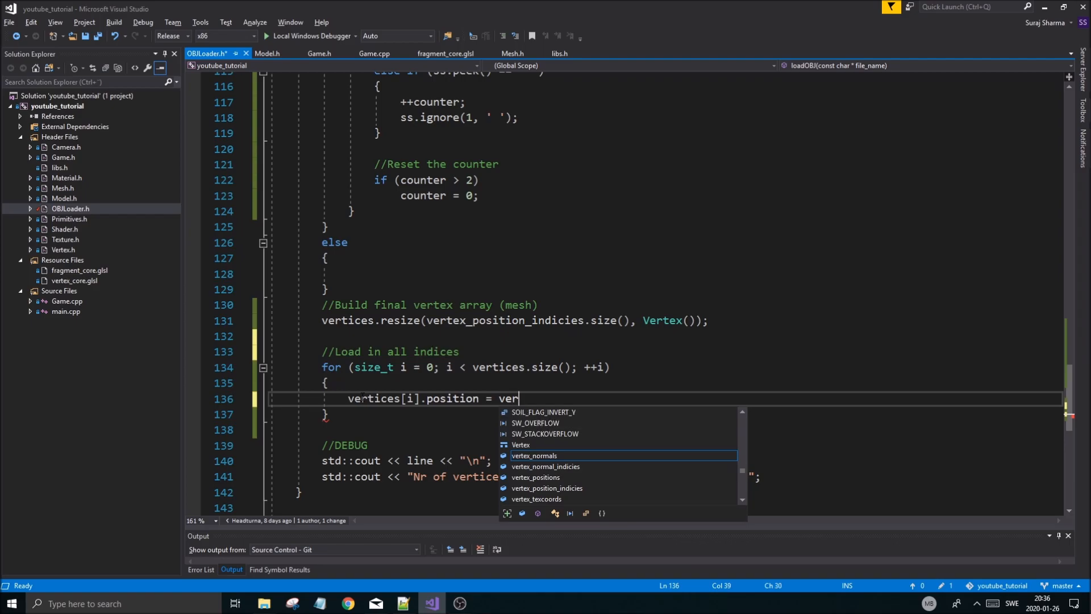
text(tex_po)
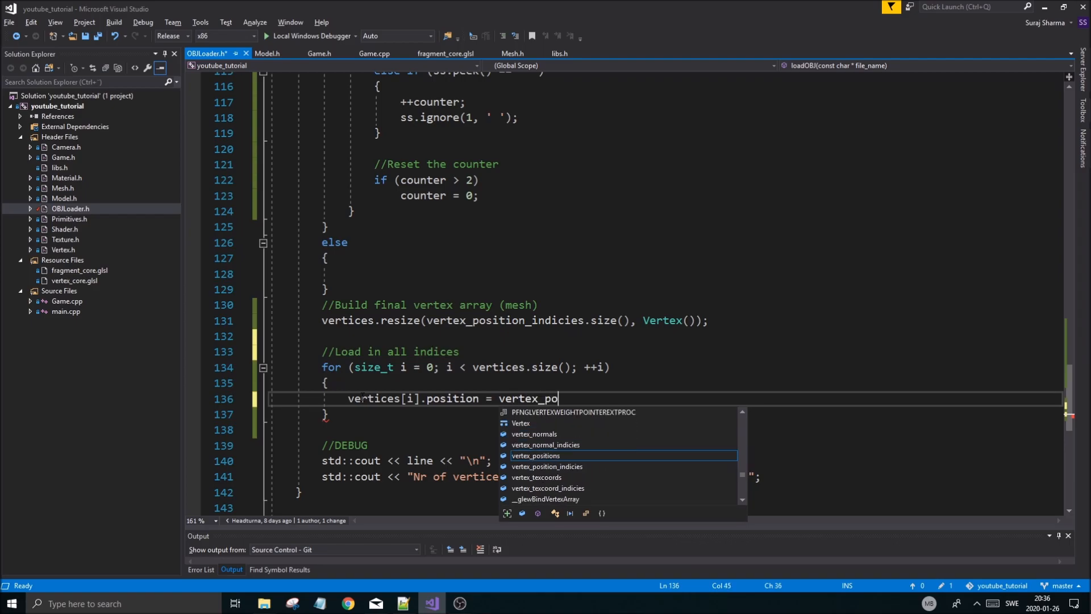
text(sitions)
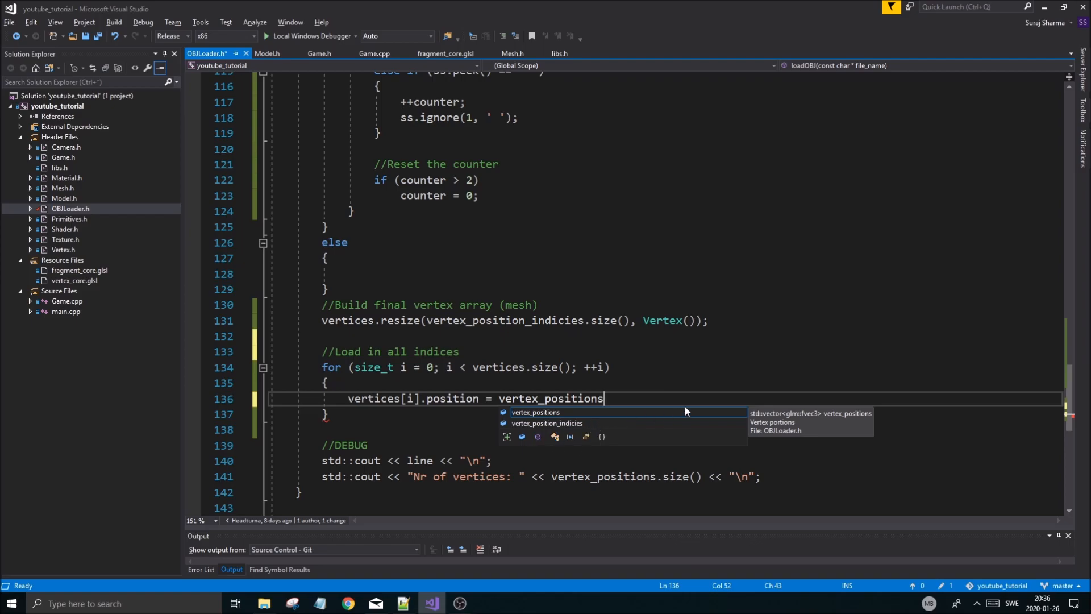
text([vertex_position_in)
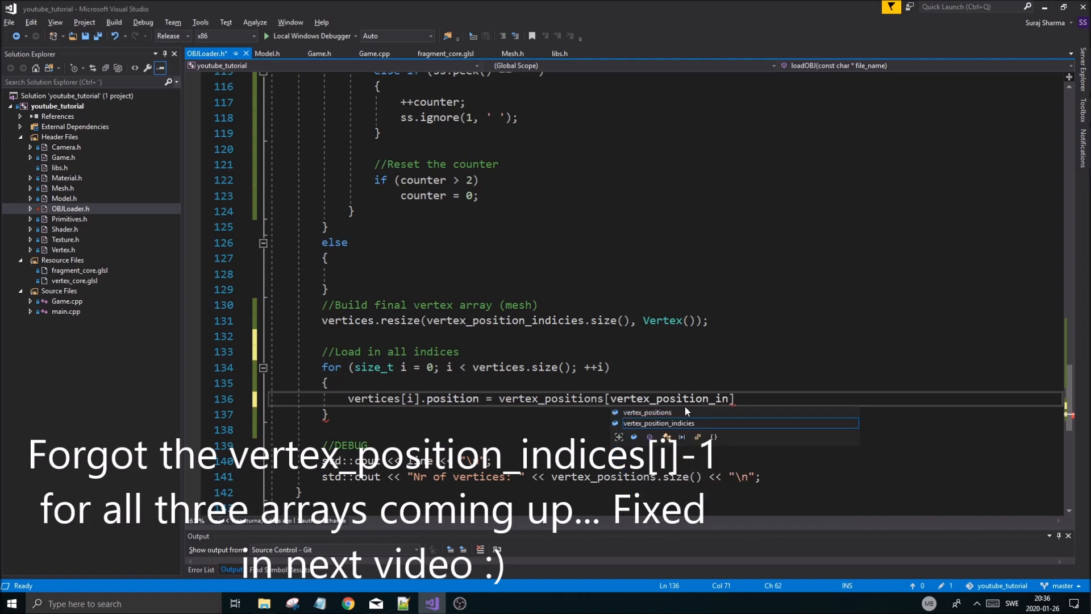
text(indicies[i])
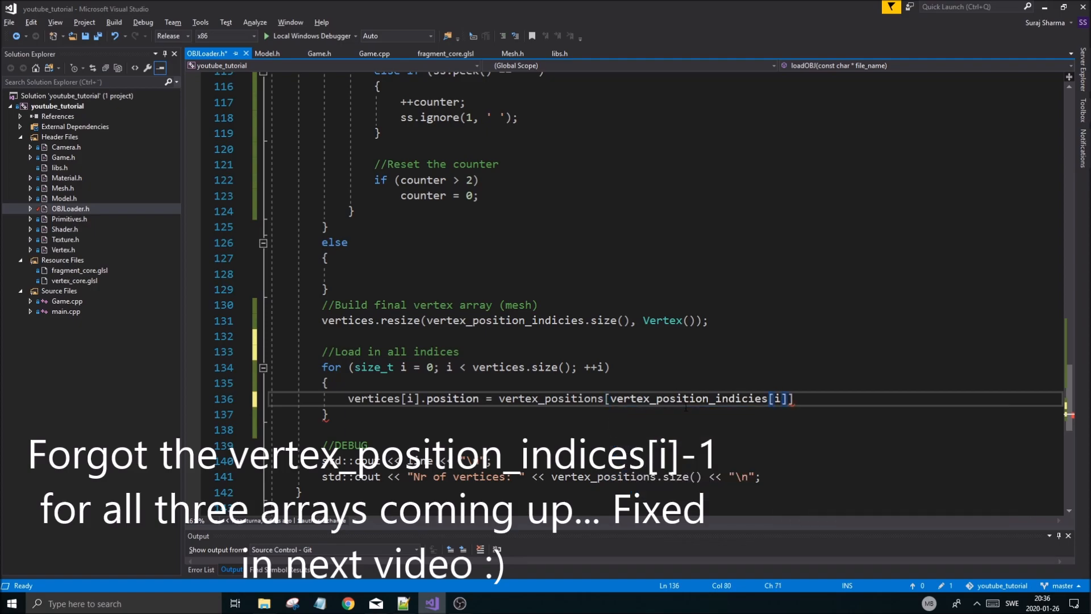
text(];)
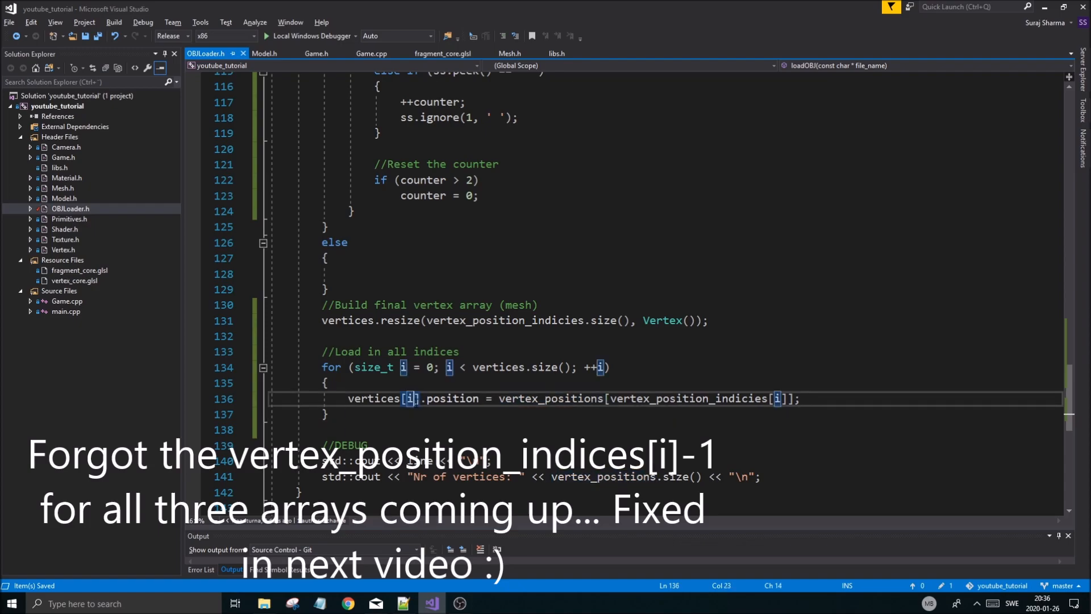
double_click(549, 397)
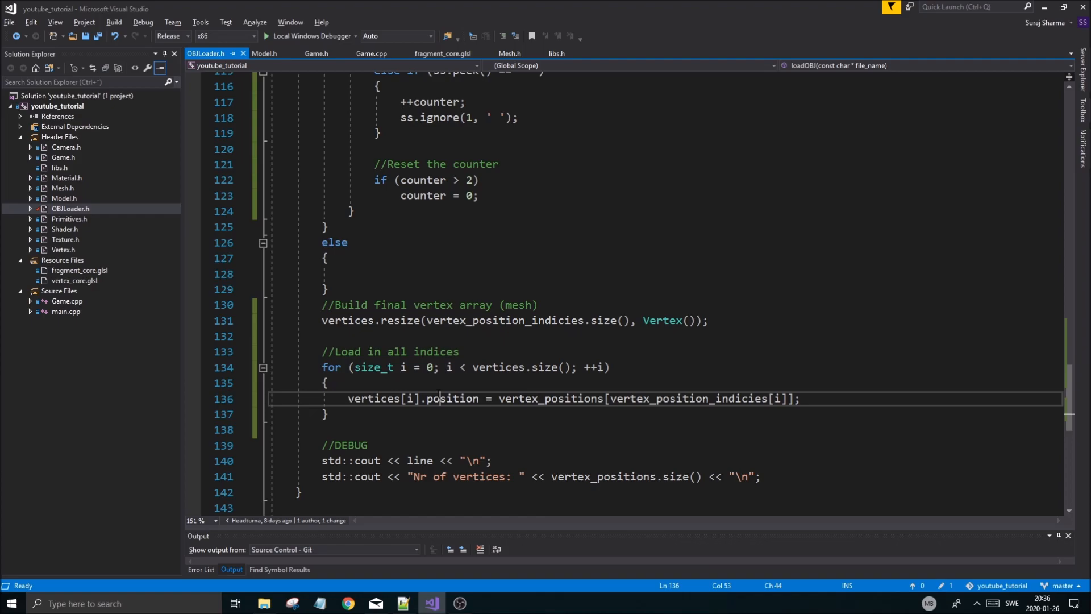
double_click(374, 397)
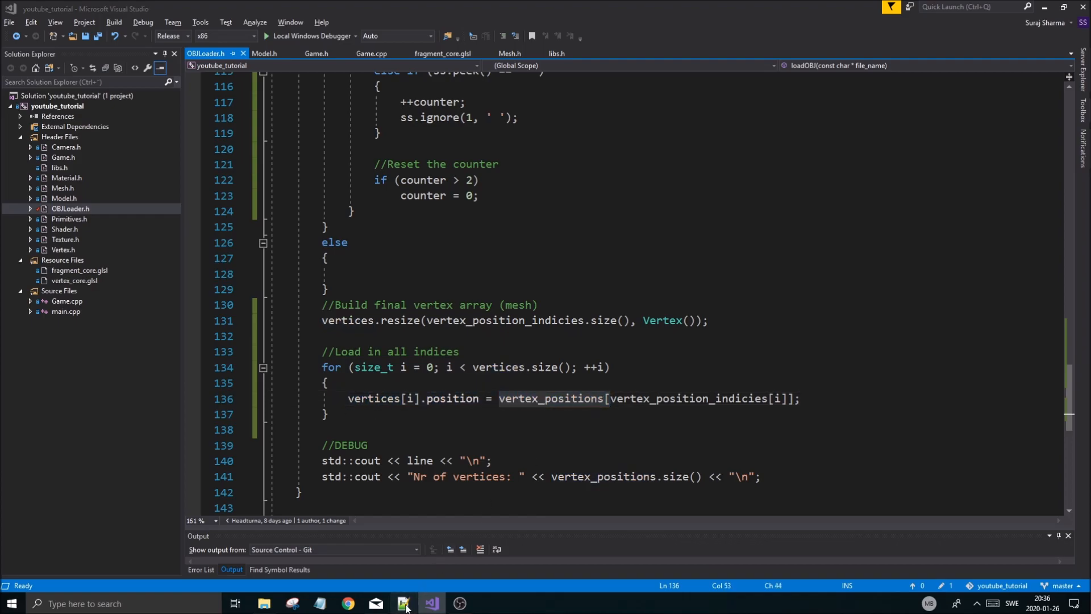
click(402, 604)
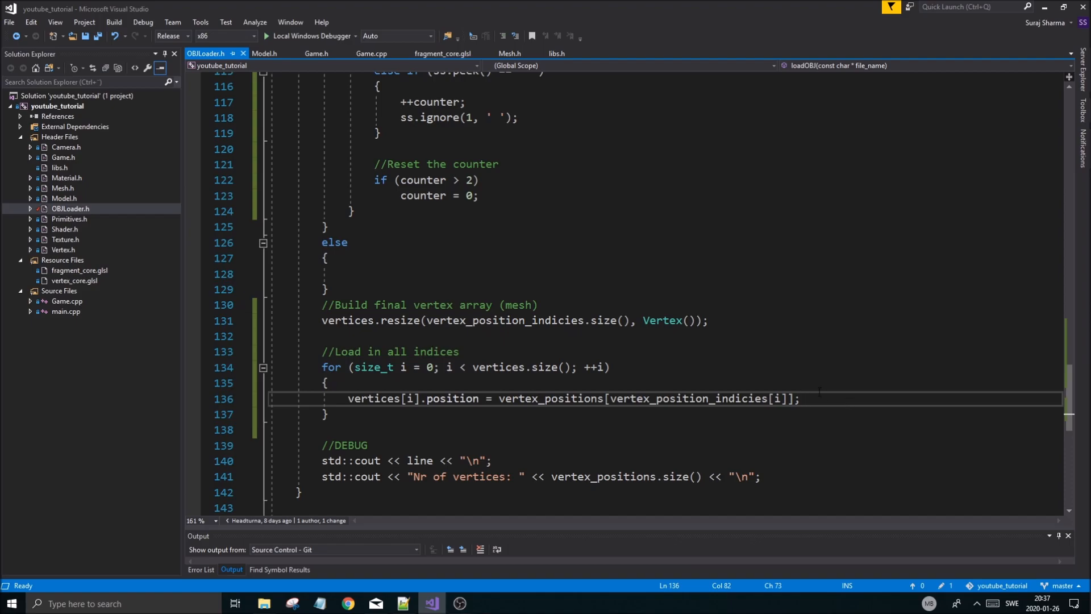
Duplicate the assignment into texcoord and normal lines indexed by their own indicies arrays.
double_click(373, 398)
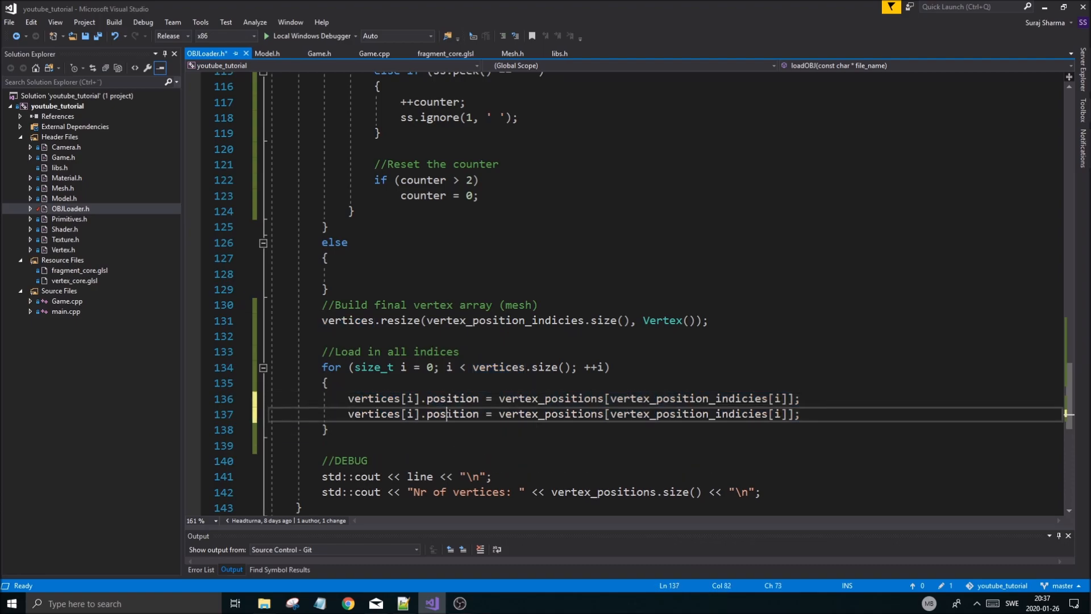
text(texcoord)
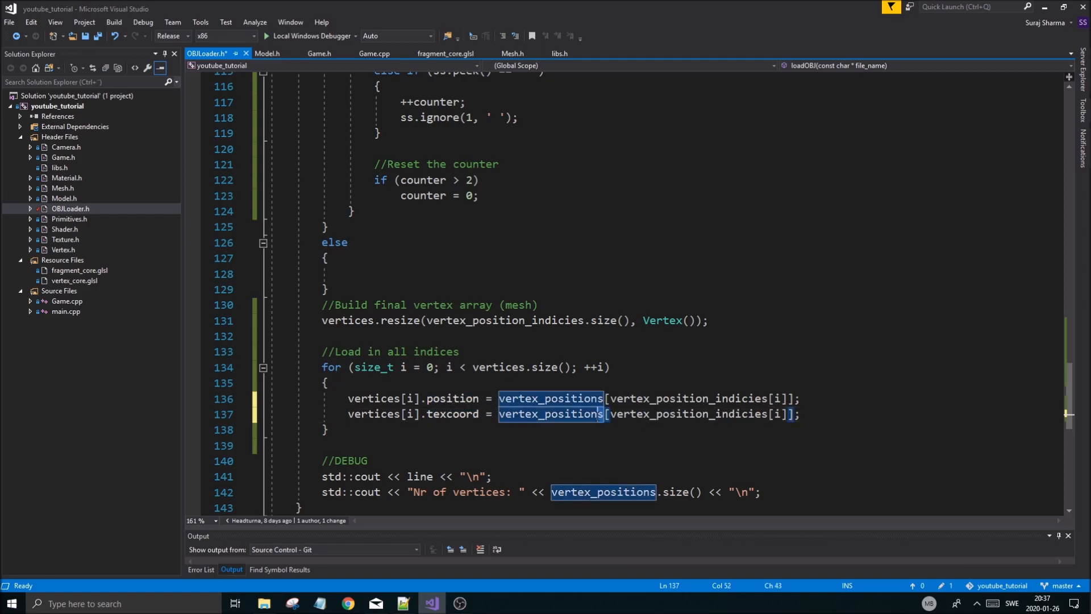
text(vertex_texcoord)
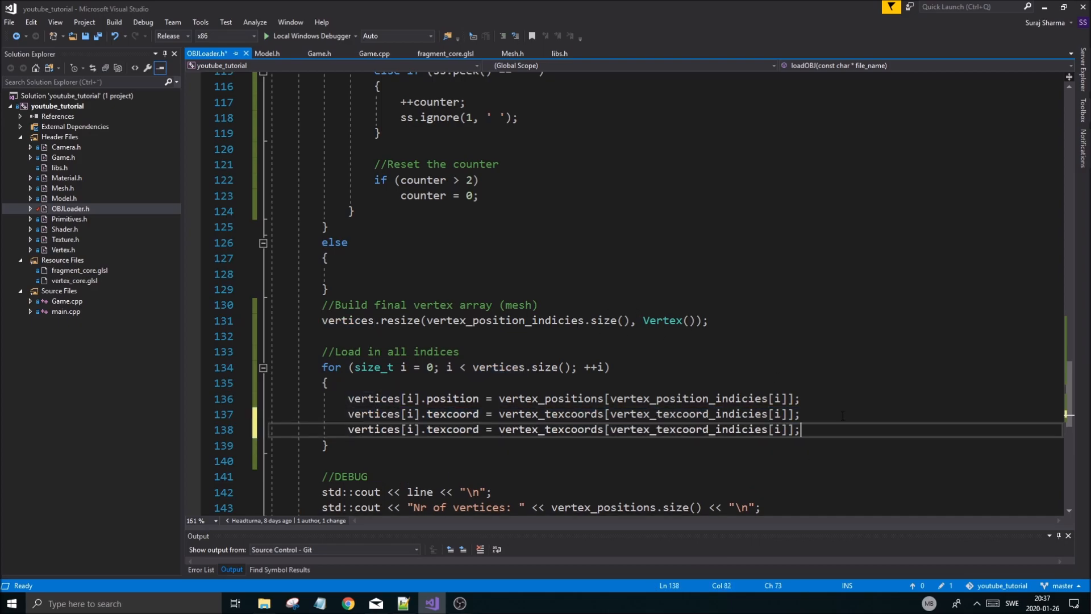
text(normal)
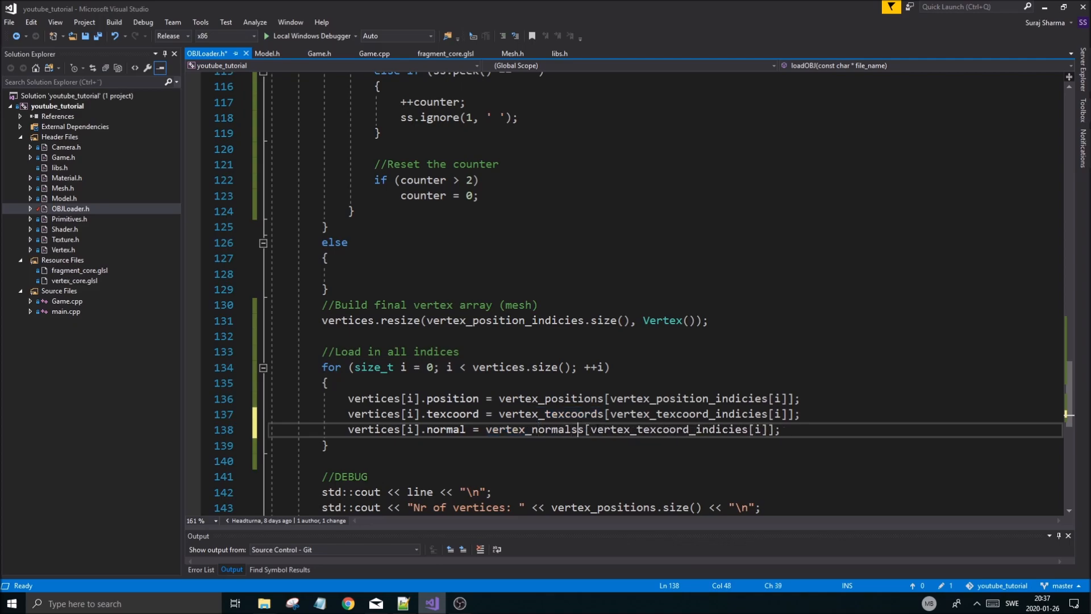
key(Backspace)
text(normal)
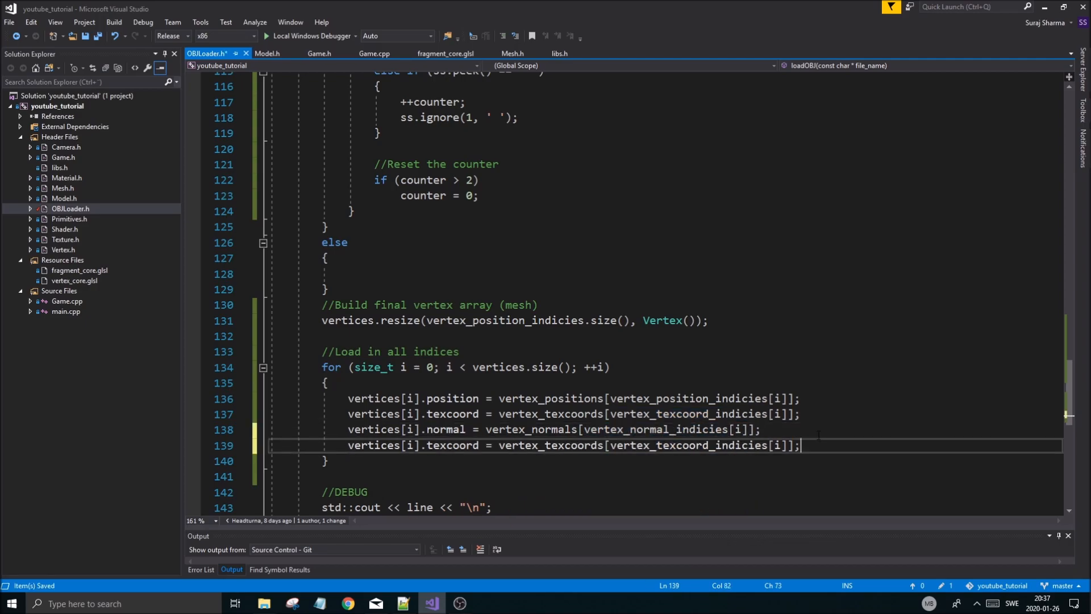
Add a color assignment of glm::vec3(1.f, 1.f, 1.f) as the fourth line and save.
double_click(452, 445)
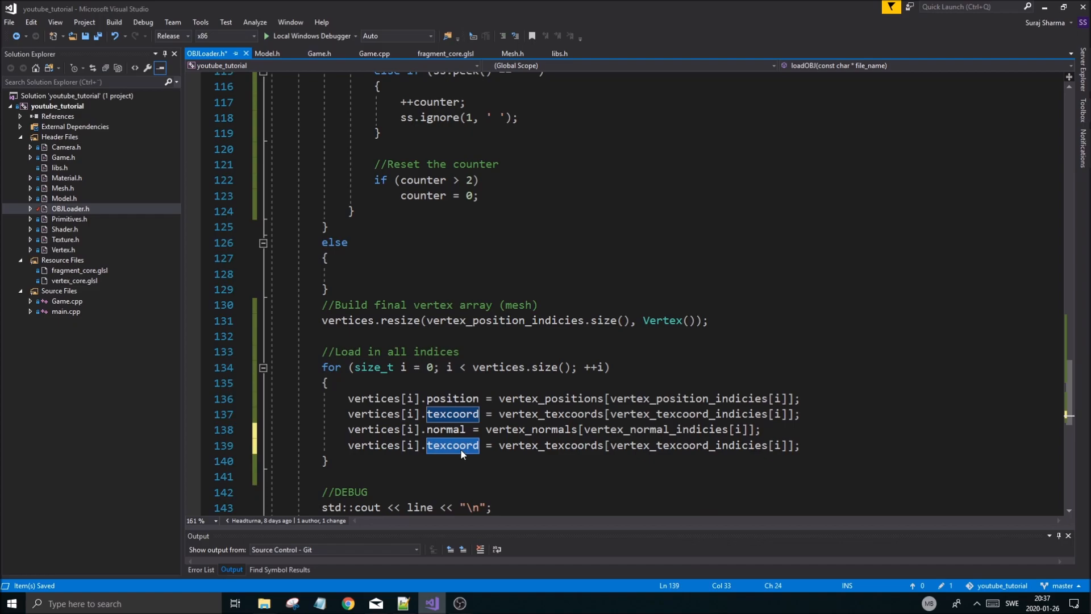
text(color)
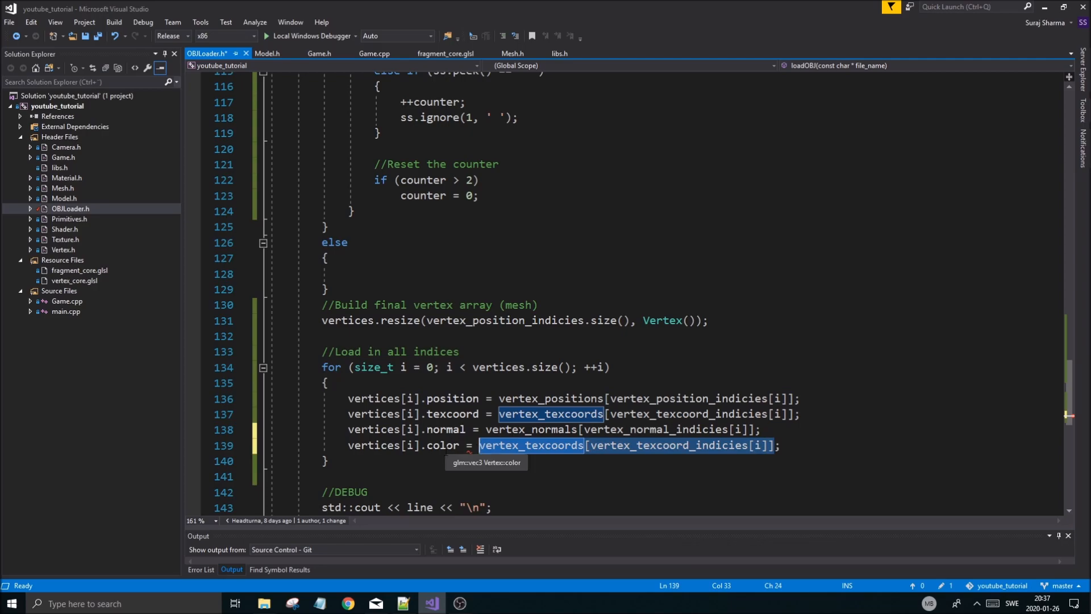
text(glm::vec3(1.f, 1.f, 1.f);)
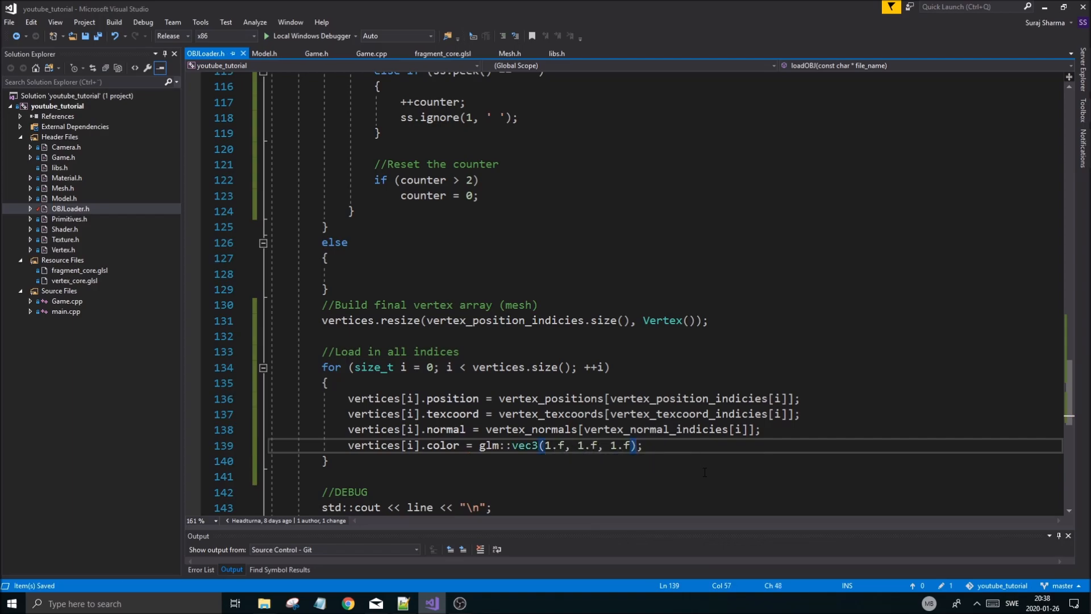
click(689, 445)
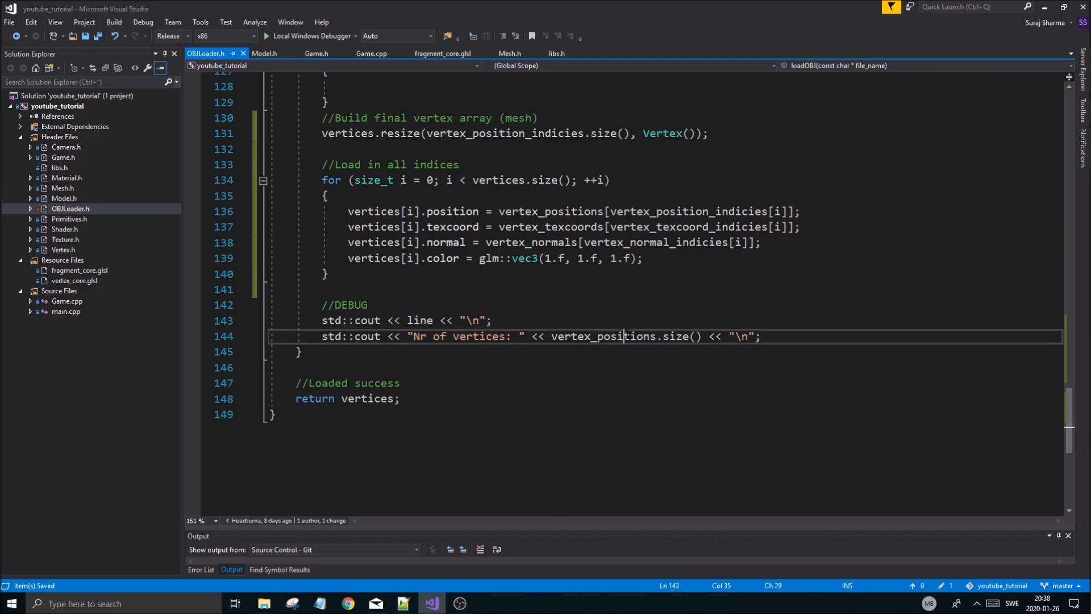
Change the debug print to vertices.size(), drop the line echo, and save with Ctrl+S.
double_click(602, 336)
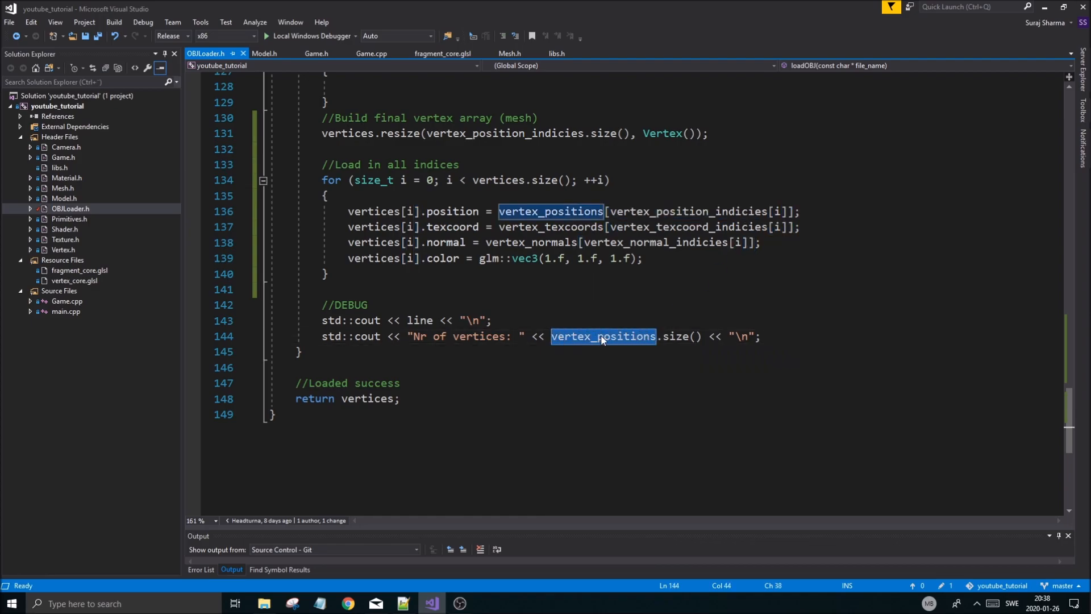
text(vertoi)
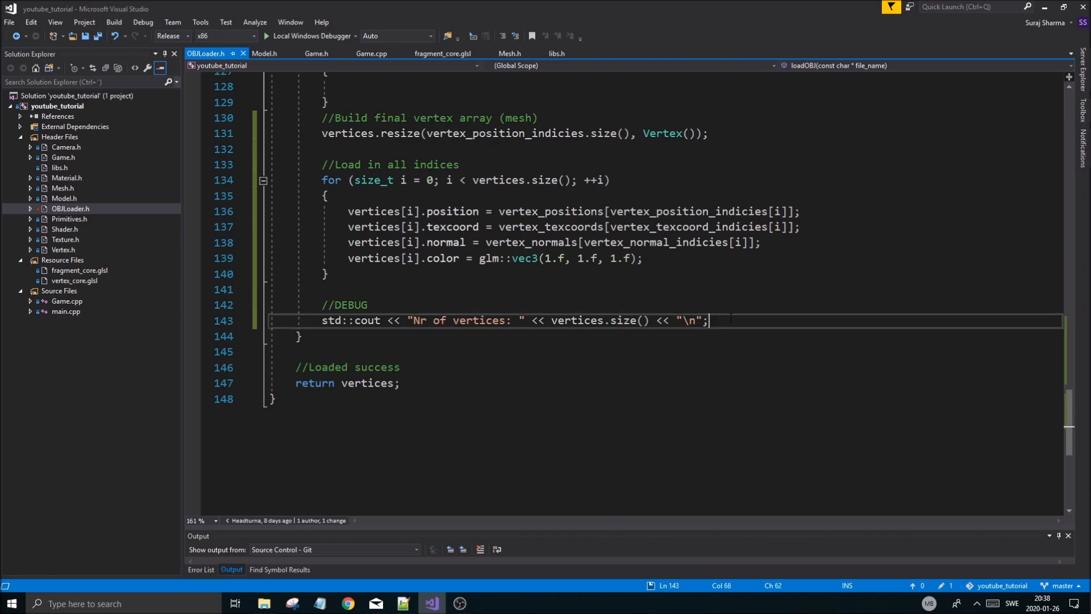
key(ctrl+s)
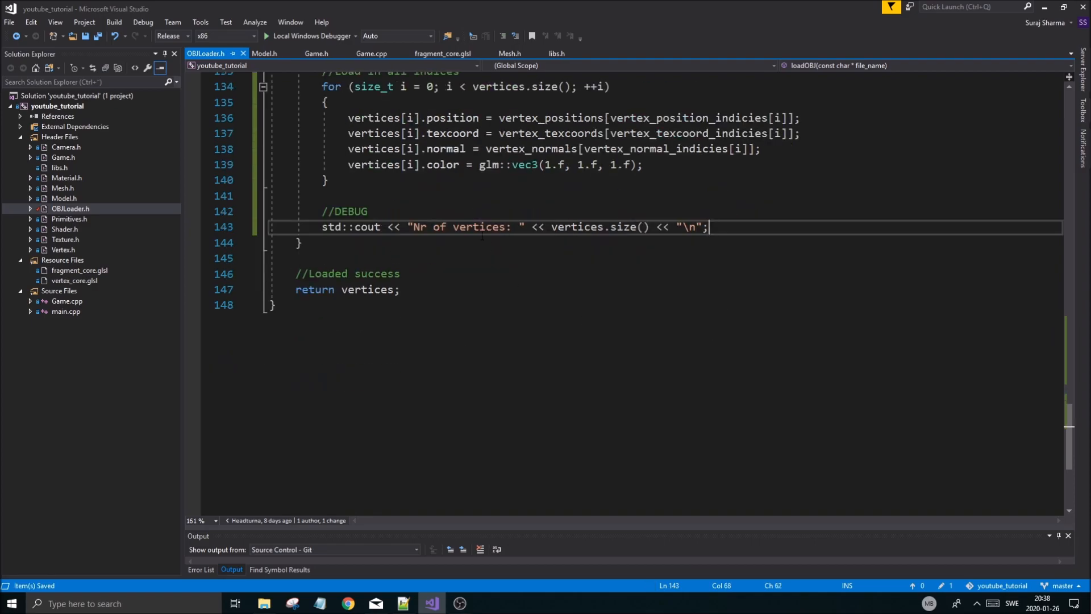
mouse_move(765, 324)
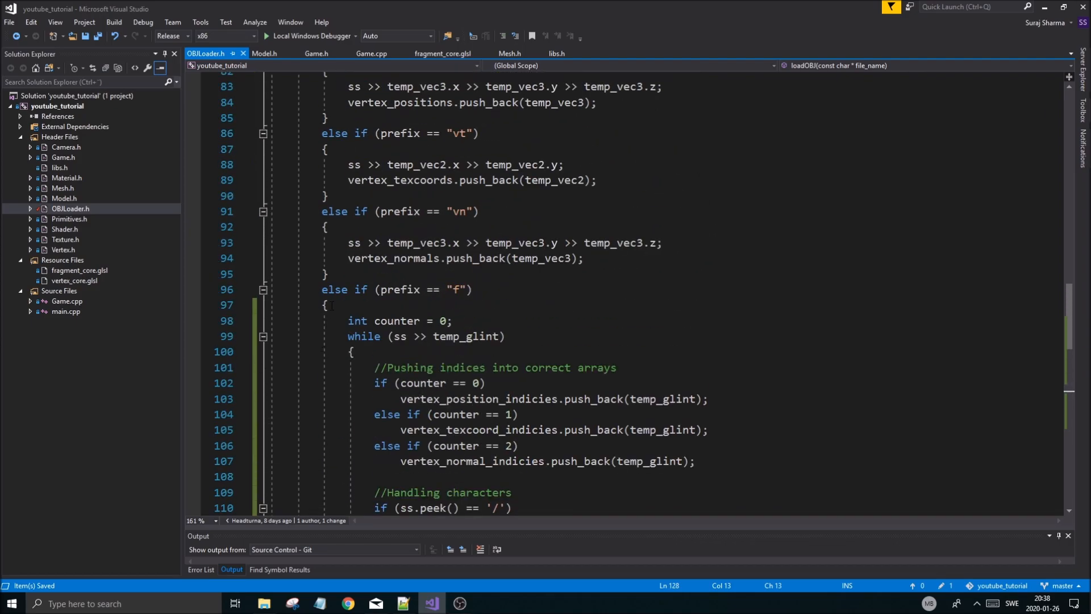
Scroll through OBJLoader.h before building and running with the Local Windows Debugger.
scroll(up, 3)
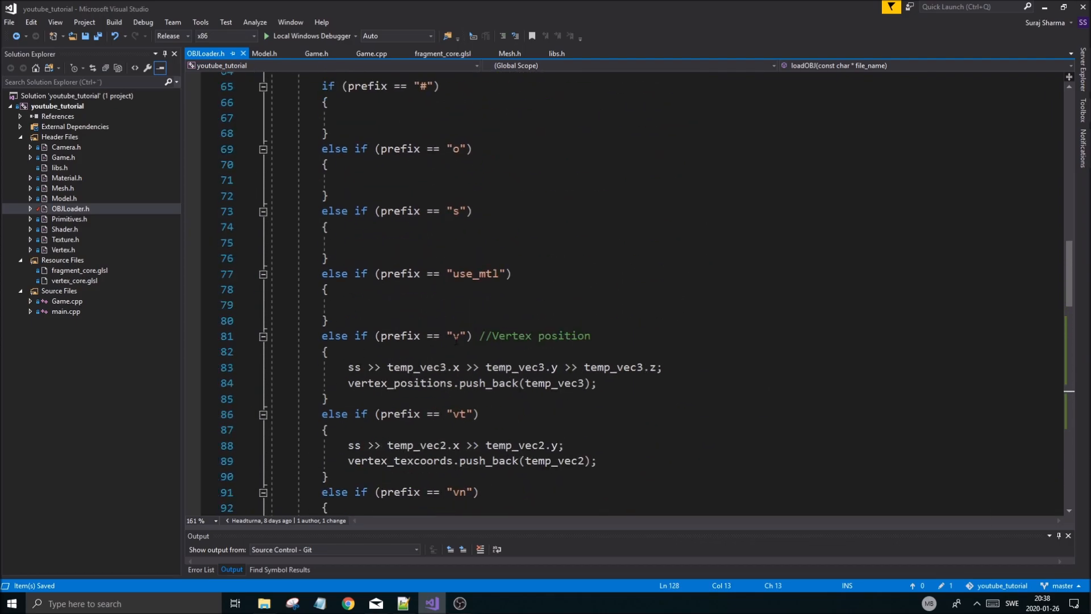
scroll(down, 3)
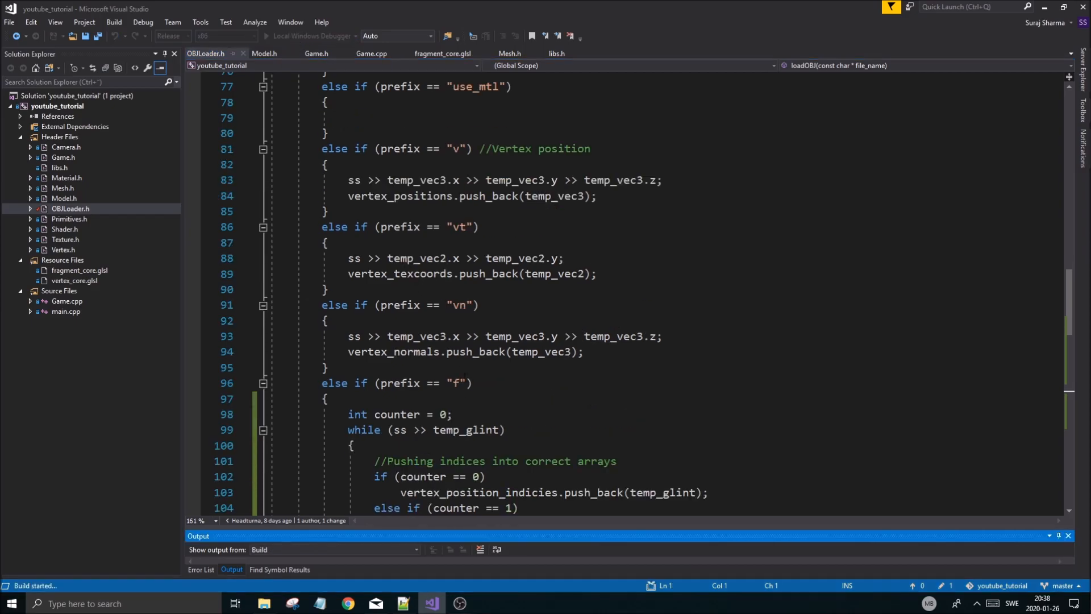
scroll(down, 3)
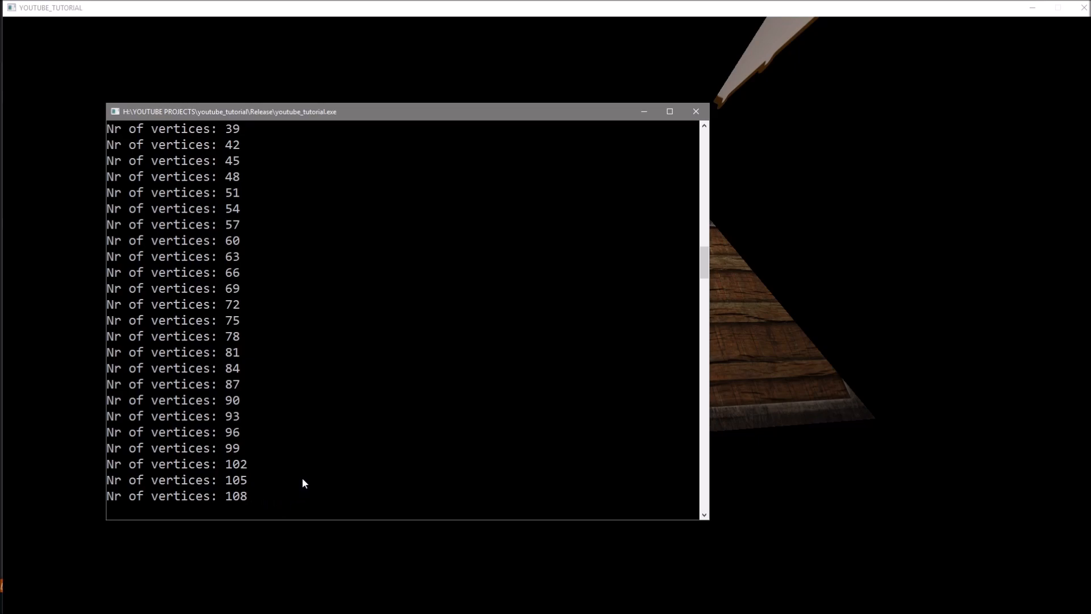
mouse_move(272, 397)
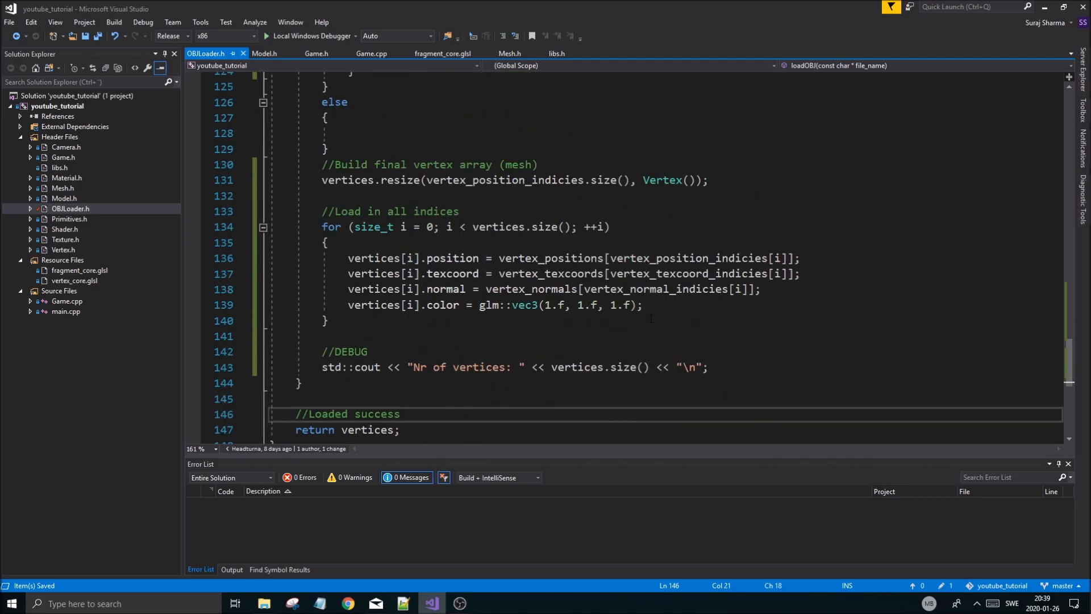
drag(349, 258, 641, 305)
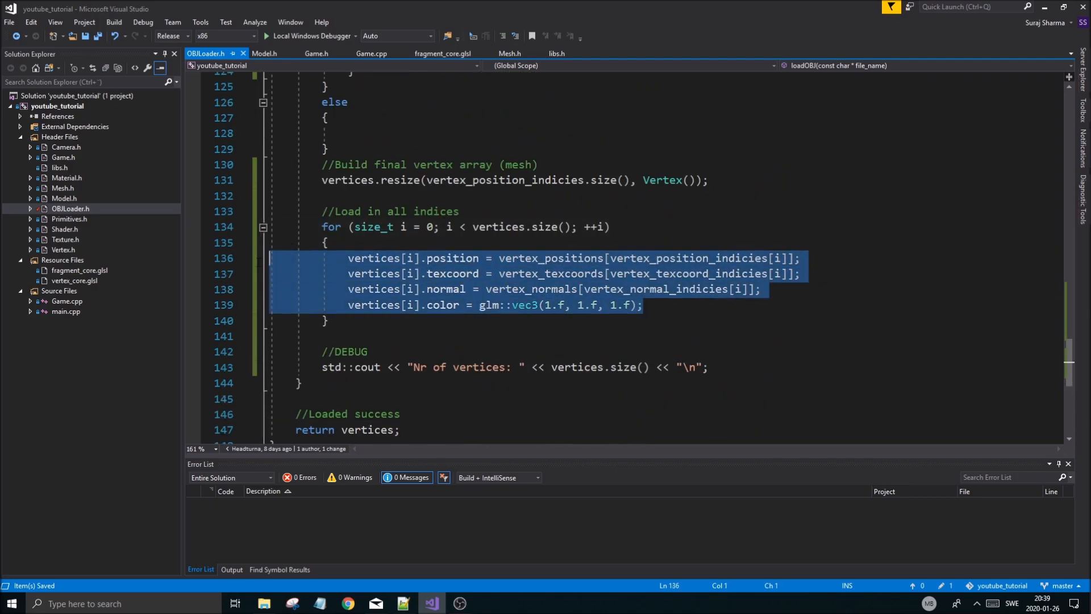